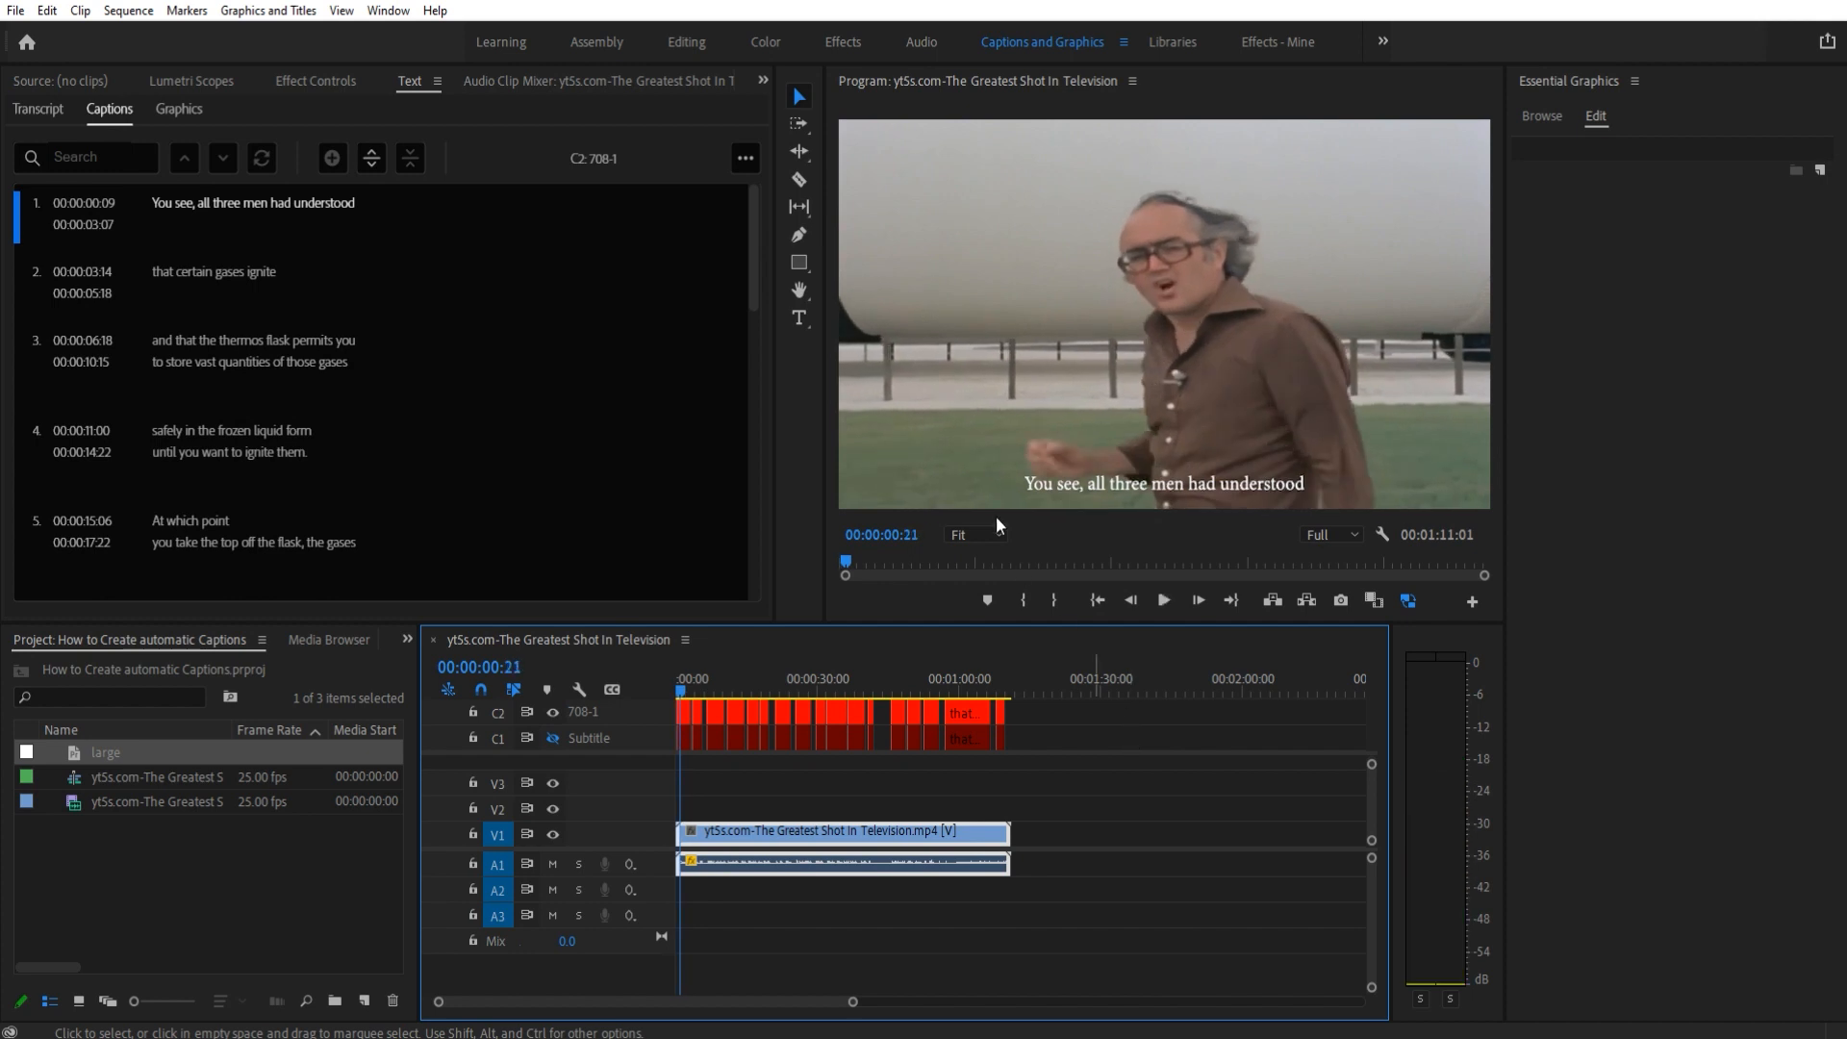
pyautogui.moveTo(1141, 463)
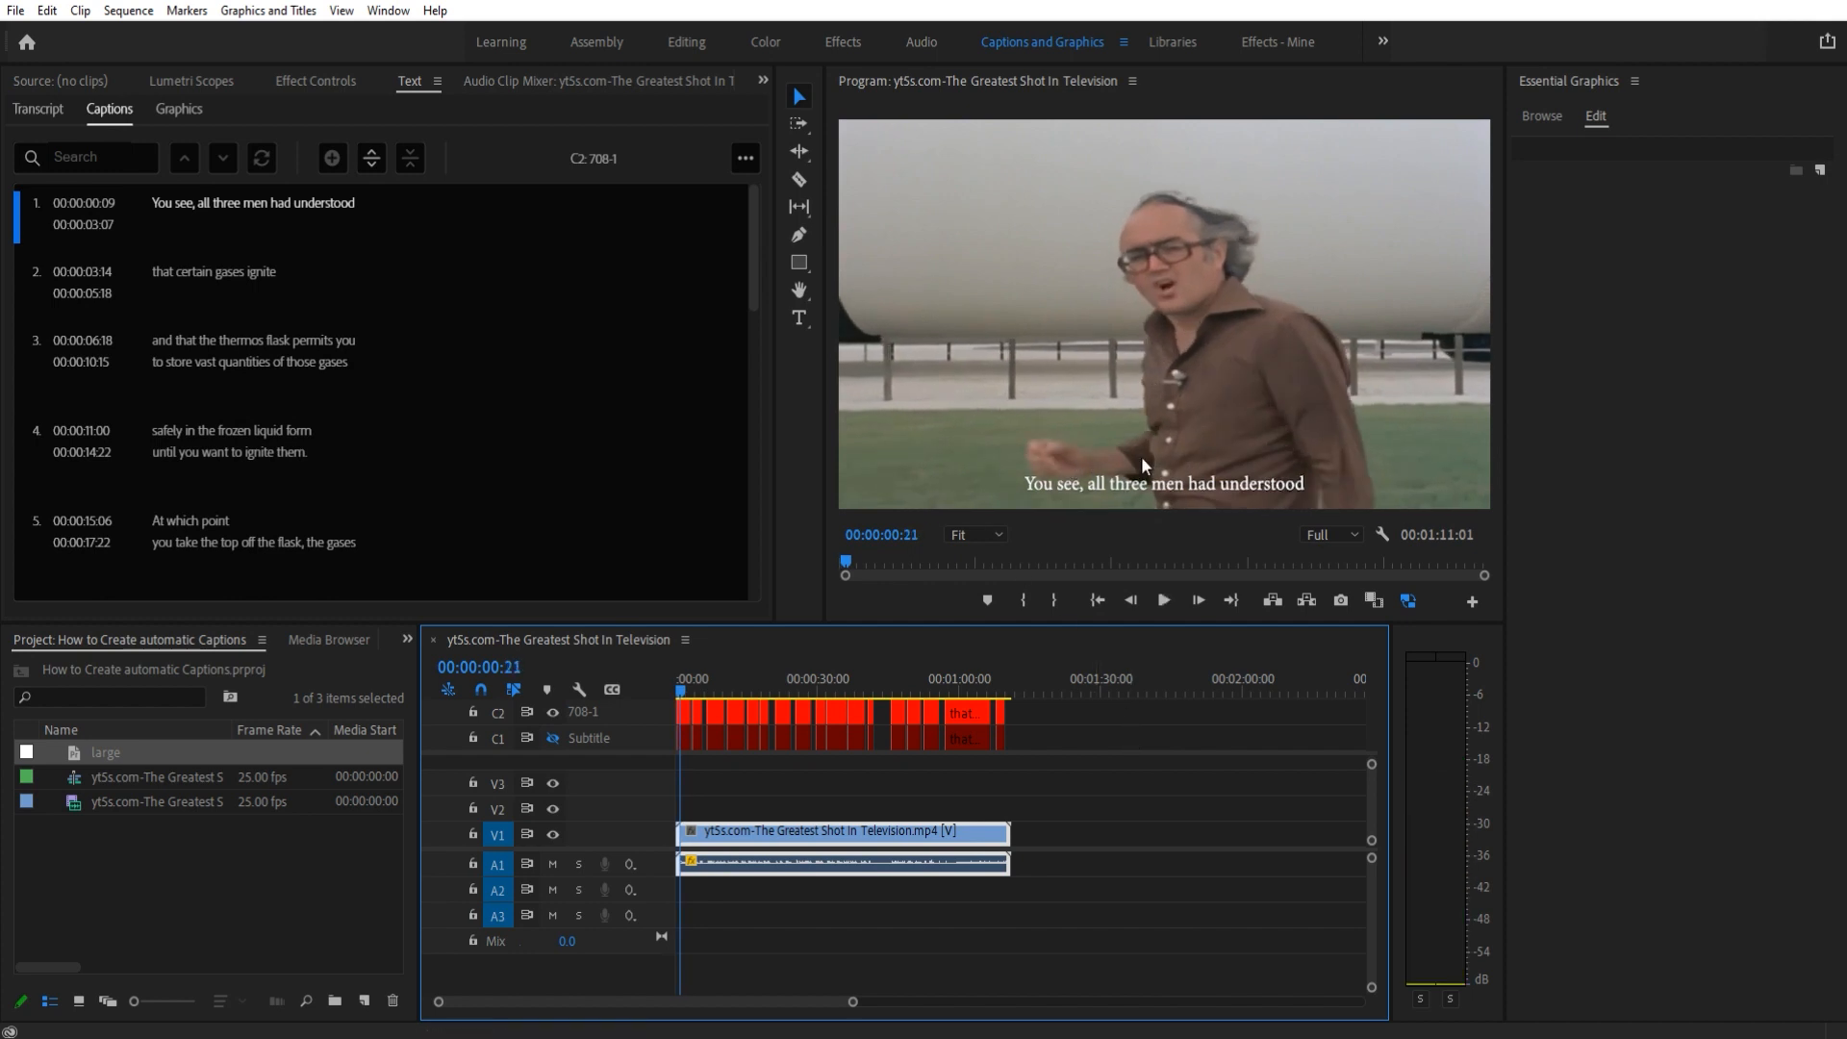
# Step: Preview the sequence, then delete both caption tracks, leaving only video and audio tracks
pyautogui.click(1160, 600)
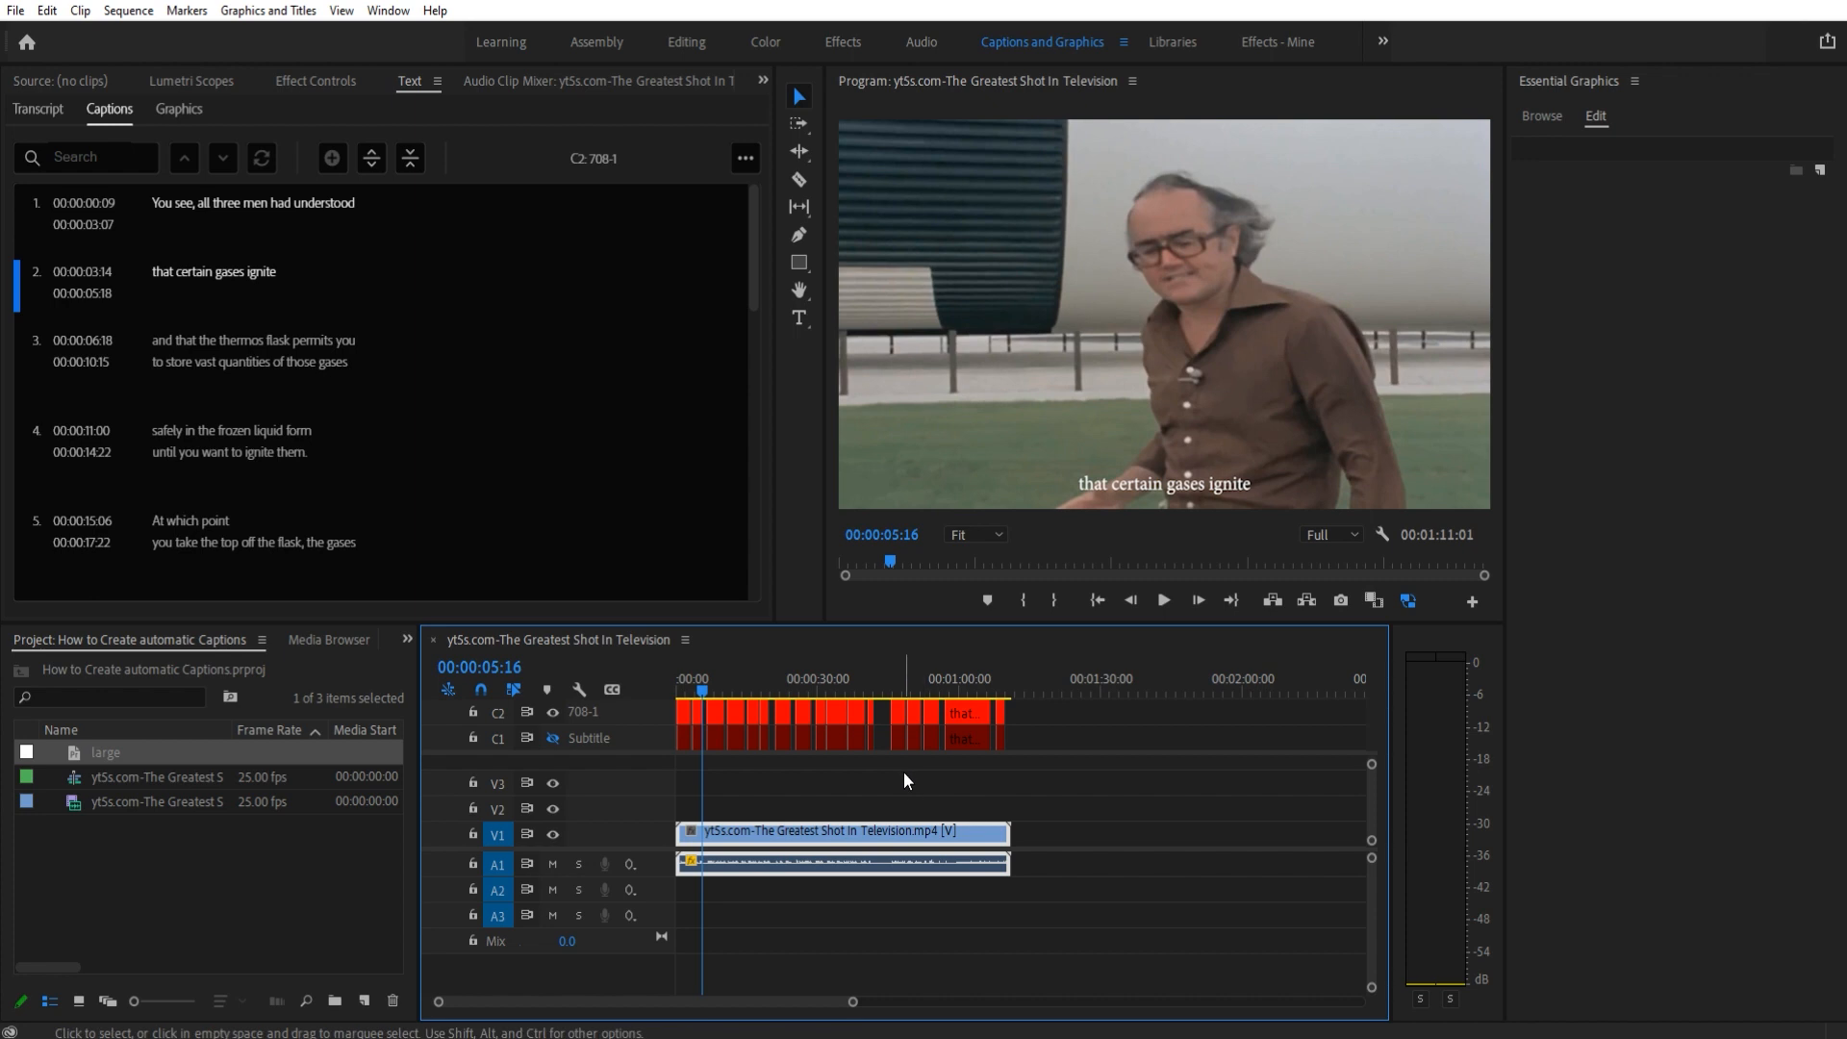
pyautogui.moveTo(788, 760)
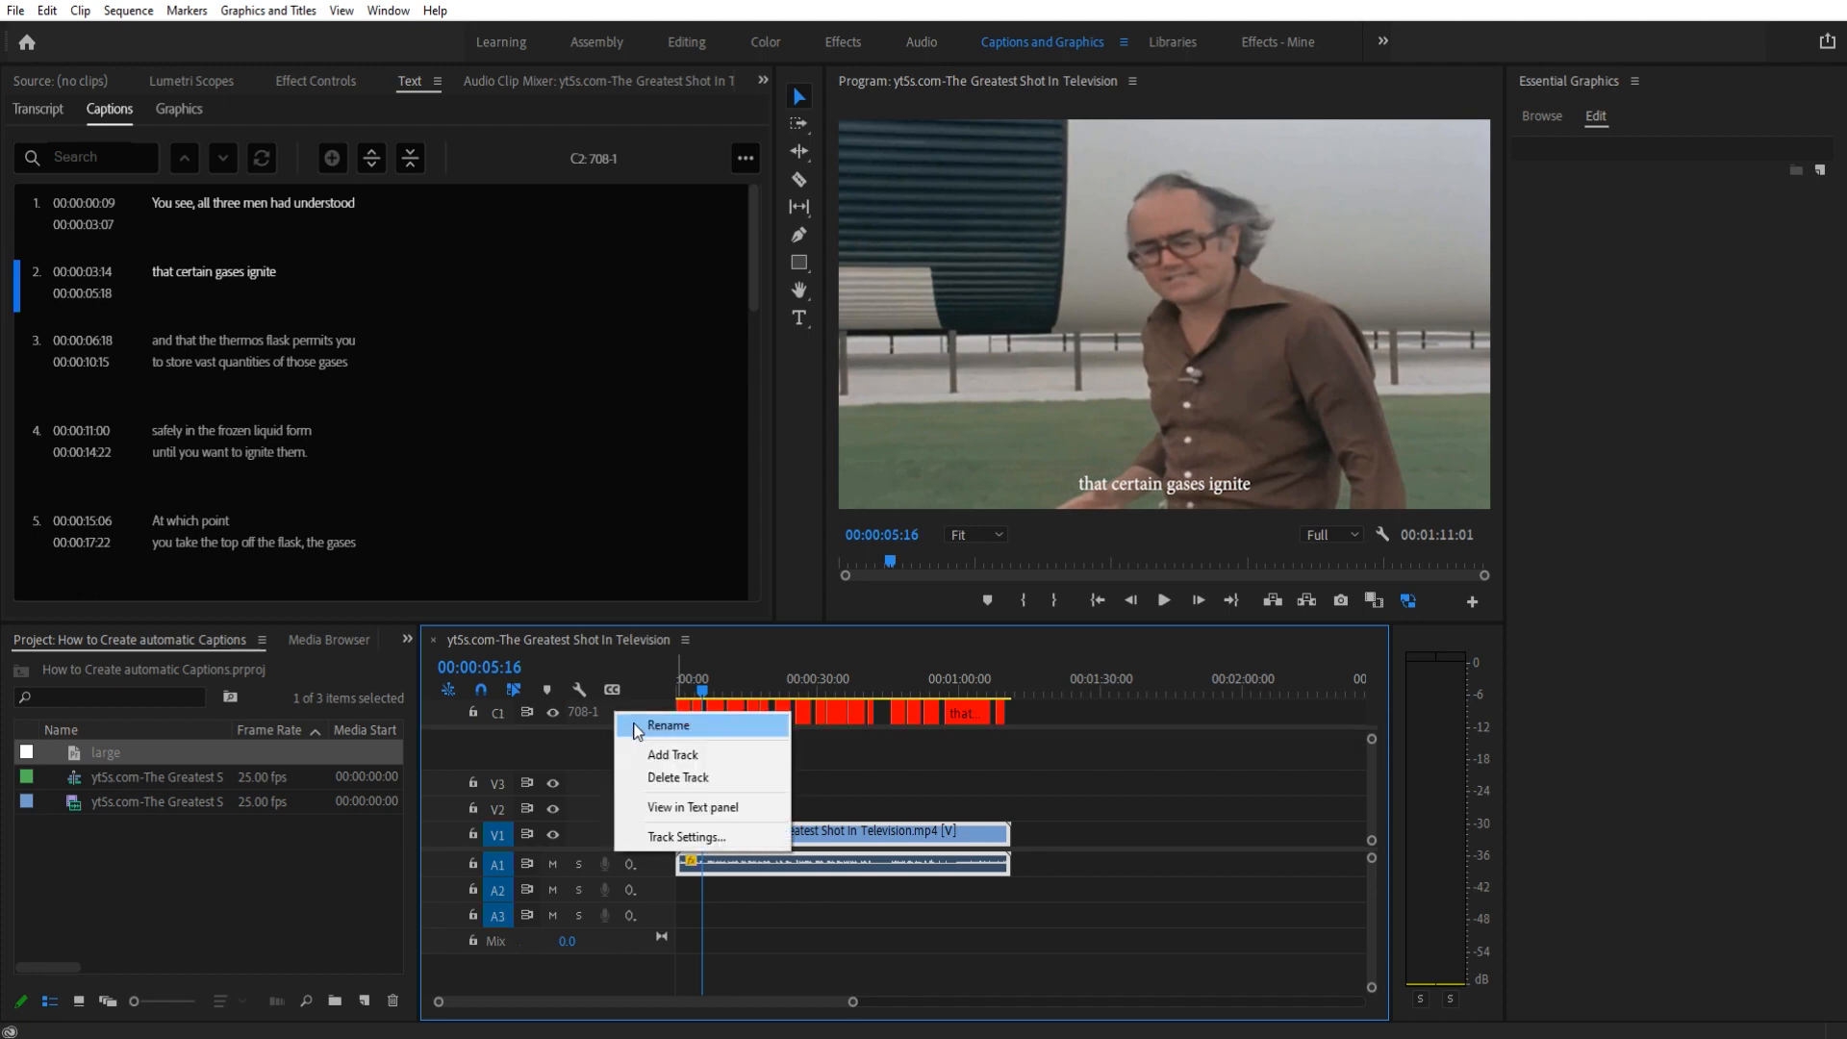
pyautogui.click(678, 776)
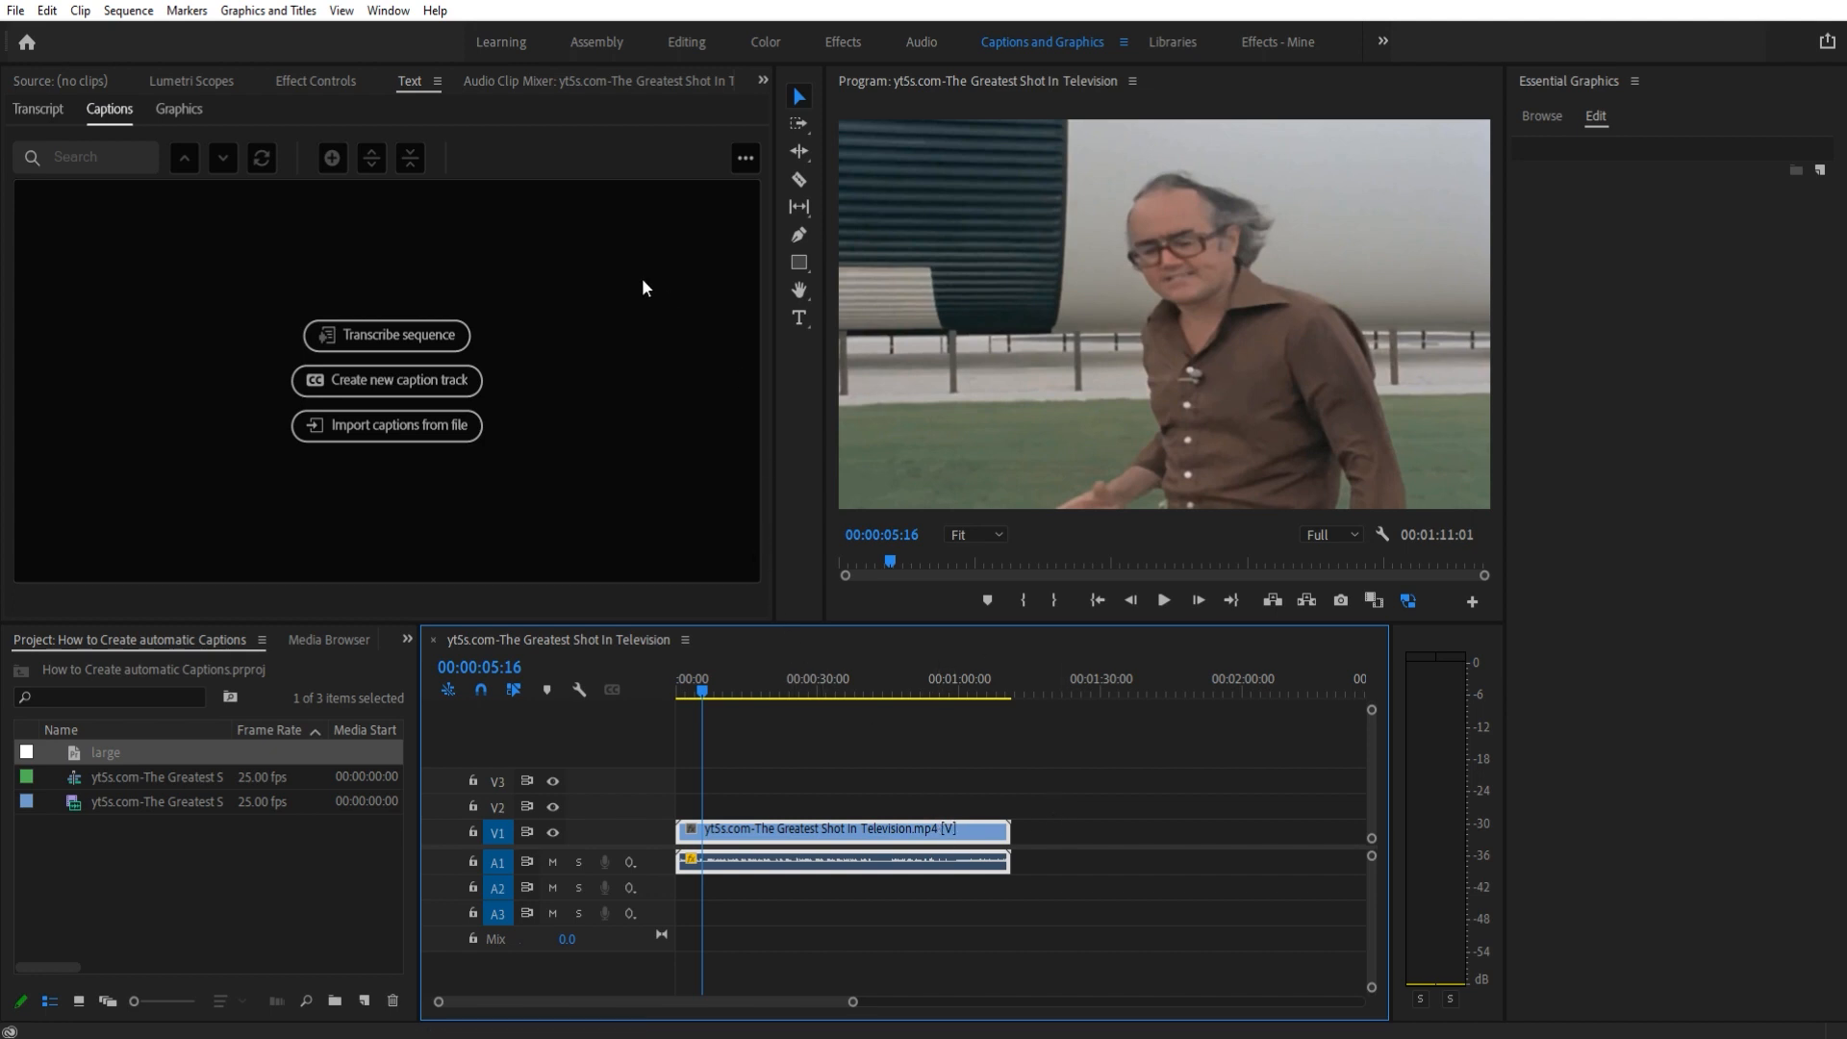
pyautogui.moveTo(473, 111)
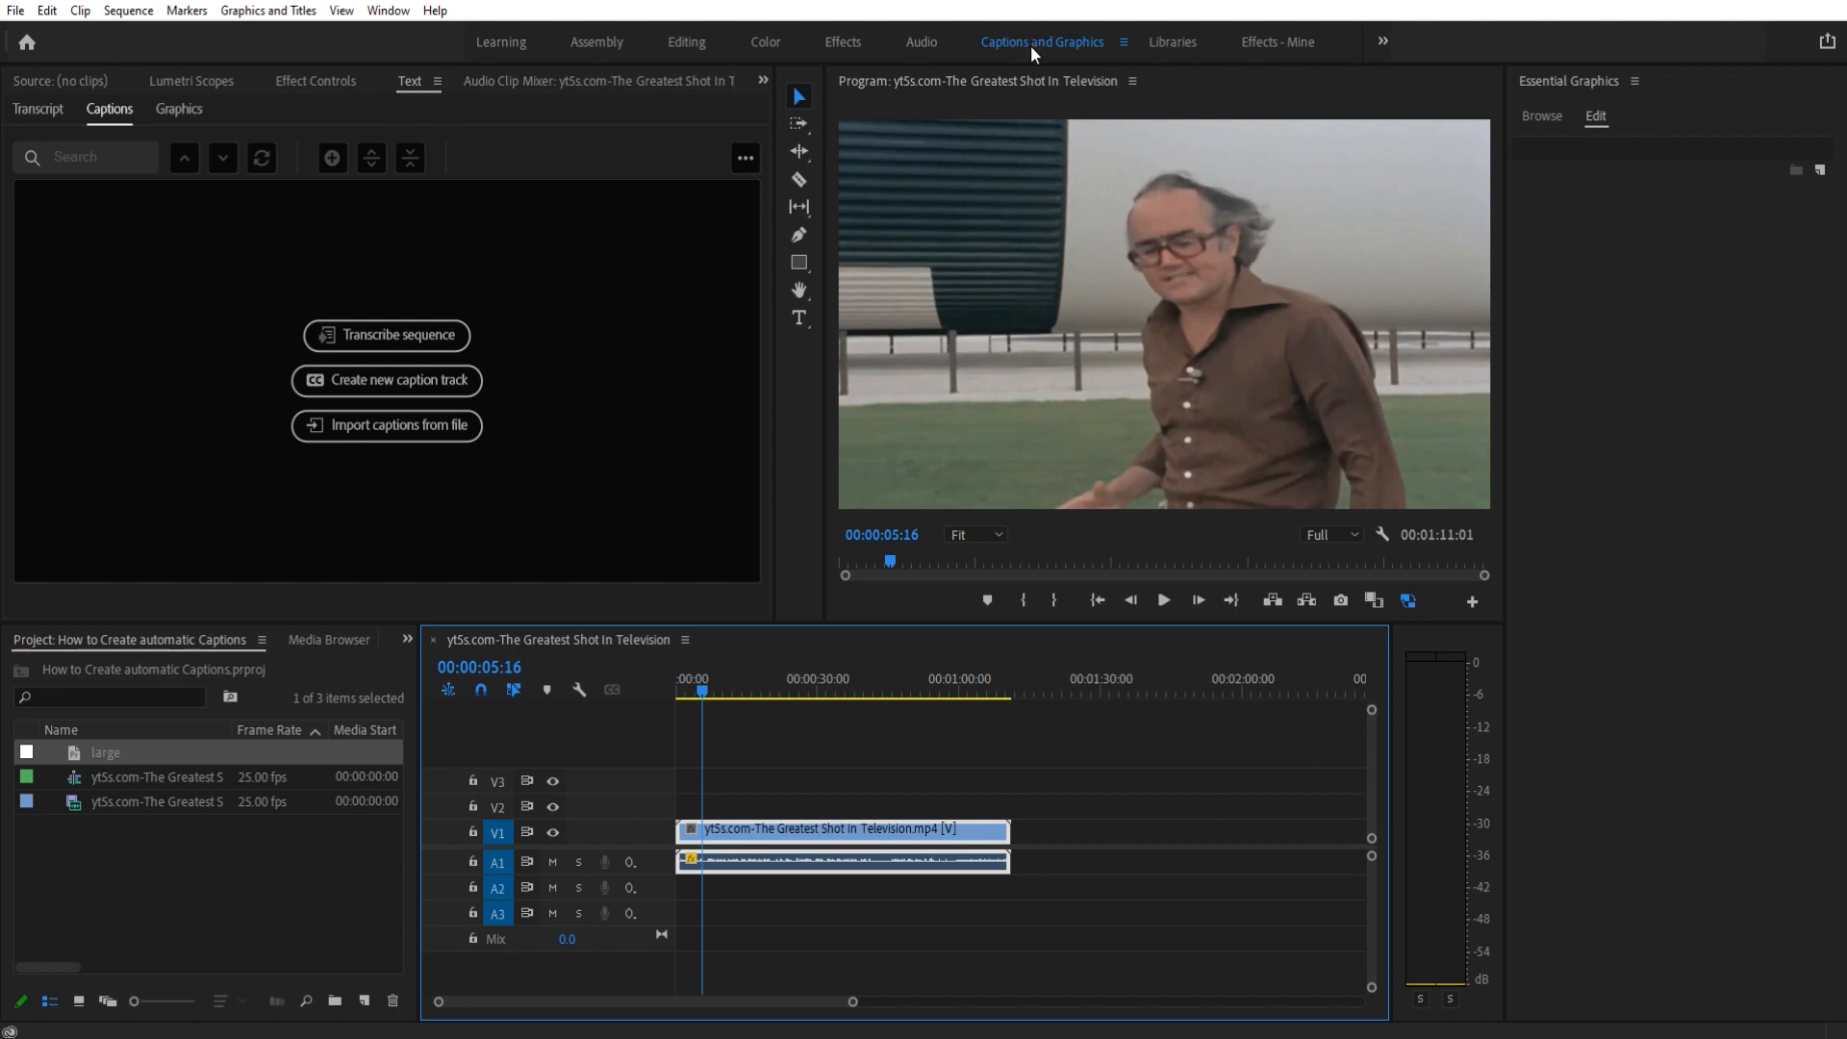
pyautogui.click(388, 11)
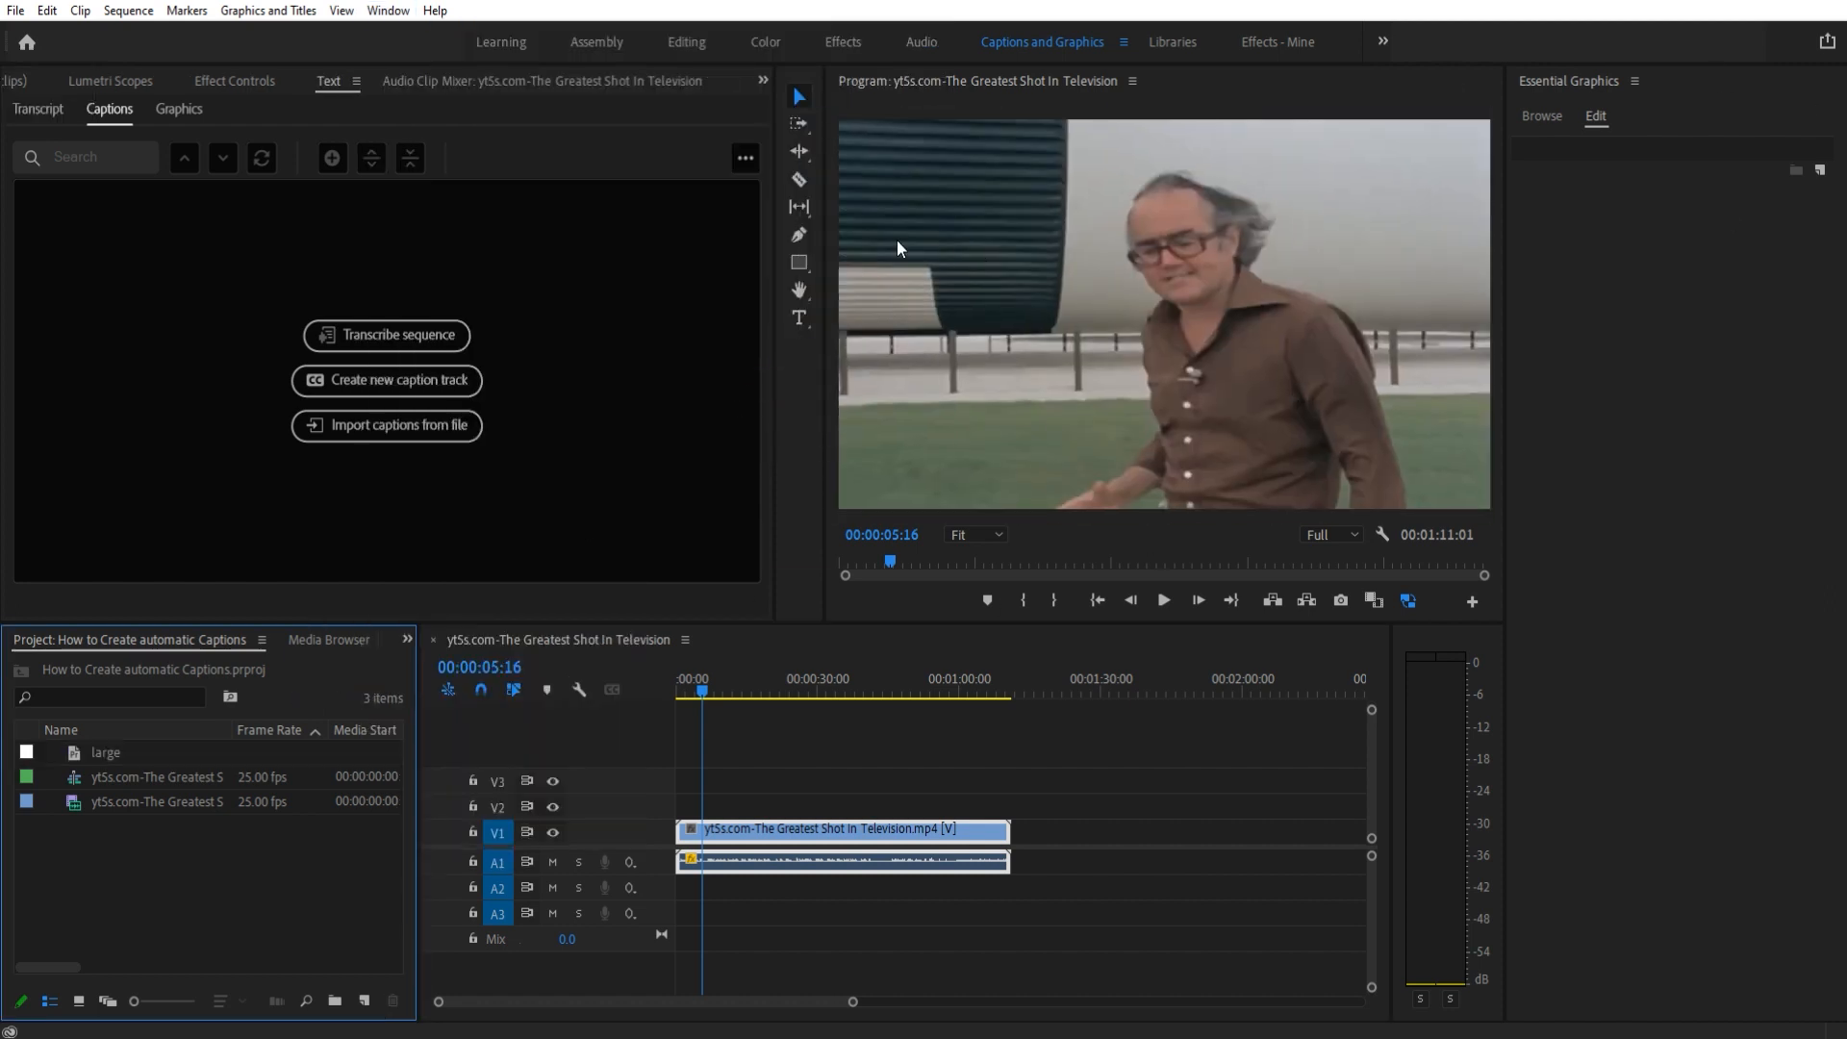
pyautogui.moveTo(727, 451)
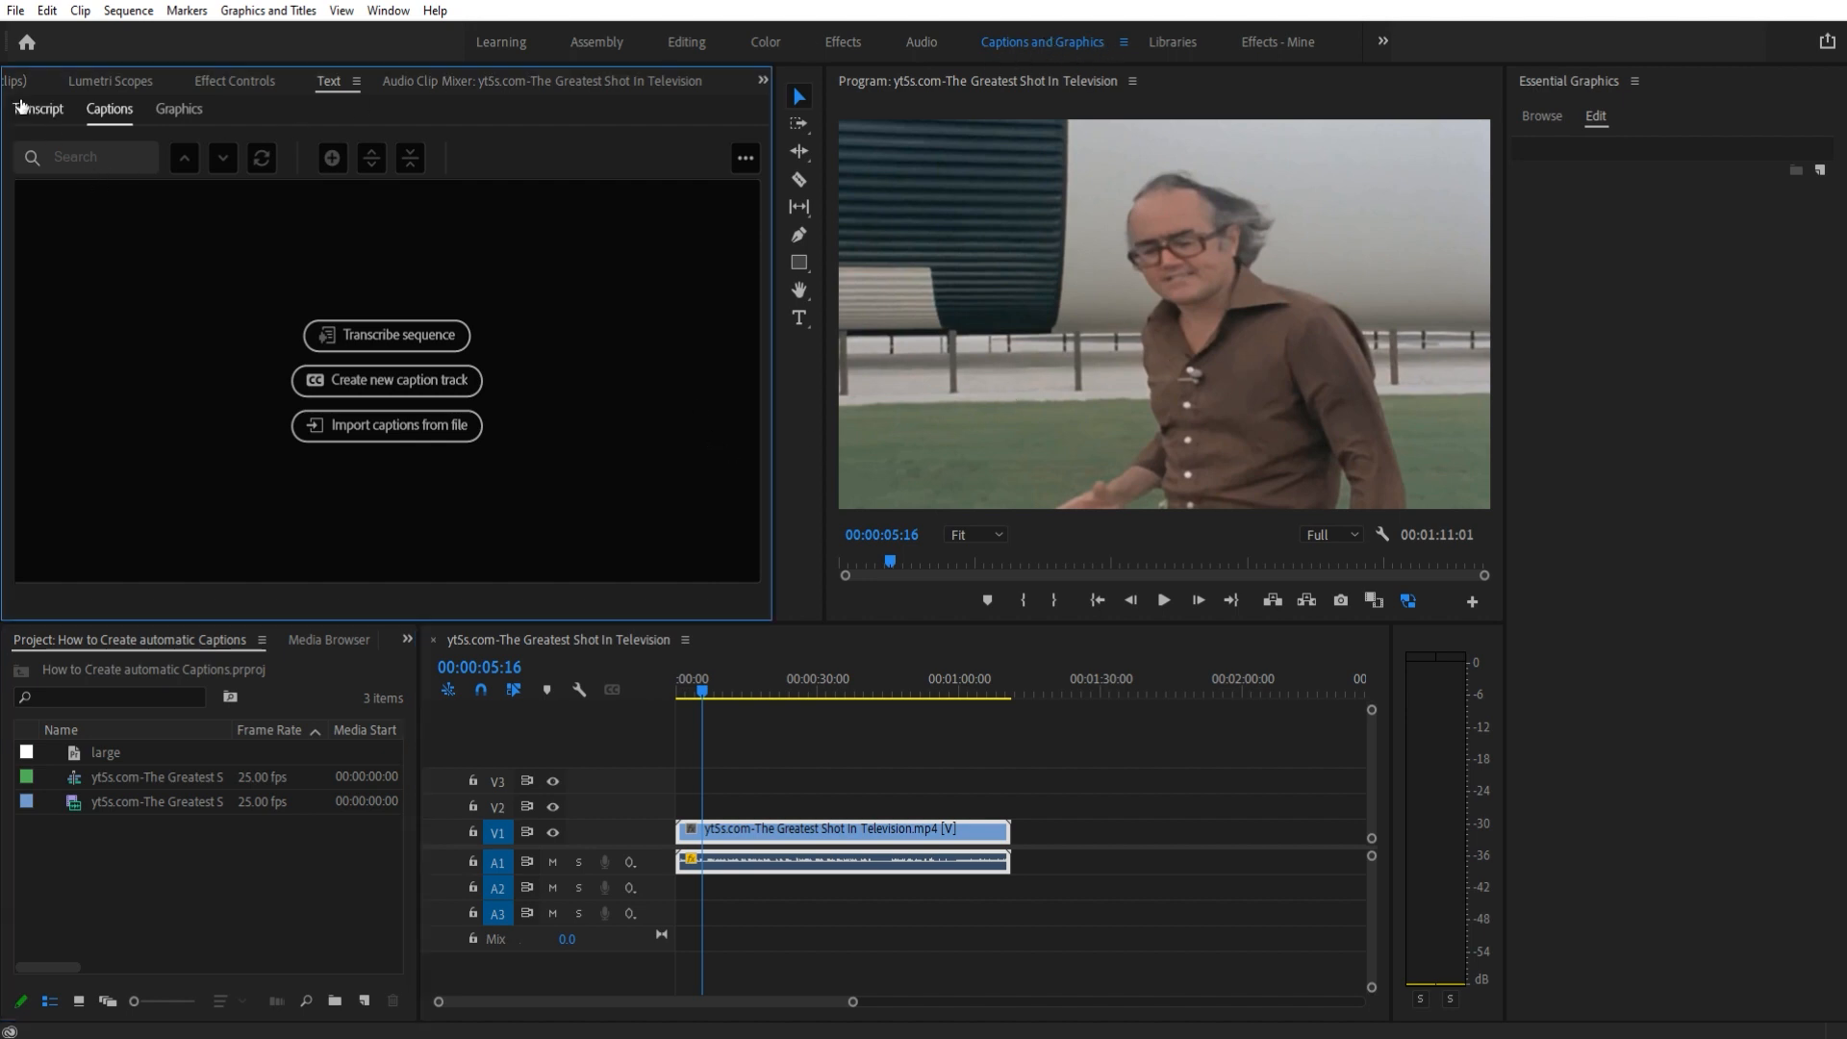
# Step: Review the existing transcript, then launch Transcribe sequence with Mix audio in English
pyautogui.click(385, 335)
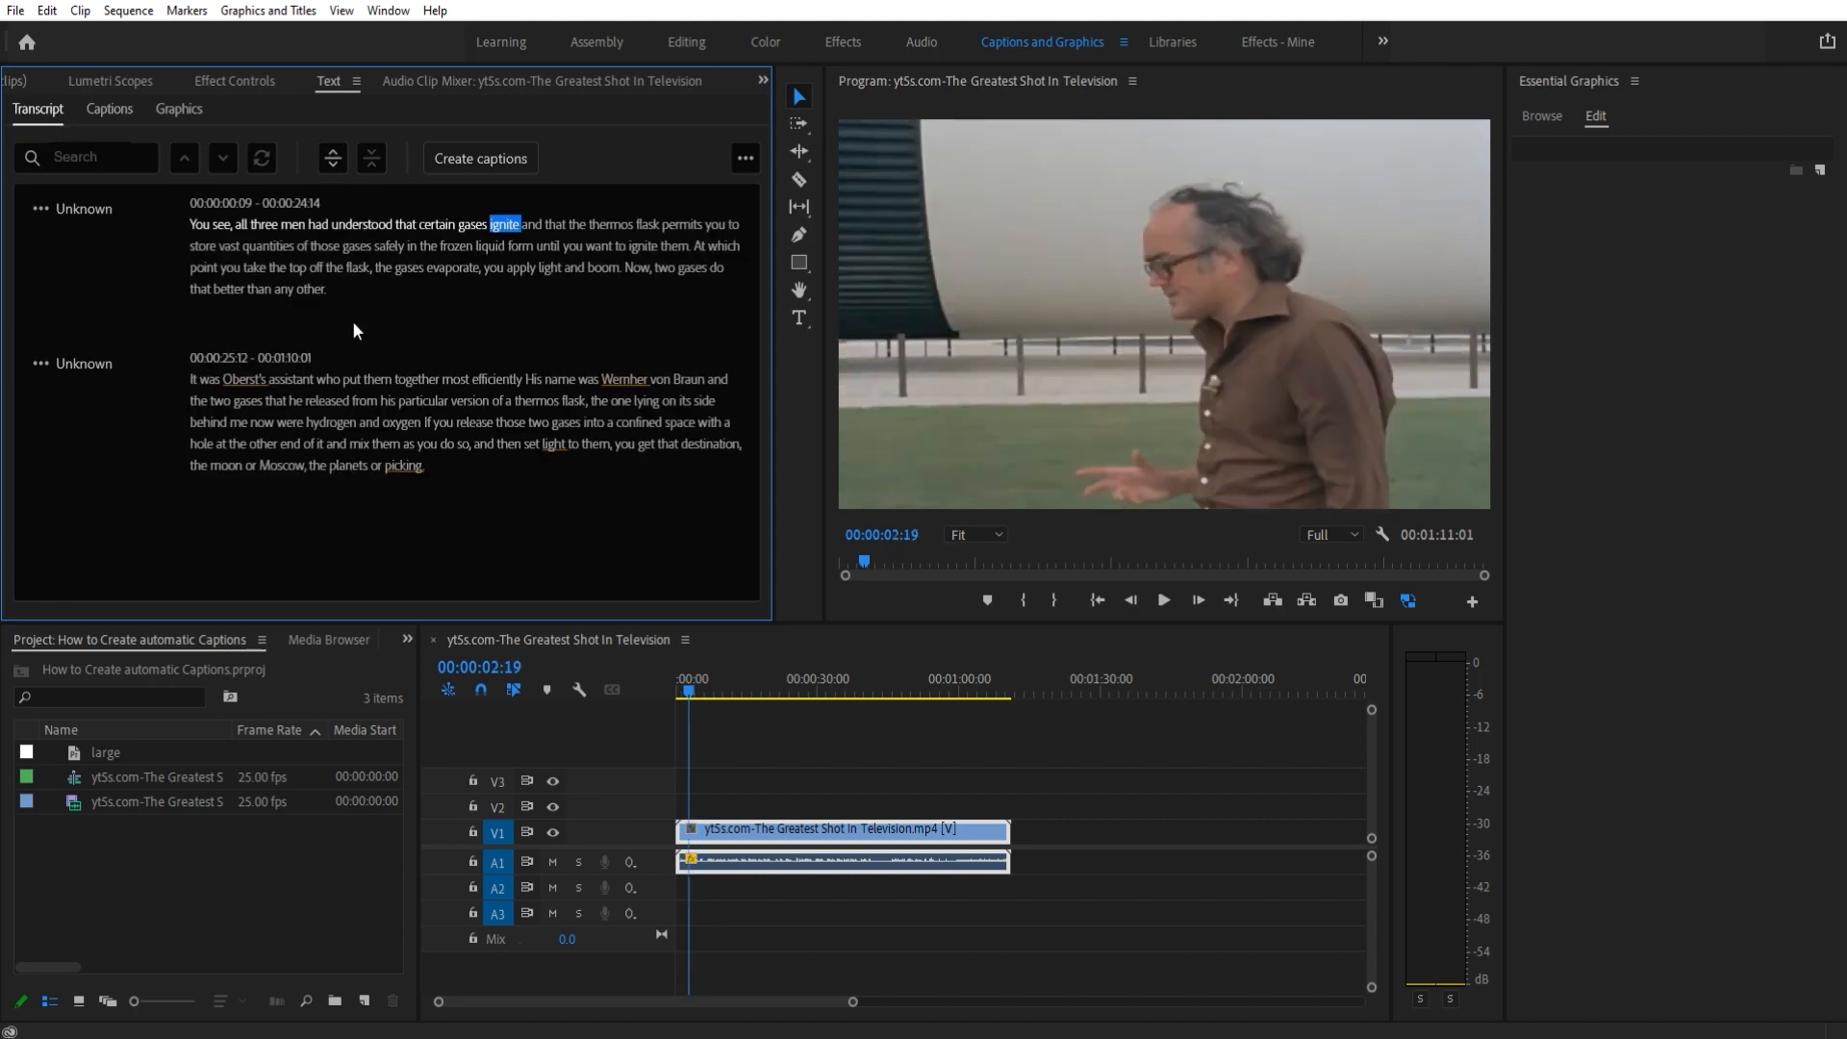
pyautogui.doubleClick(361, 224)
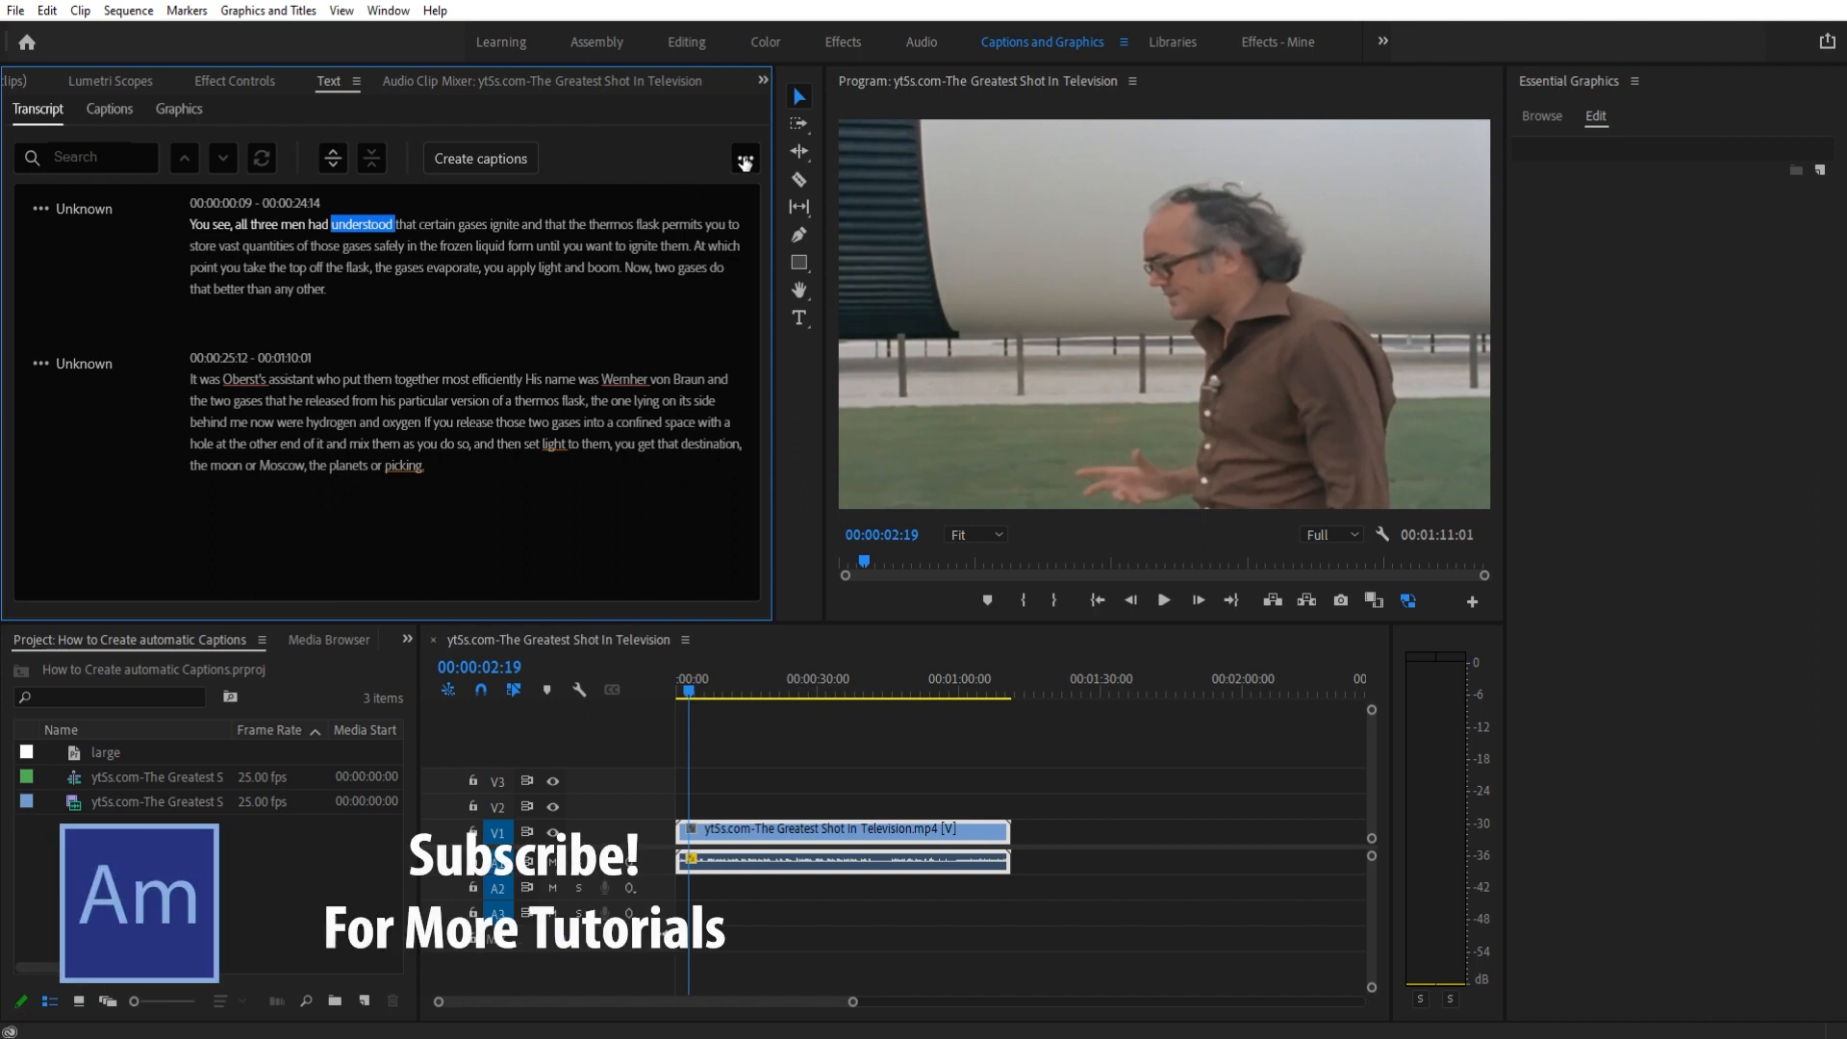
pyautogui.click(108, 109)
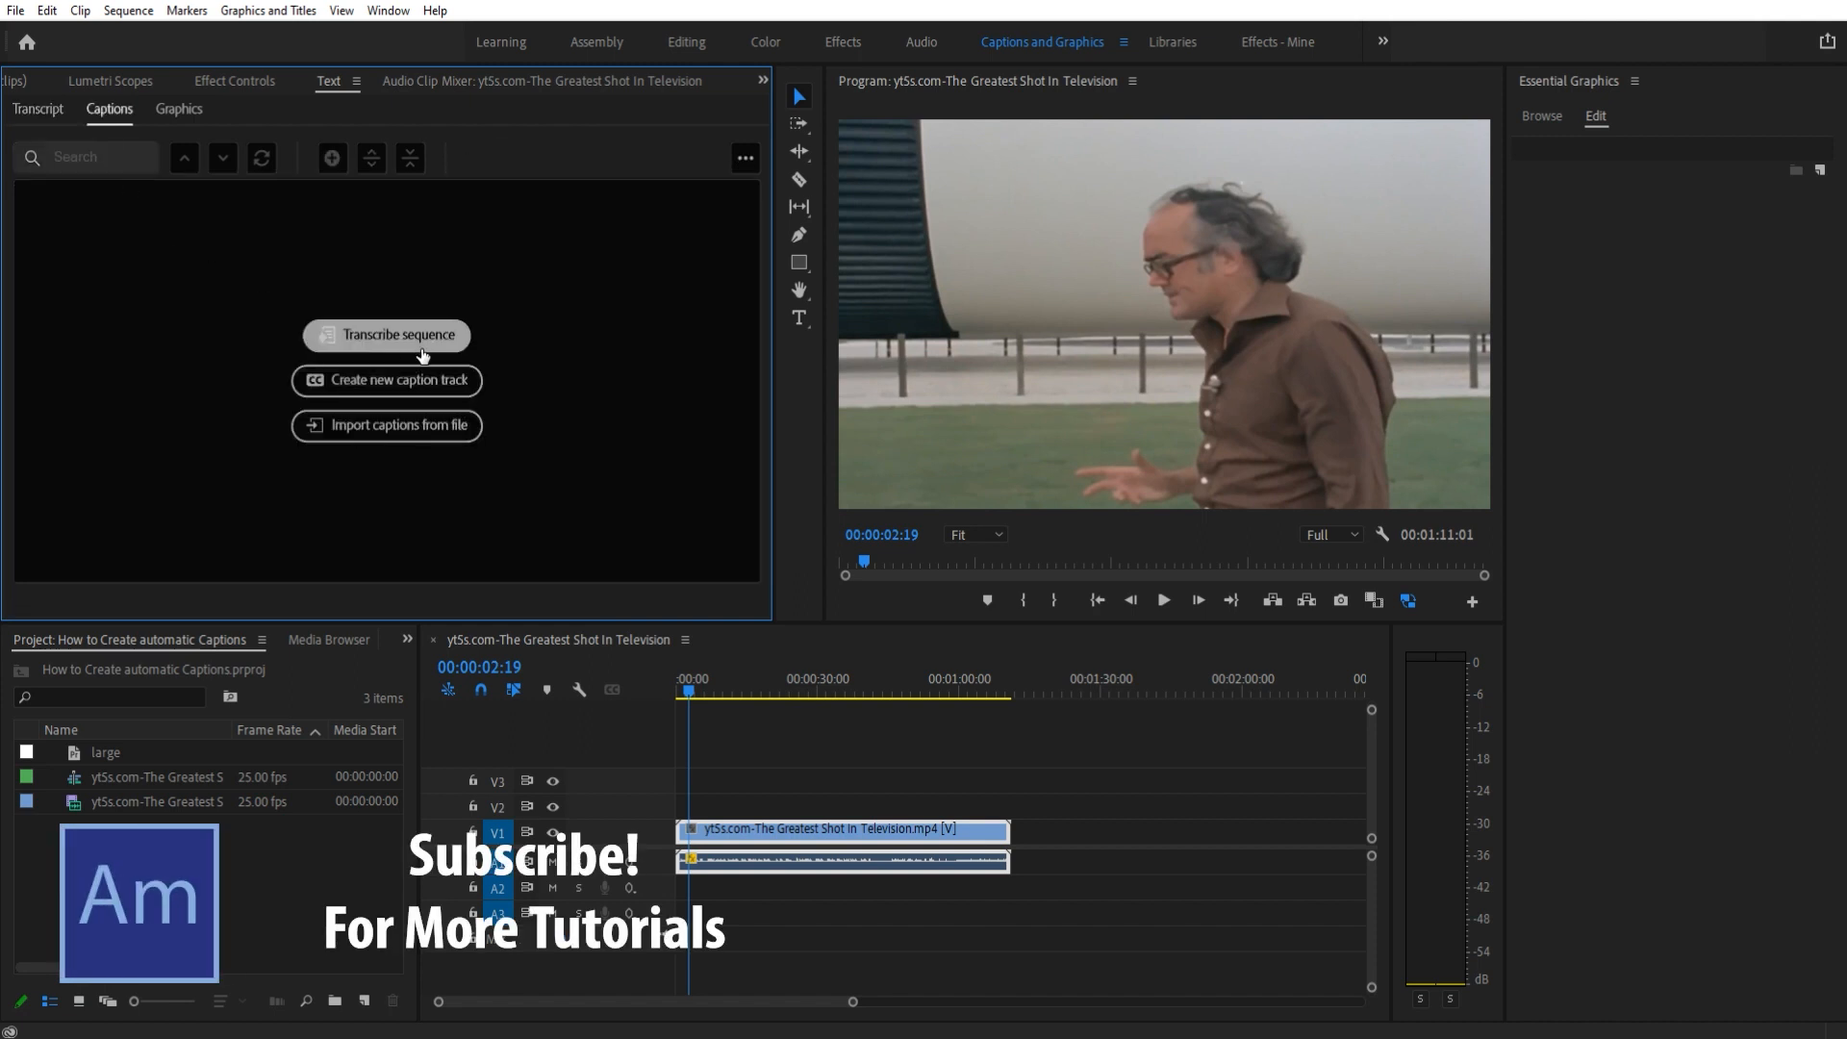
pyautogui.click(385, 335)
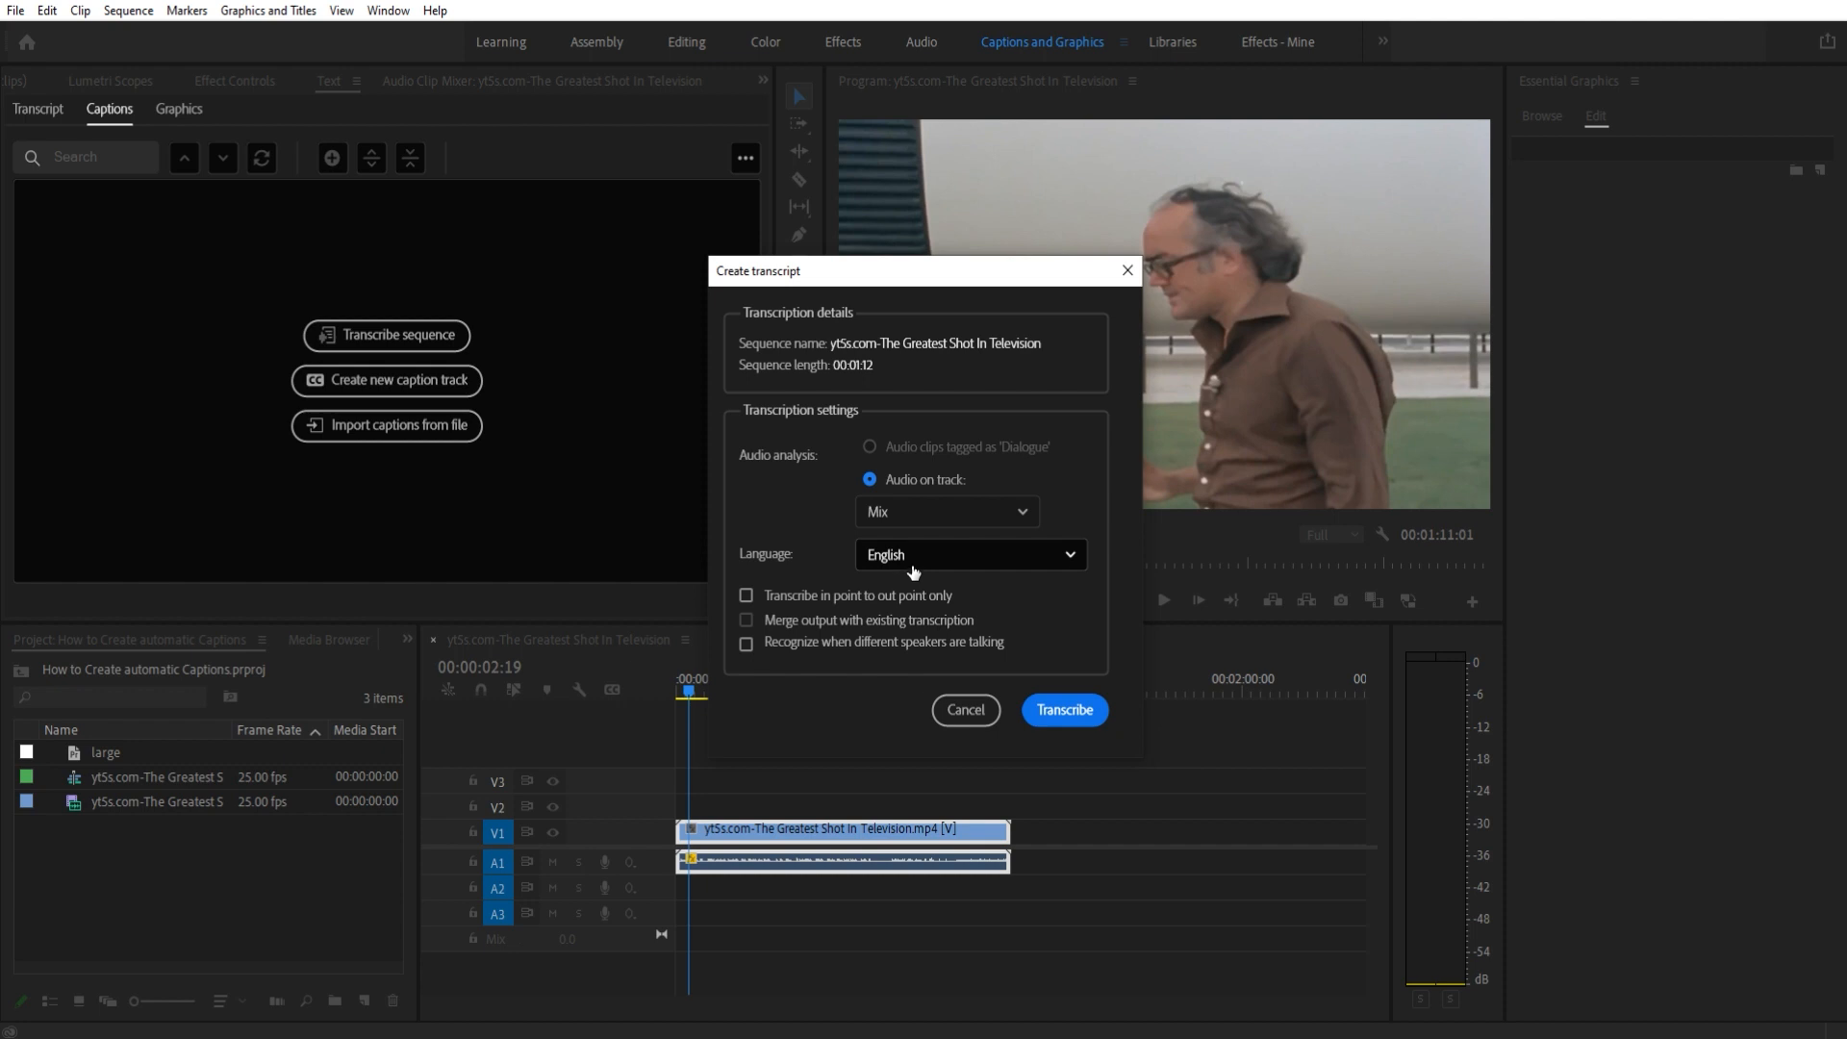
# Step: Browse the transcription language list and keep English selected
pyautogui.click(969, 555)
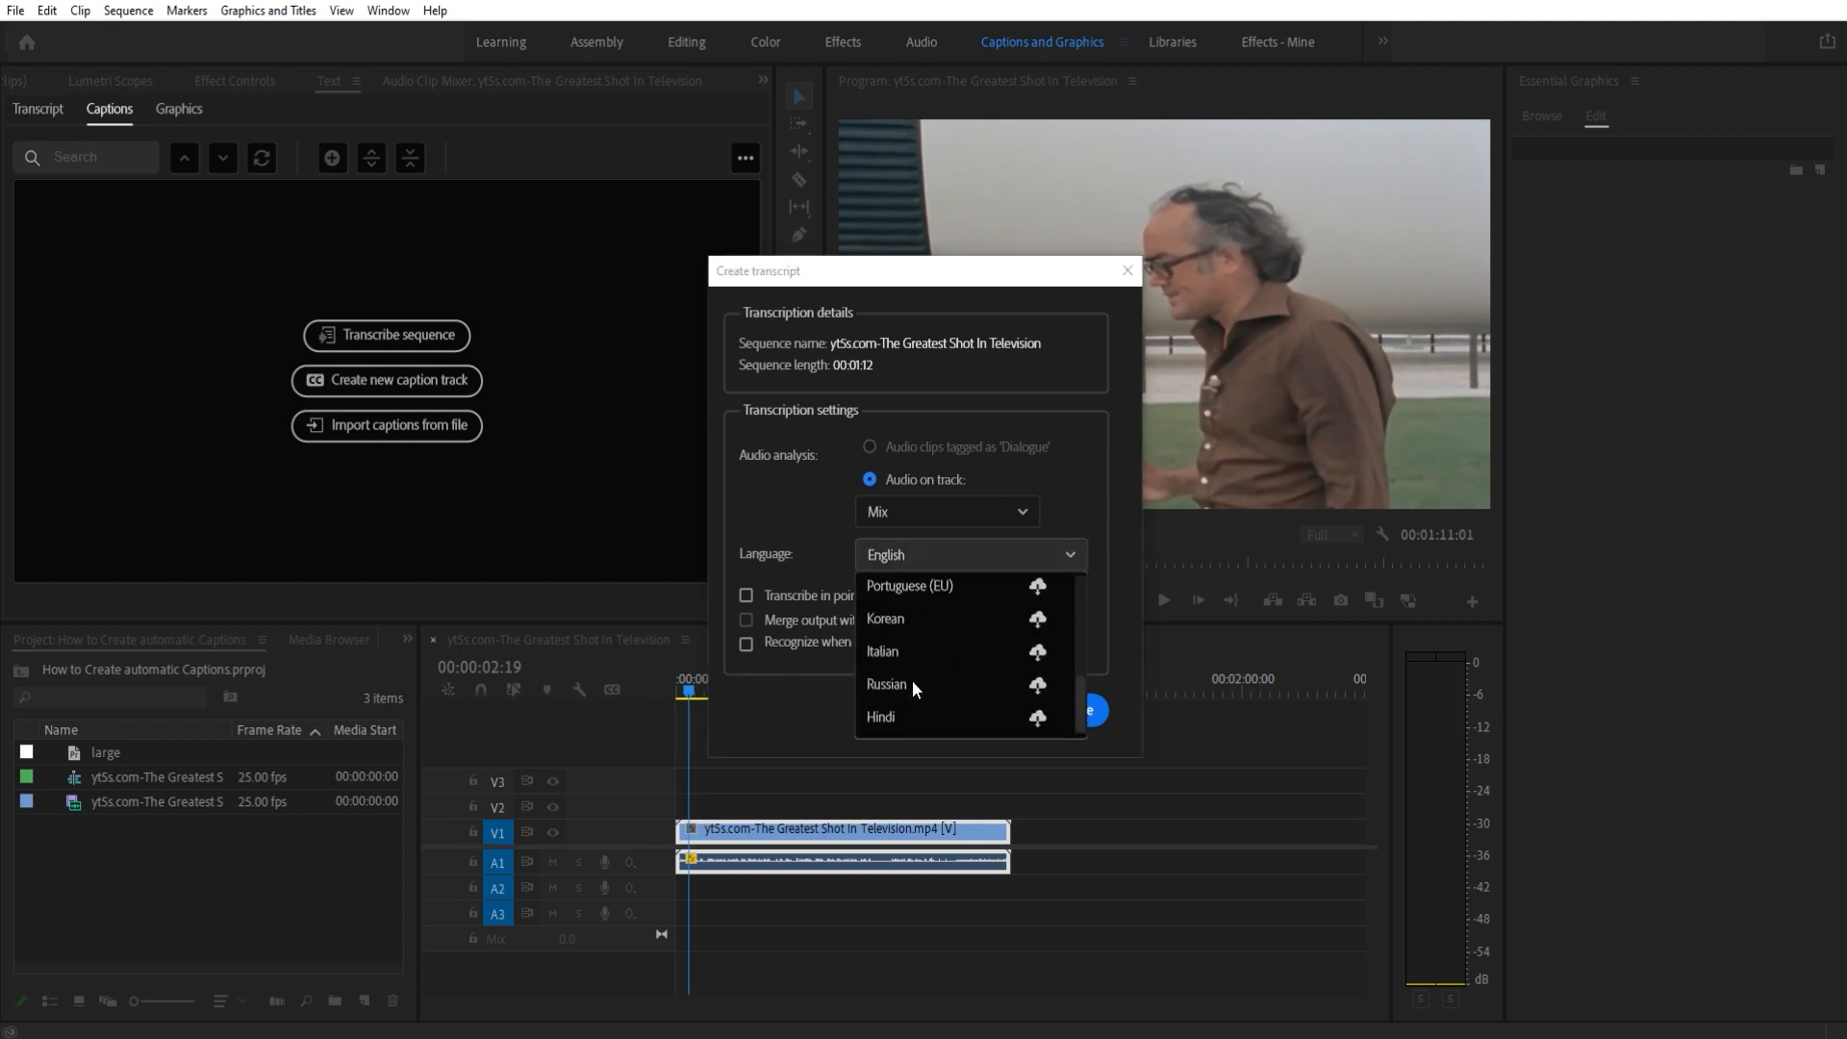
pyautogui.click(966, 554)
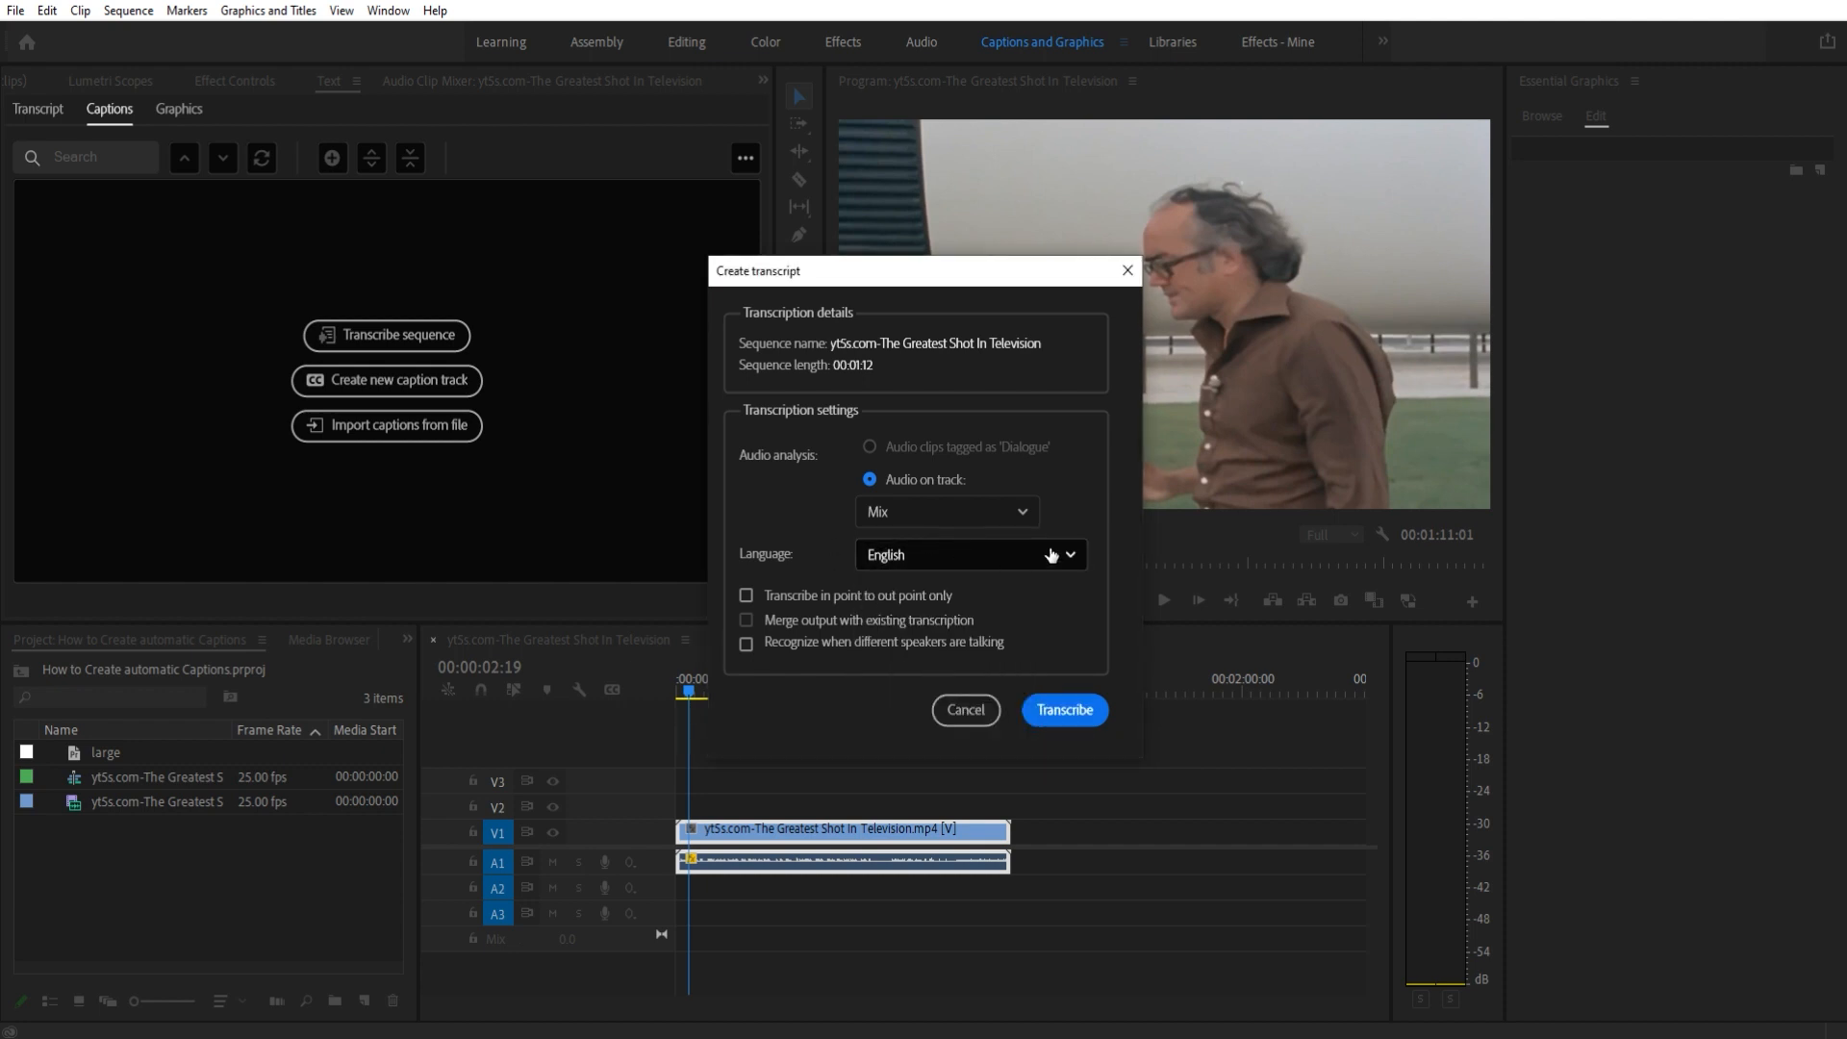
pyautogui.moveTo(1199, 469)
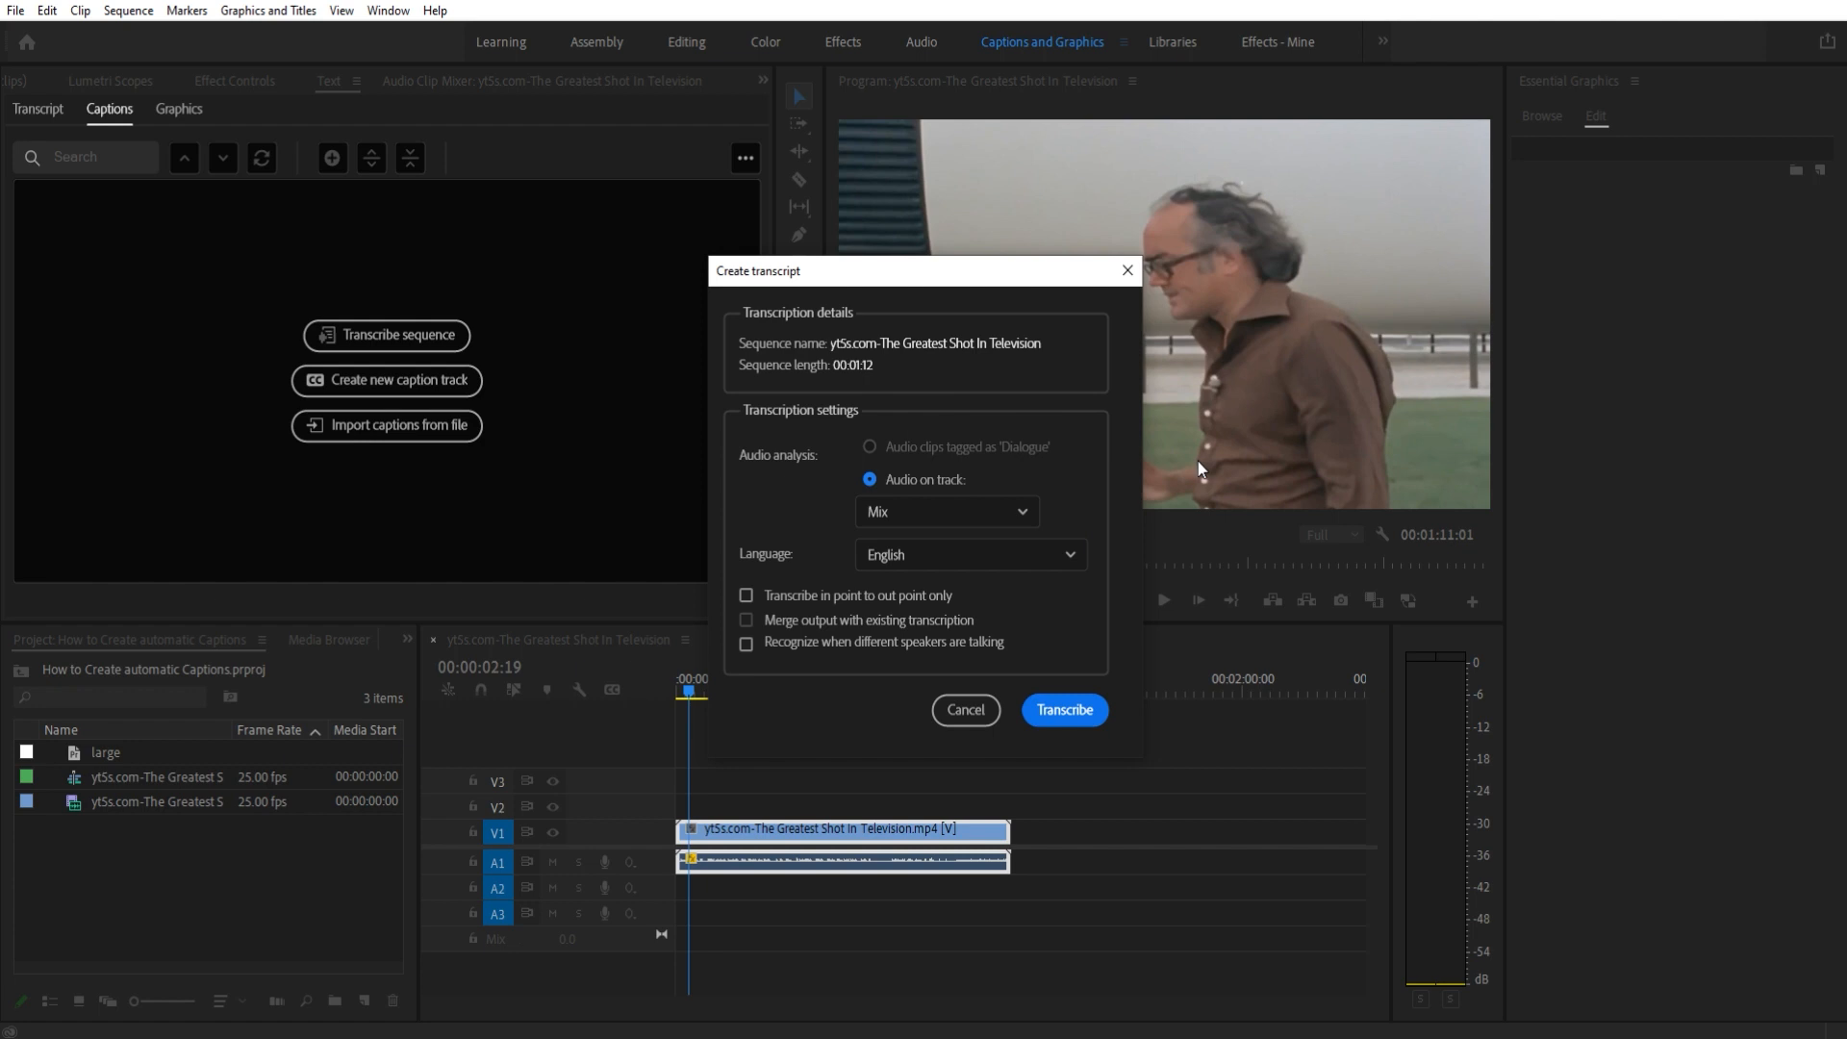
pyautogui.moveTo(830, 544)
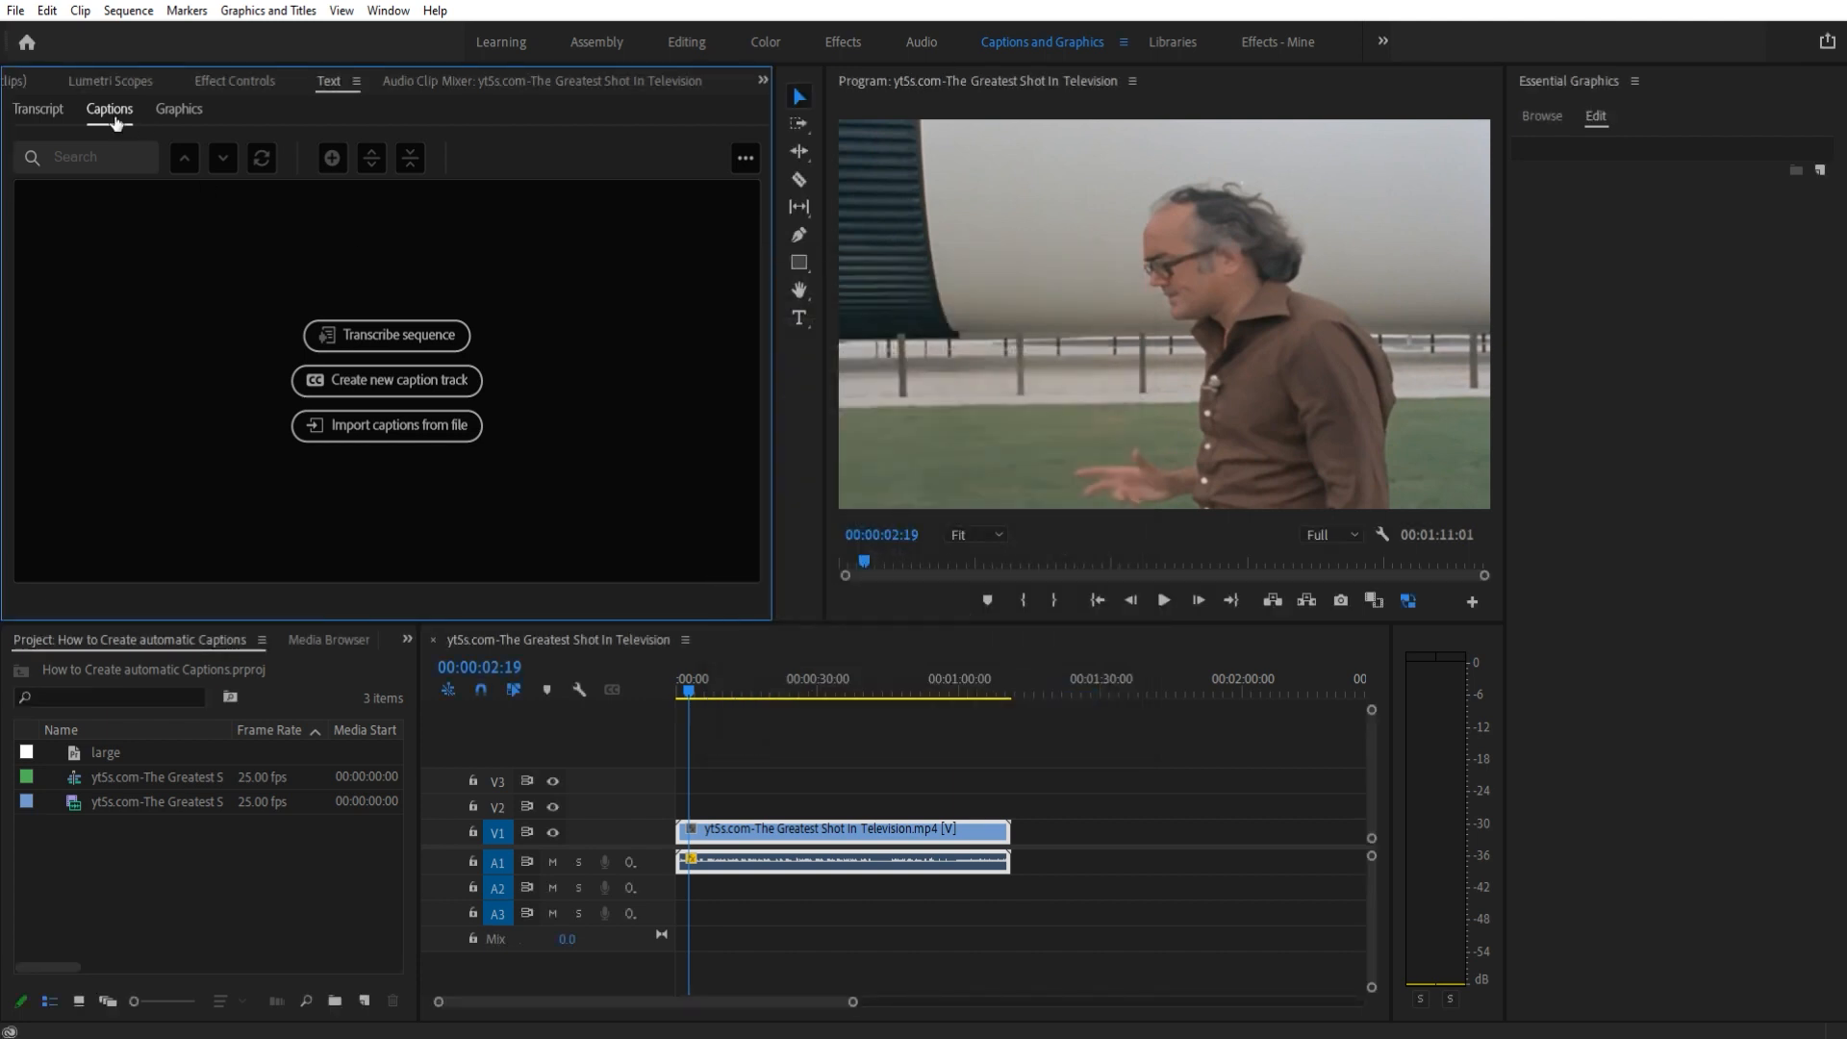
# Step: Show the Transcript tab and jump playback to 'now' in the second paragraph
pyautogui.click(36, 109)
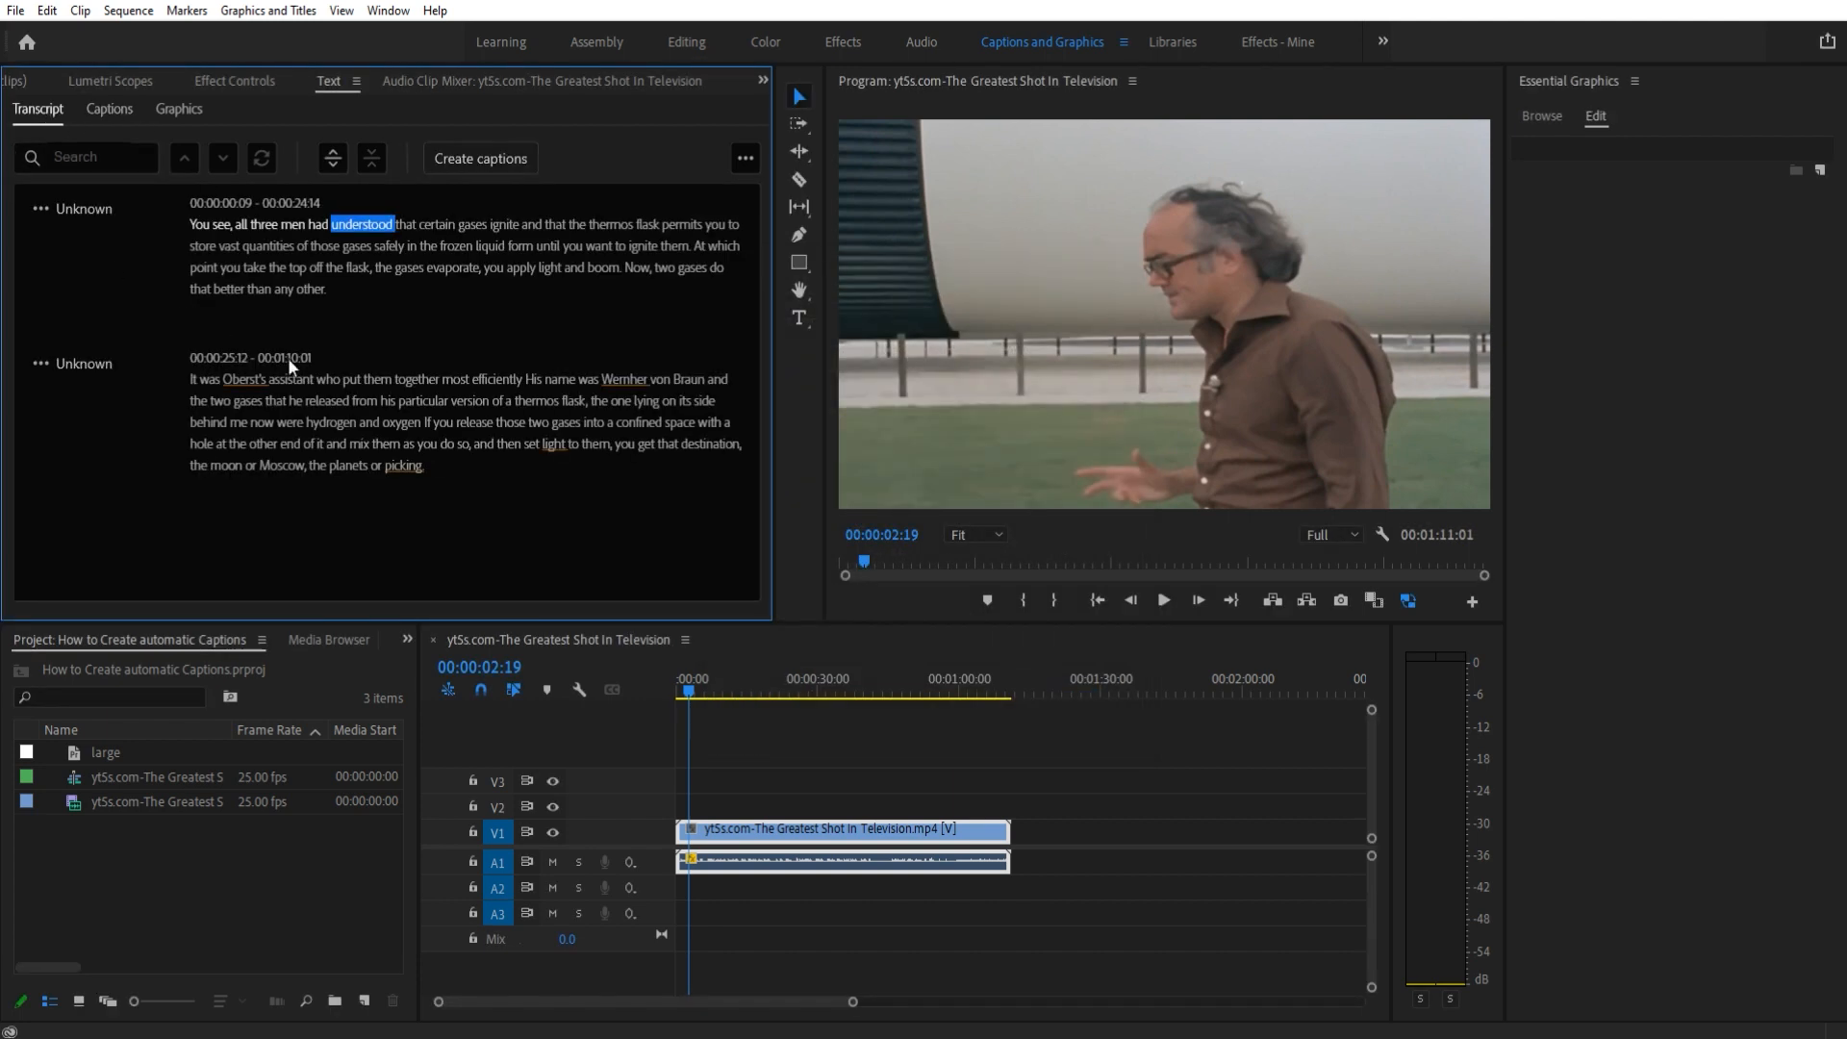
pyautogui.click(262, 422)
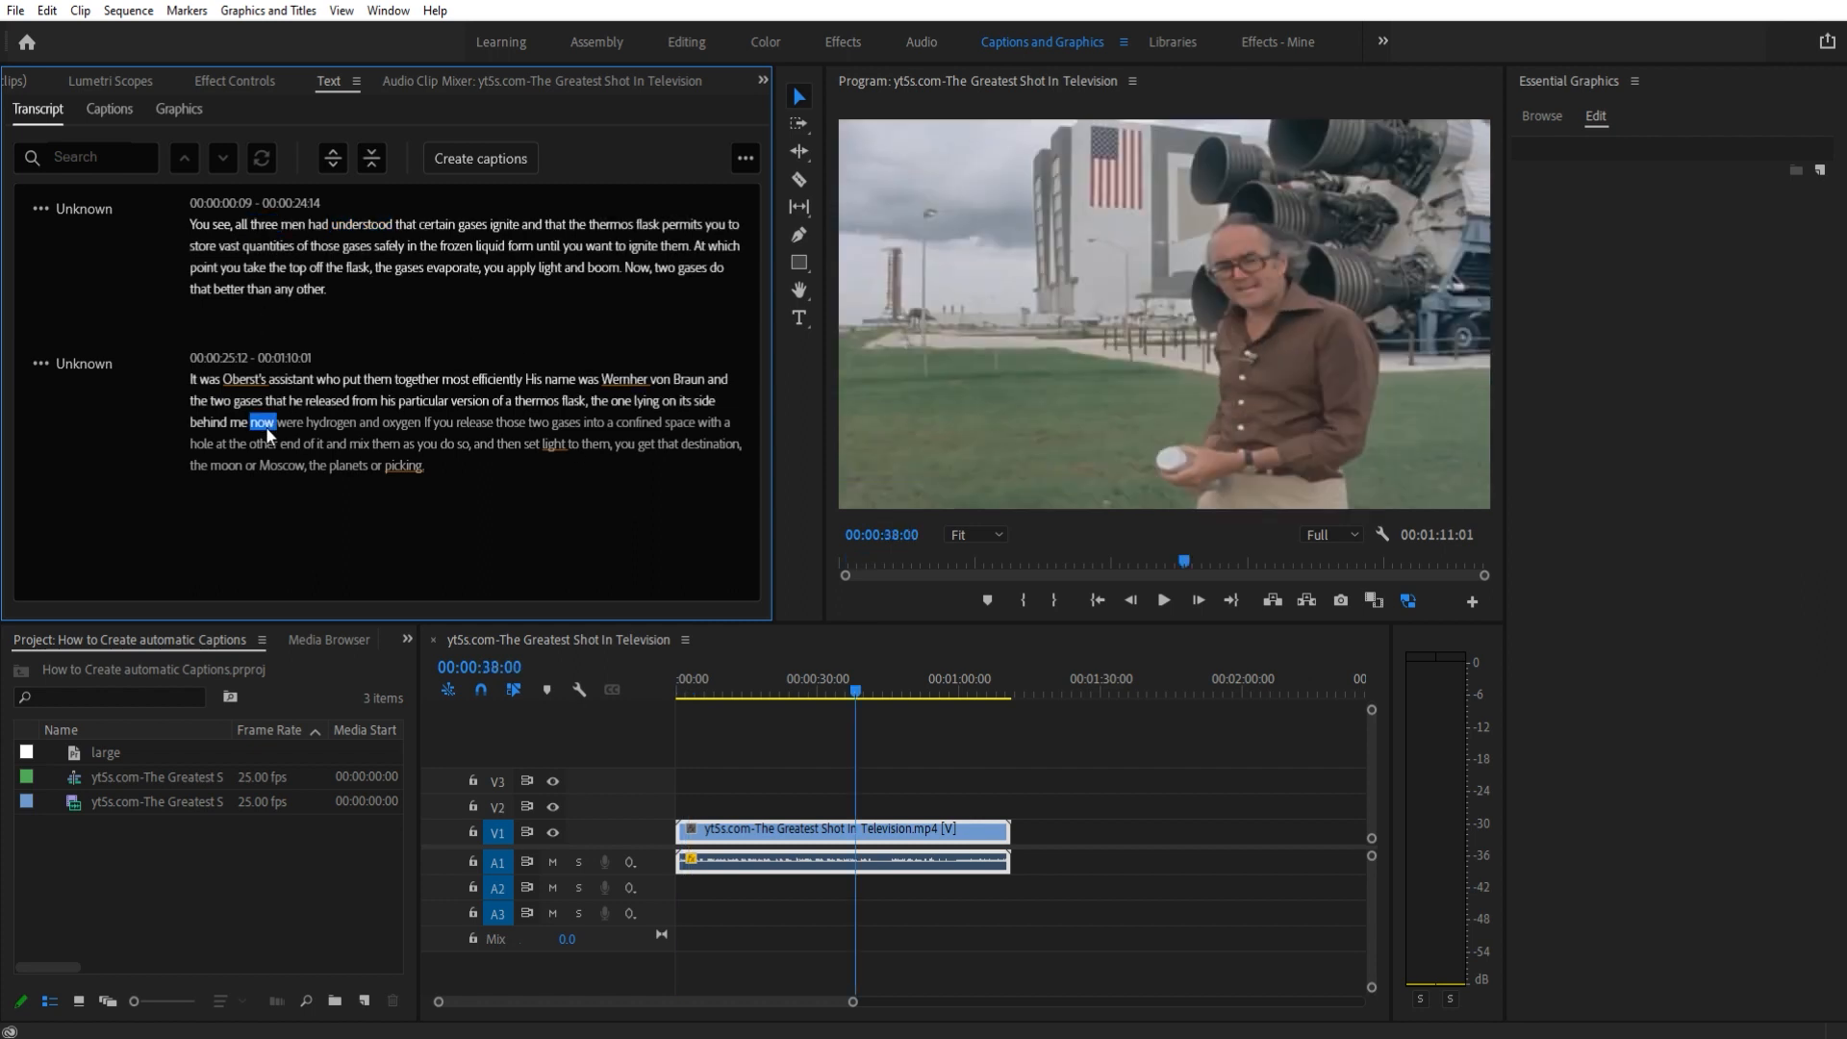
pyautogui.moveTo(244, 206)
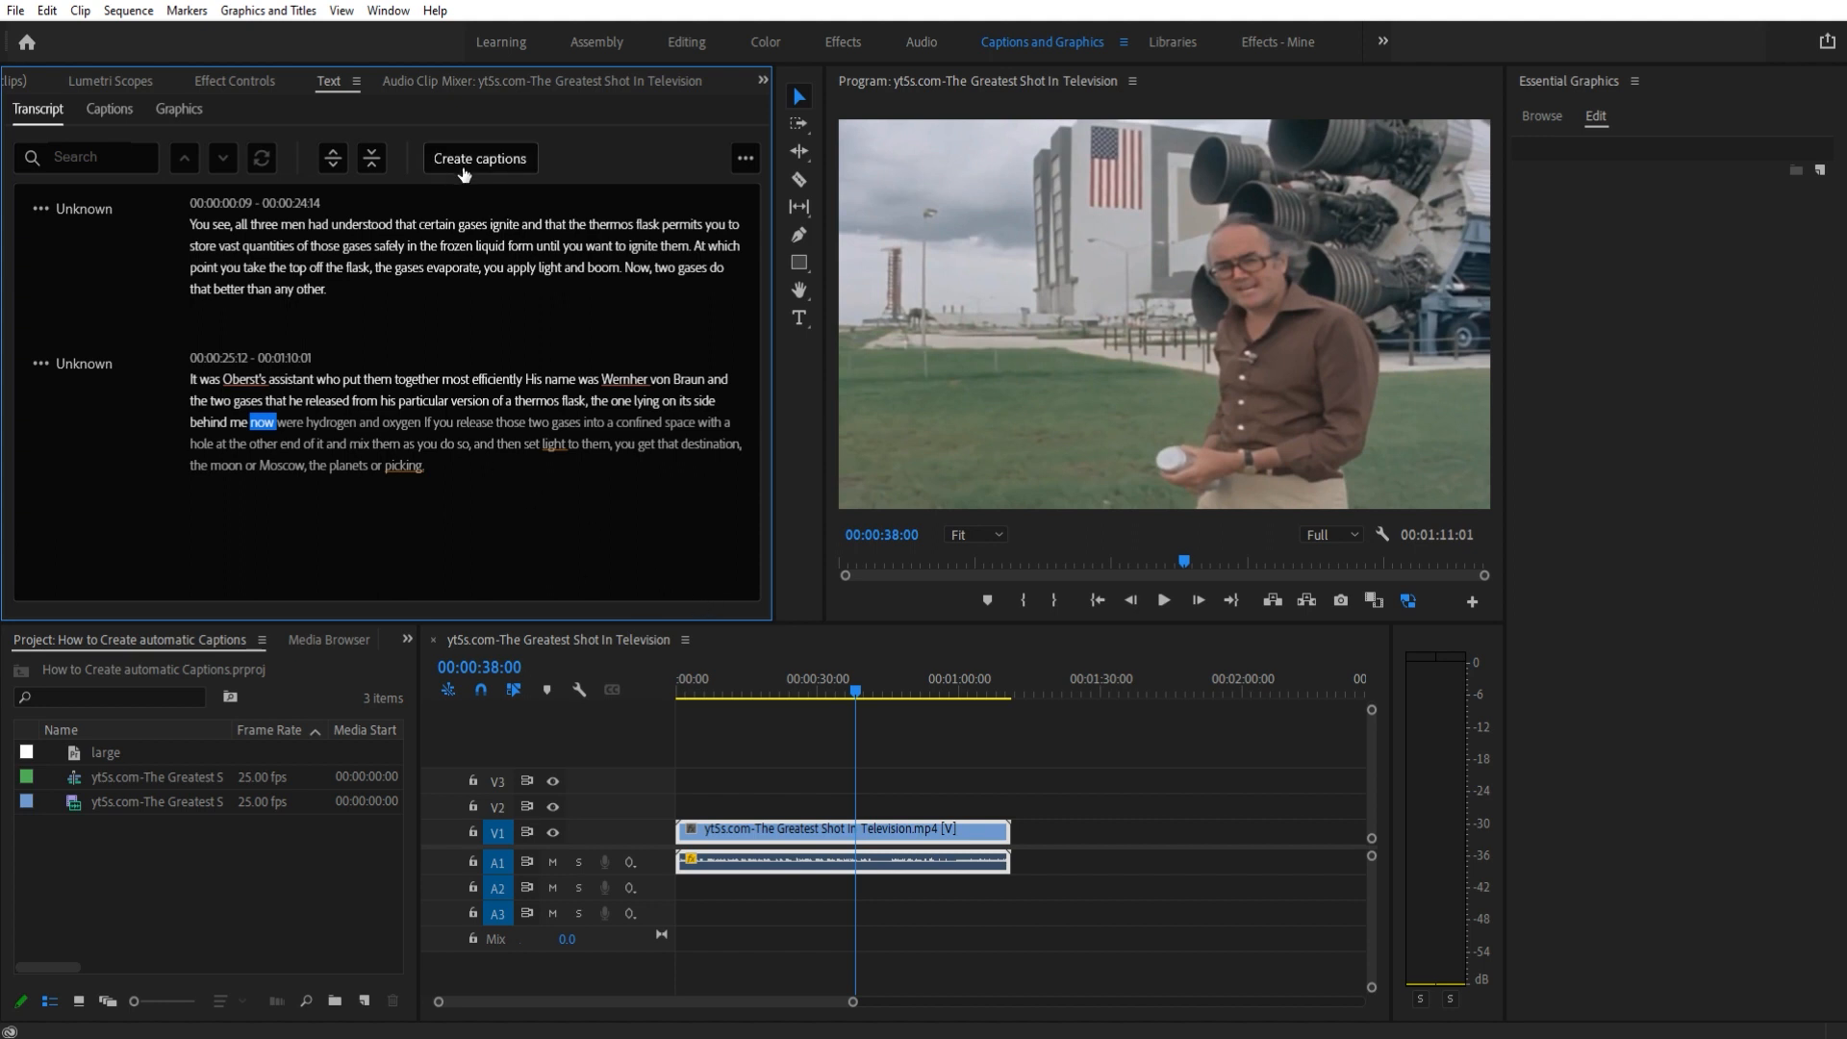
# Step: In Create captions, choose the CEA-708 Default preset with Style set to None
pyautogui.click(479, 158)
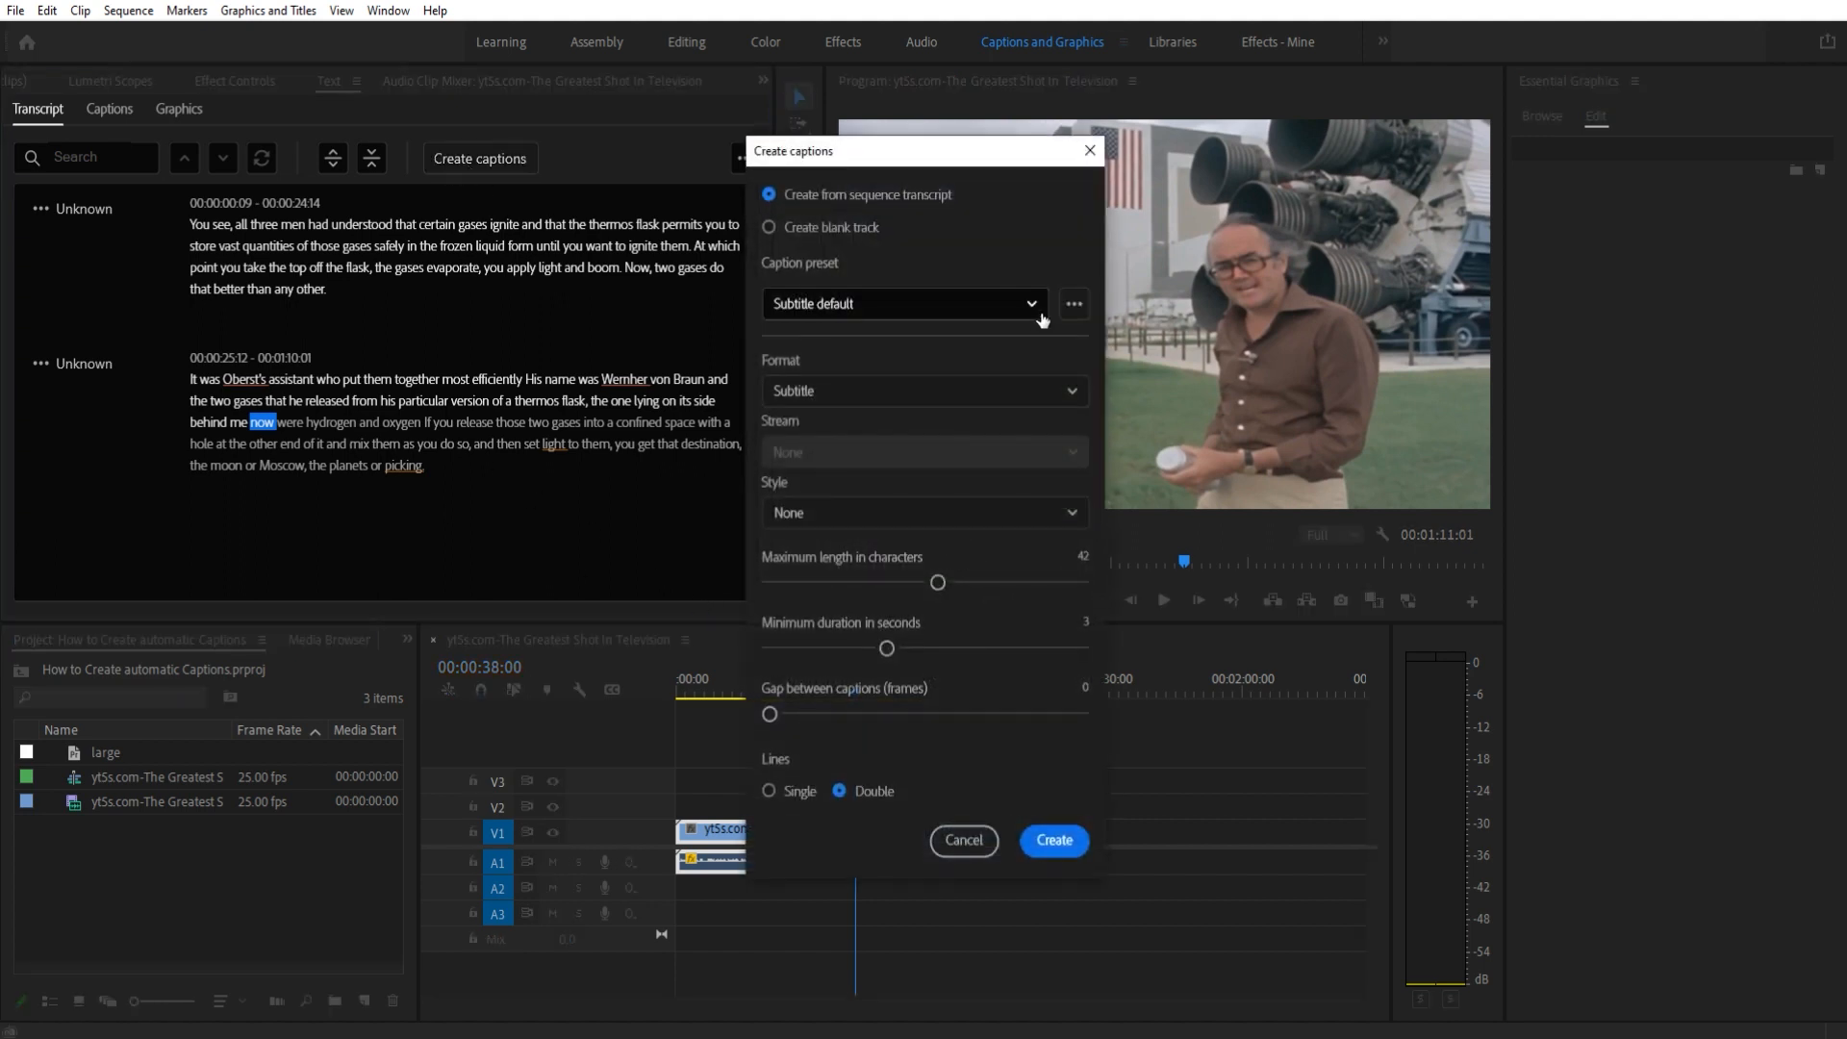
pyautogui.click(902, 303)
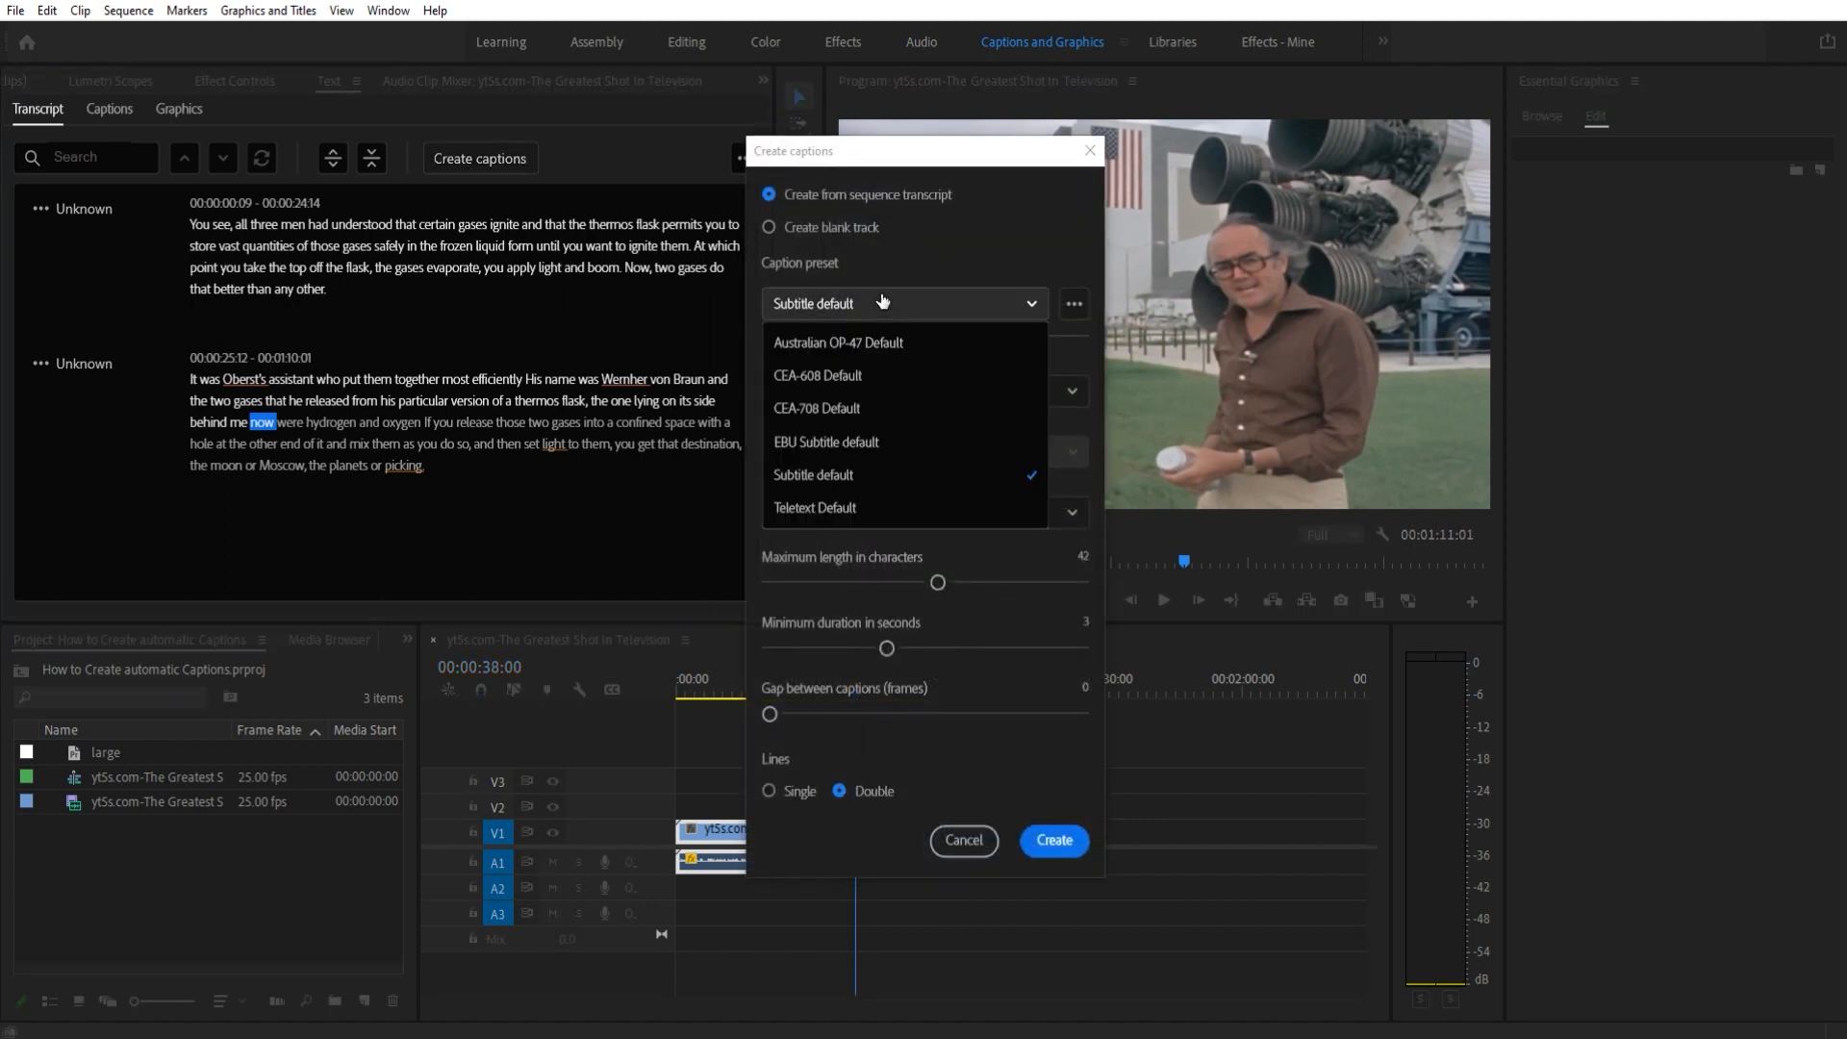
pyautogui.moveTo(864, 369)
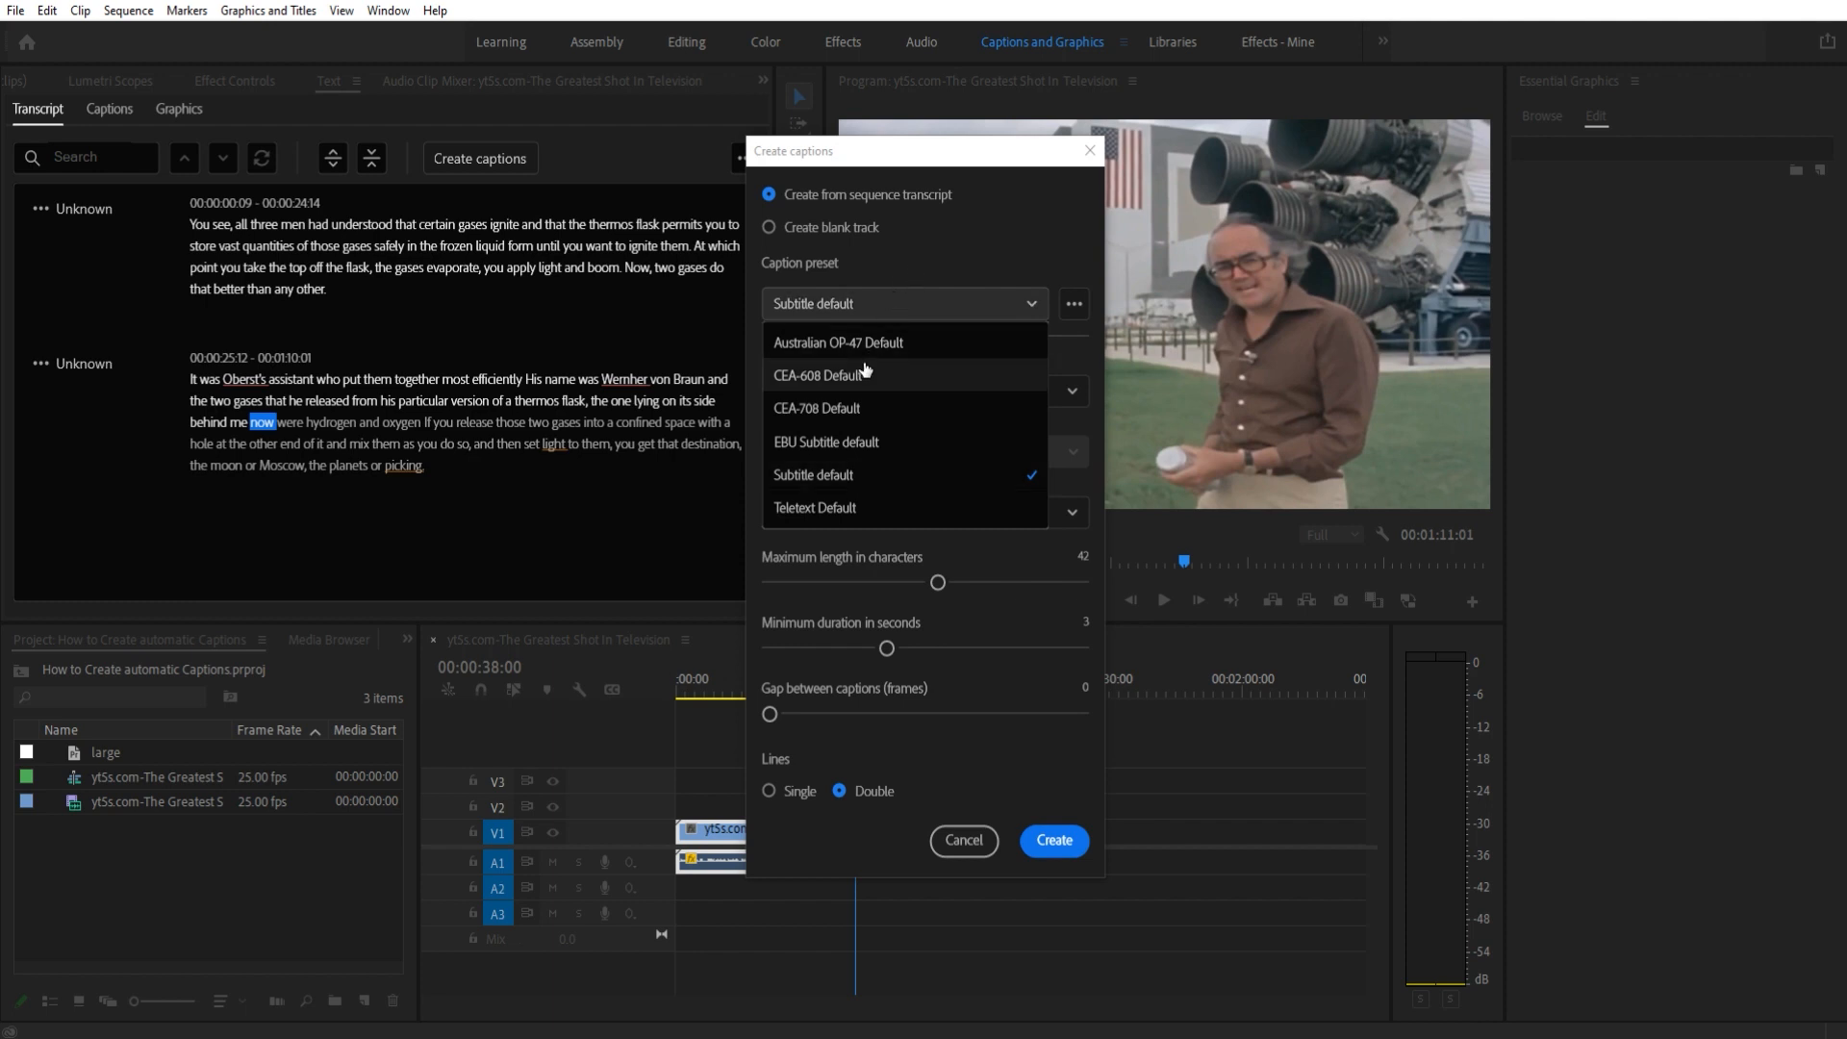
pyautogui.moveTo(853, 385)
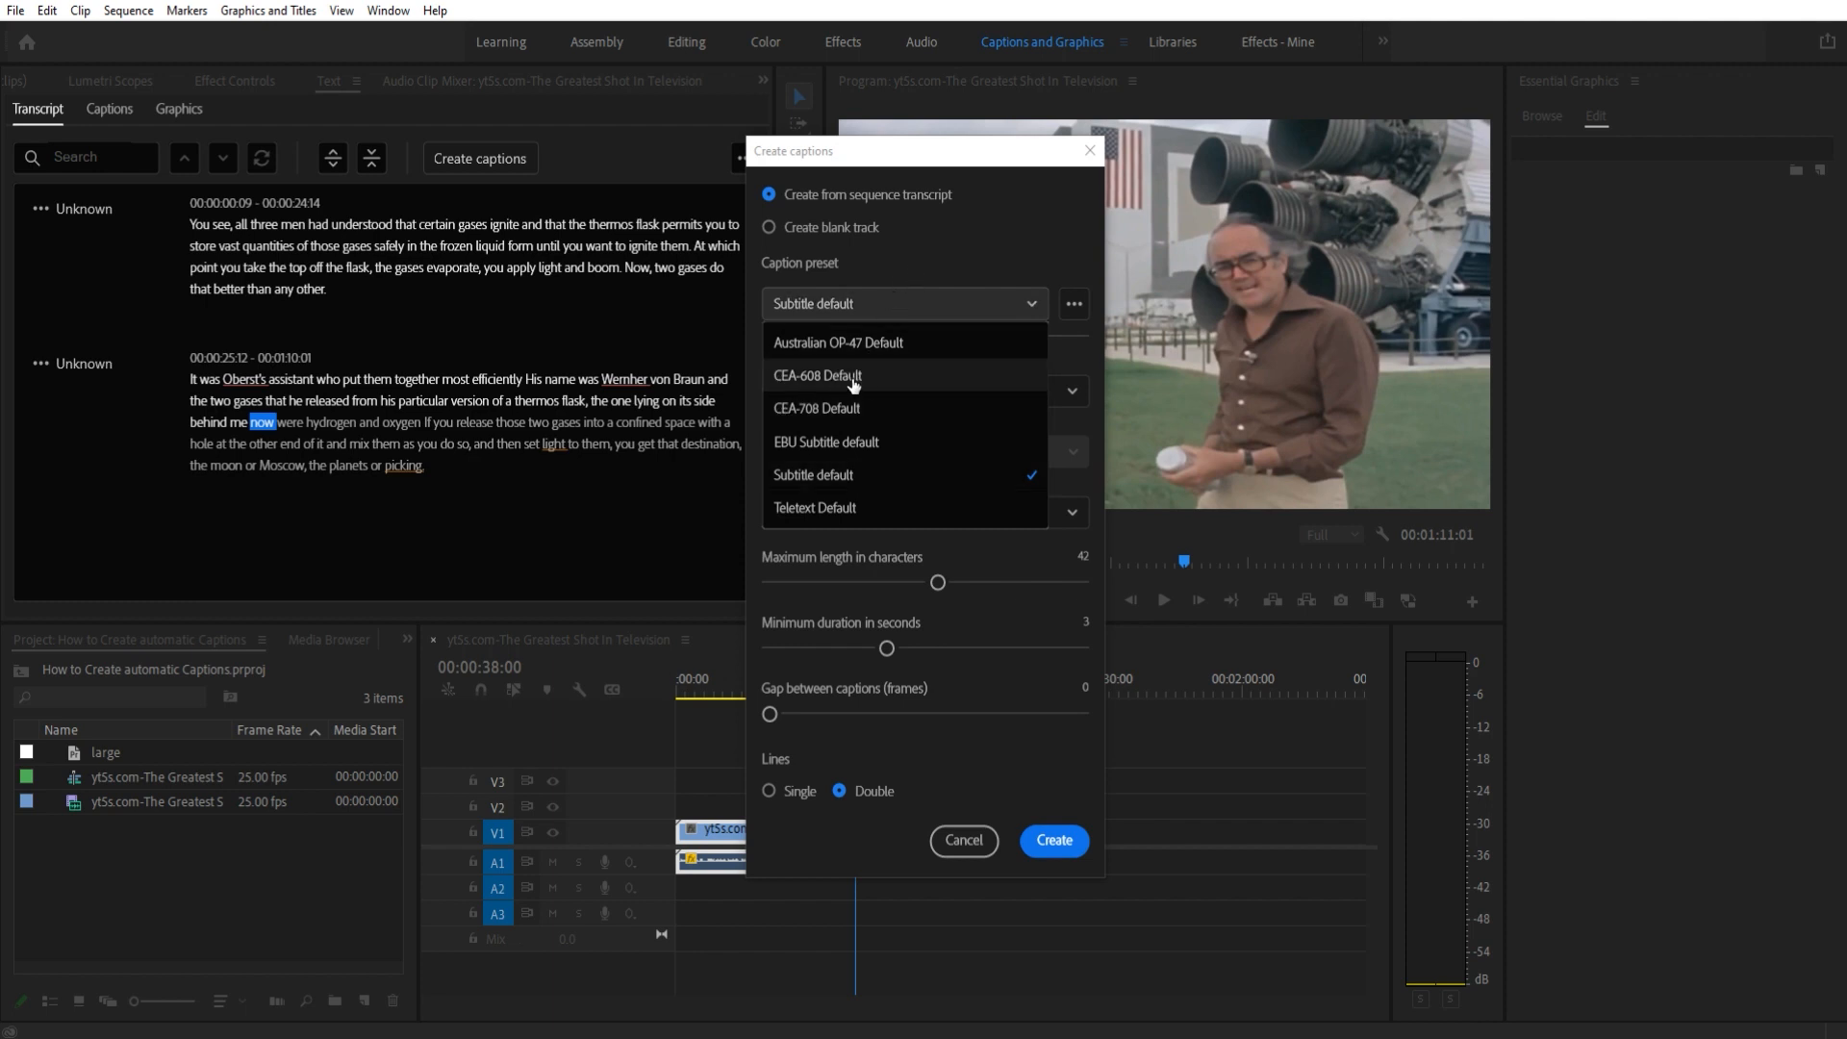
pyautogui.moveTo(834, 389)
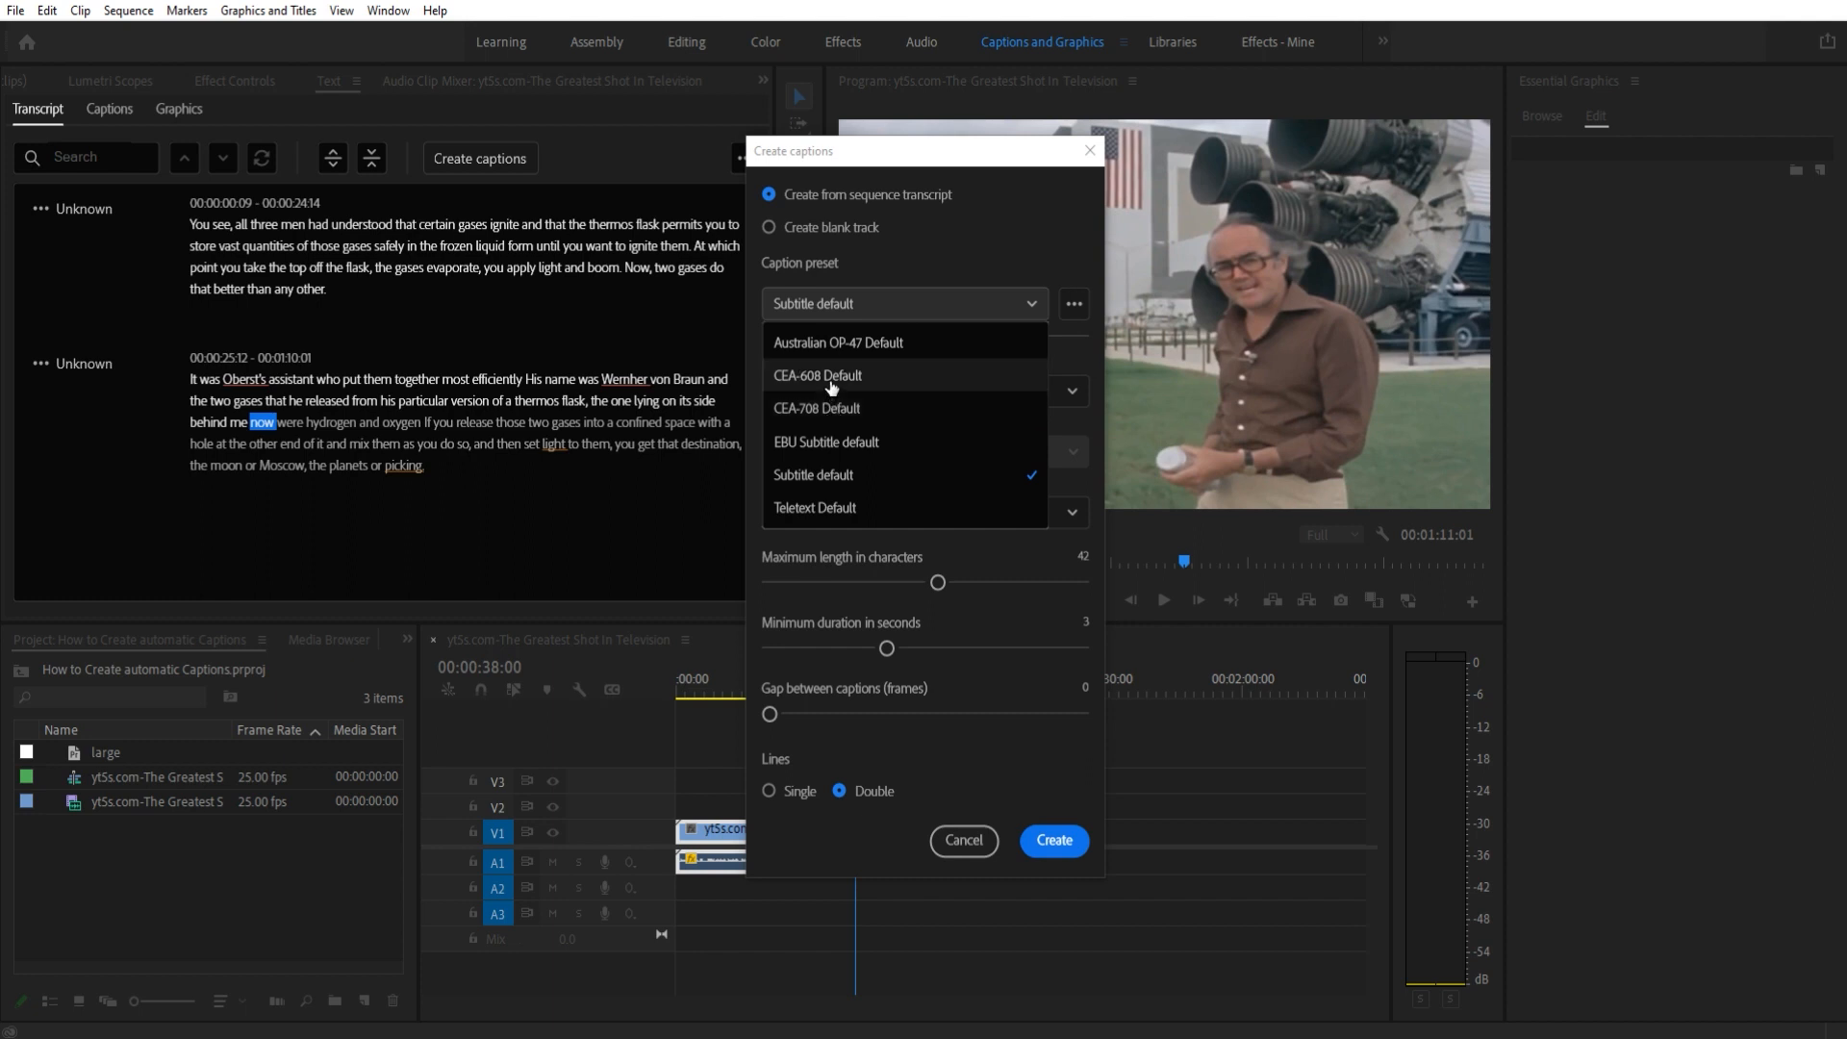
pyautogui.moveTo(844, 417)
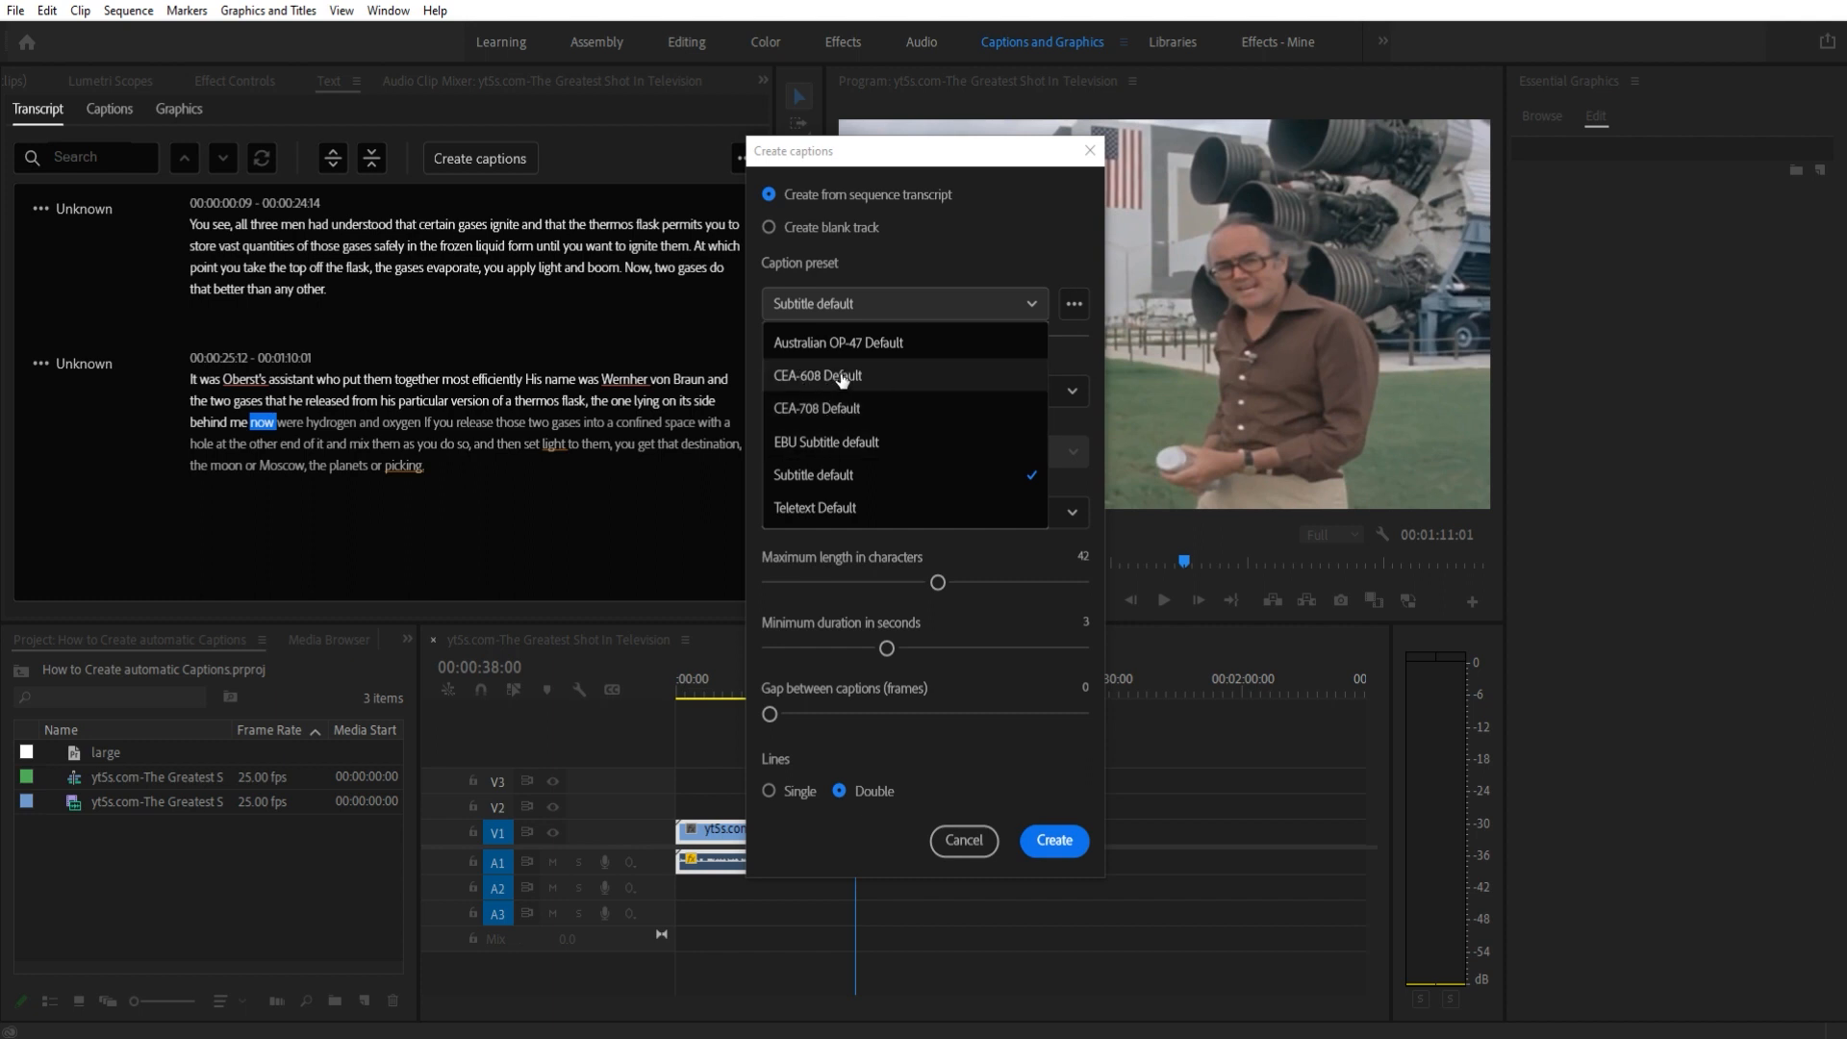
pyautogui.moveTo(856, 414)
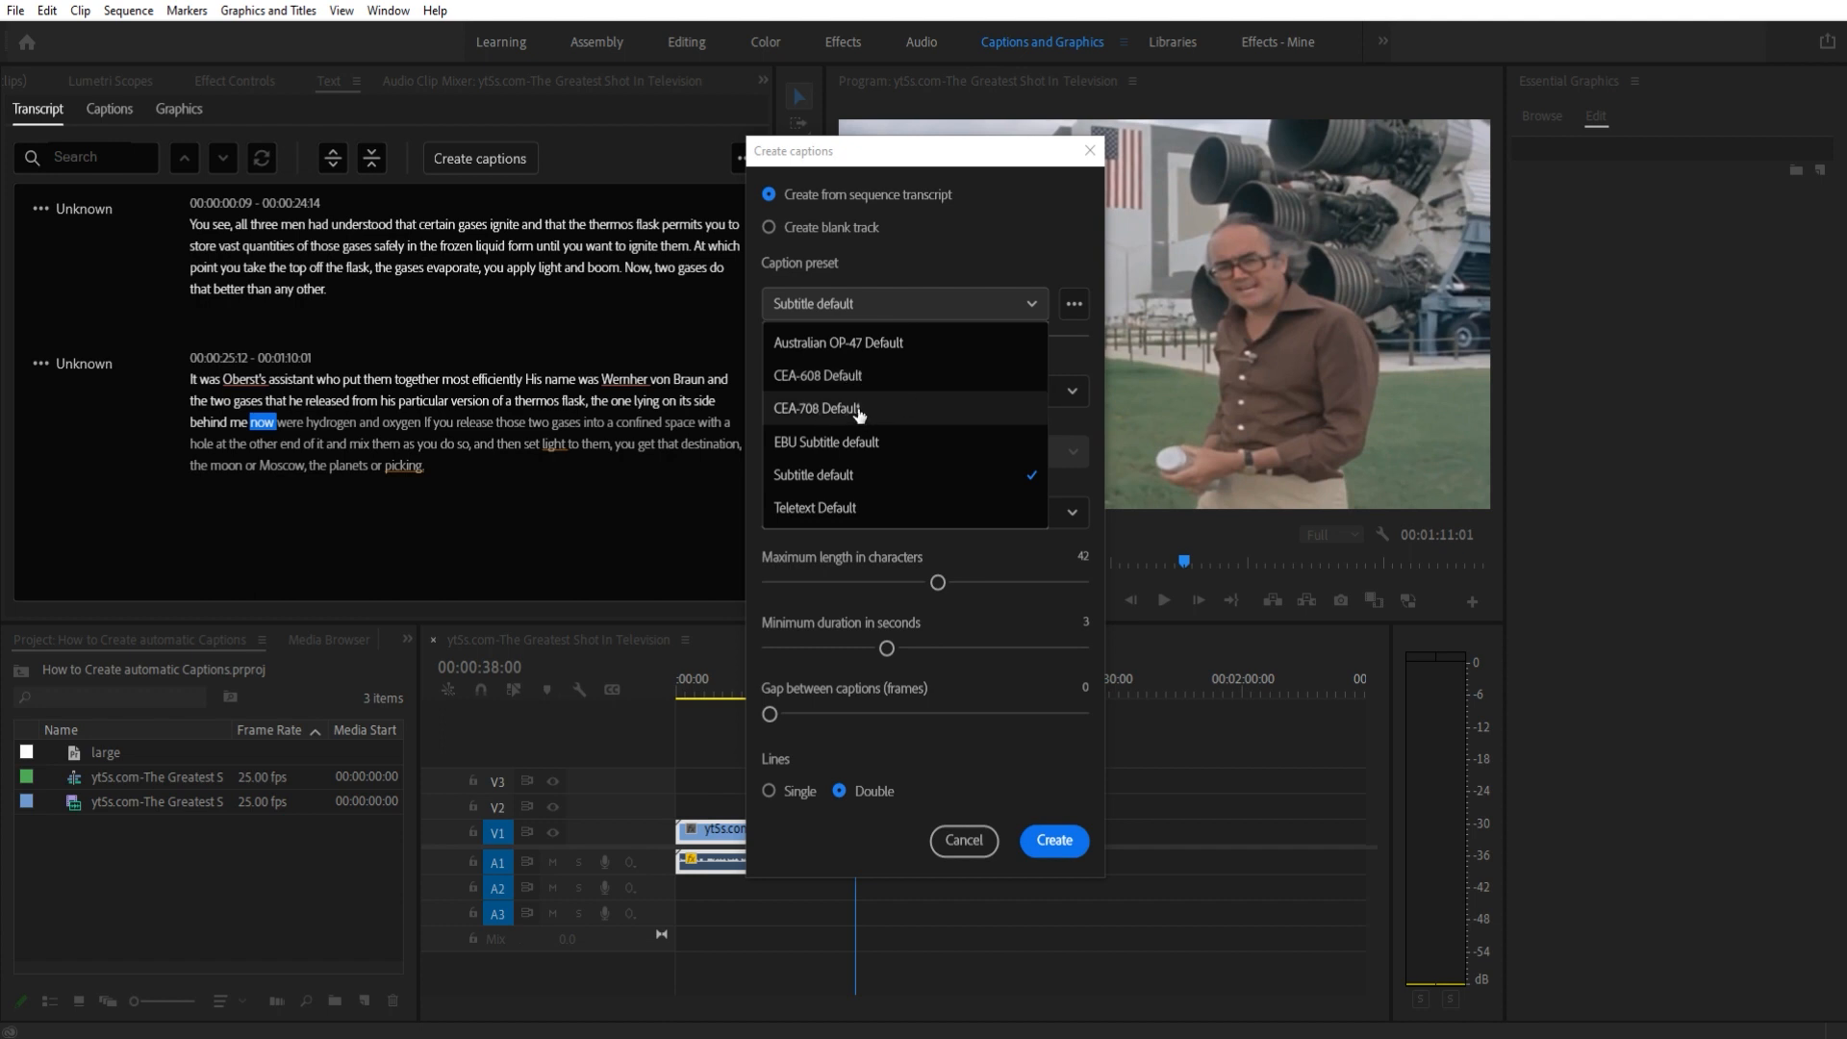
pyautogui.moveTo(843, 474)
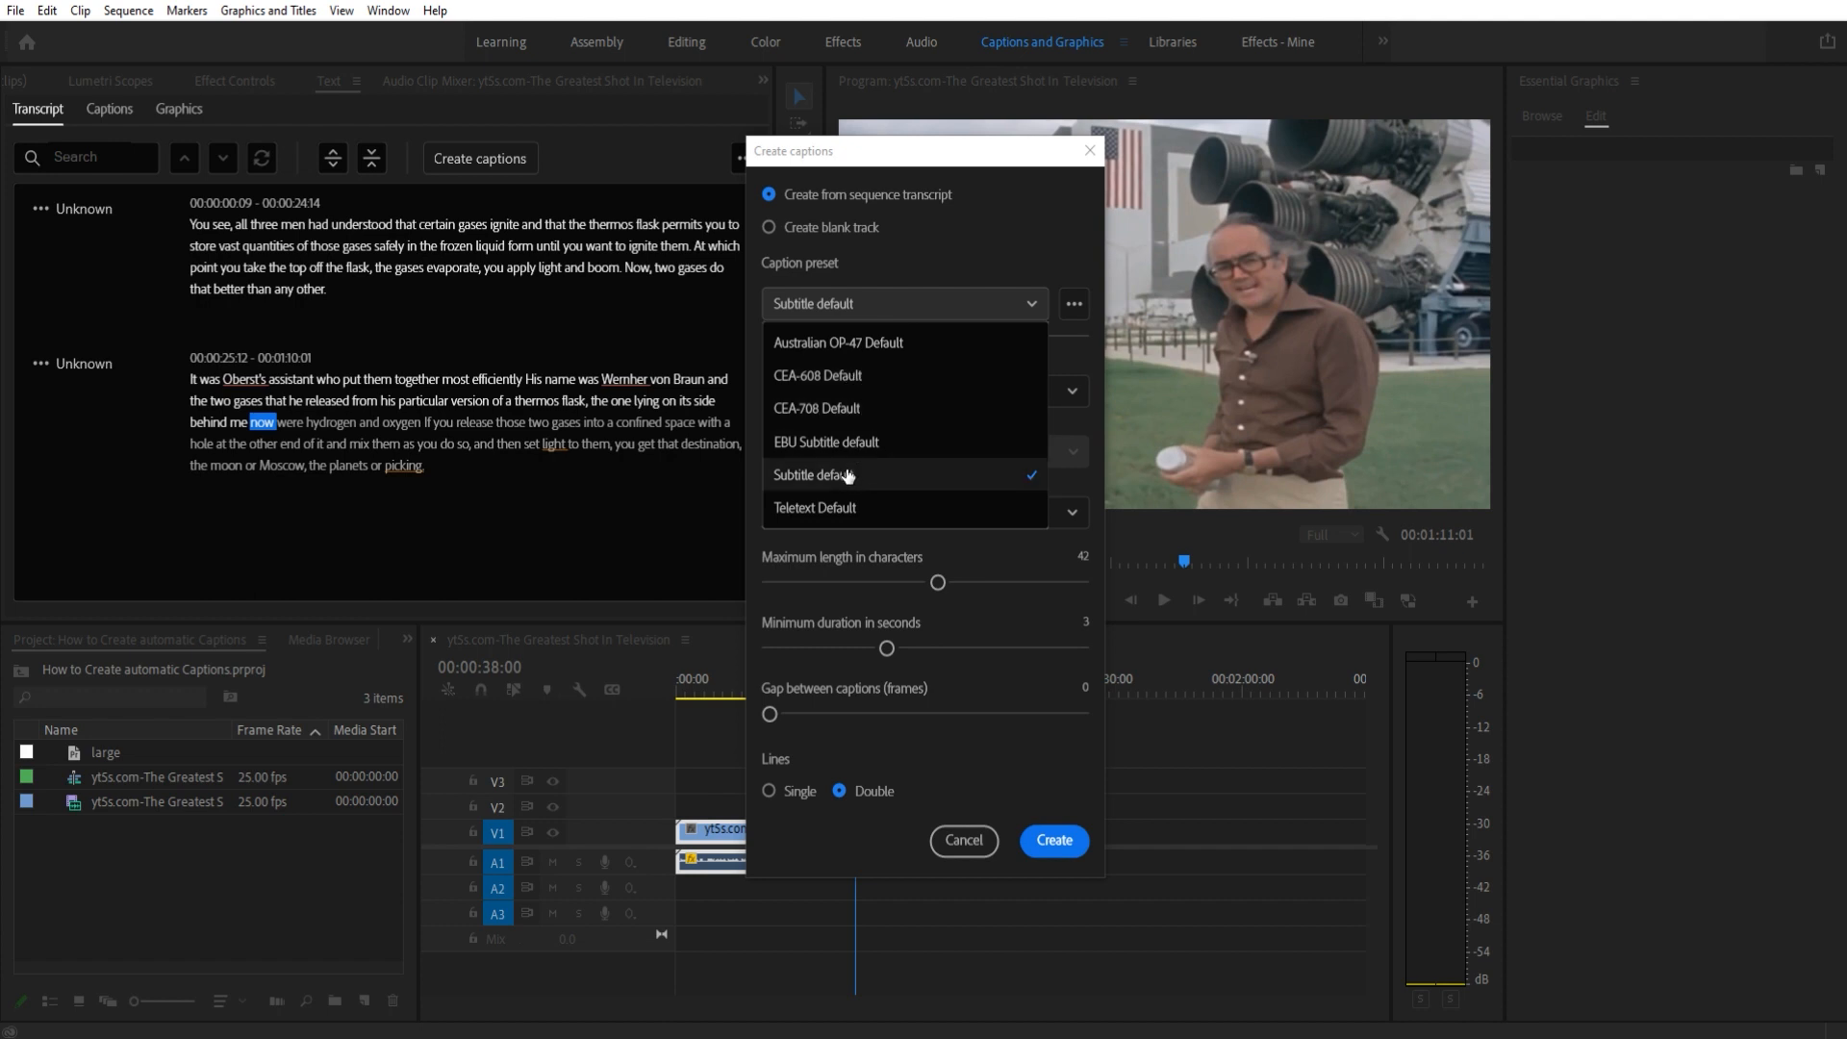
pyautogui.moveTo(854, 491)
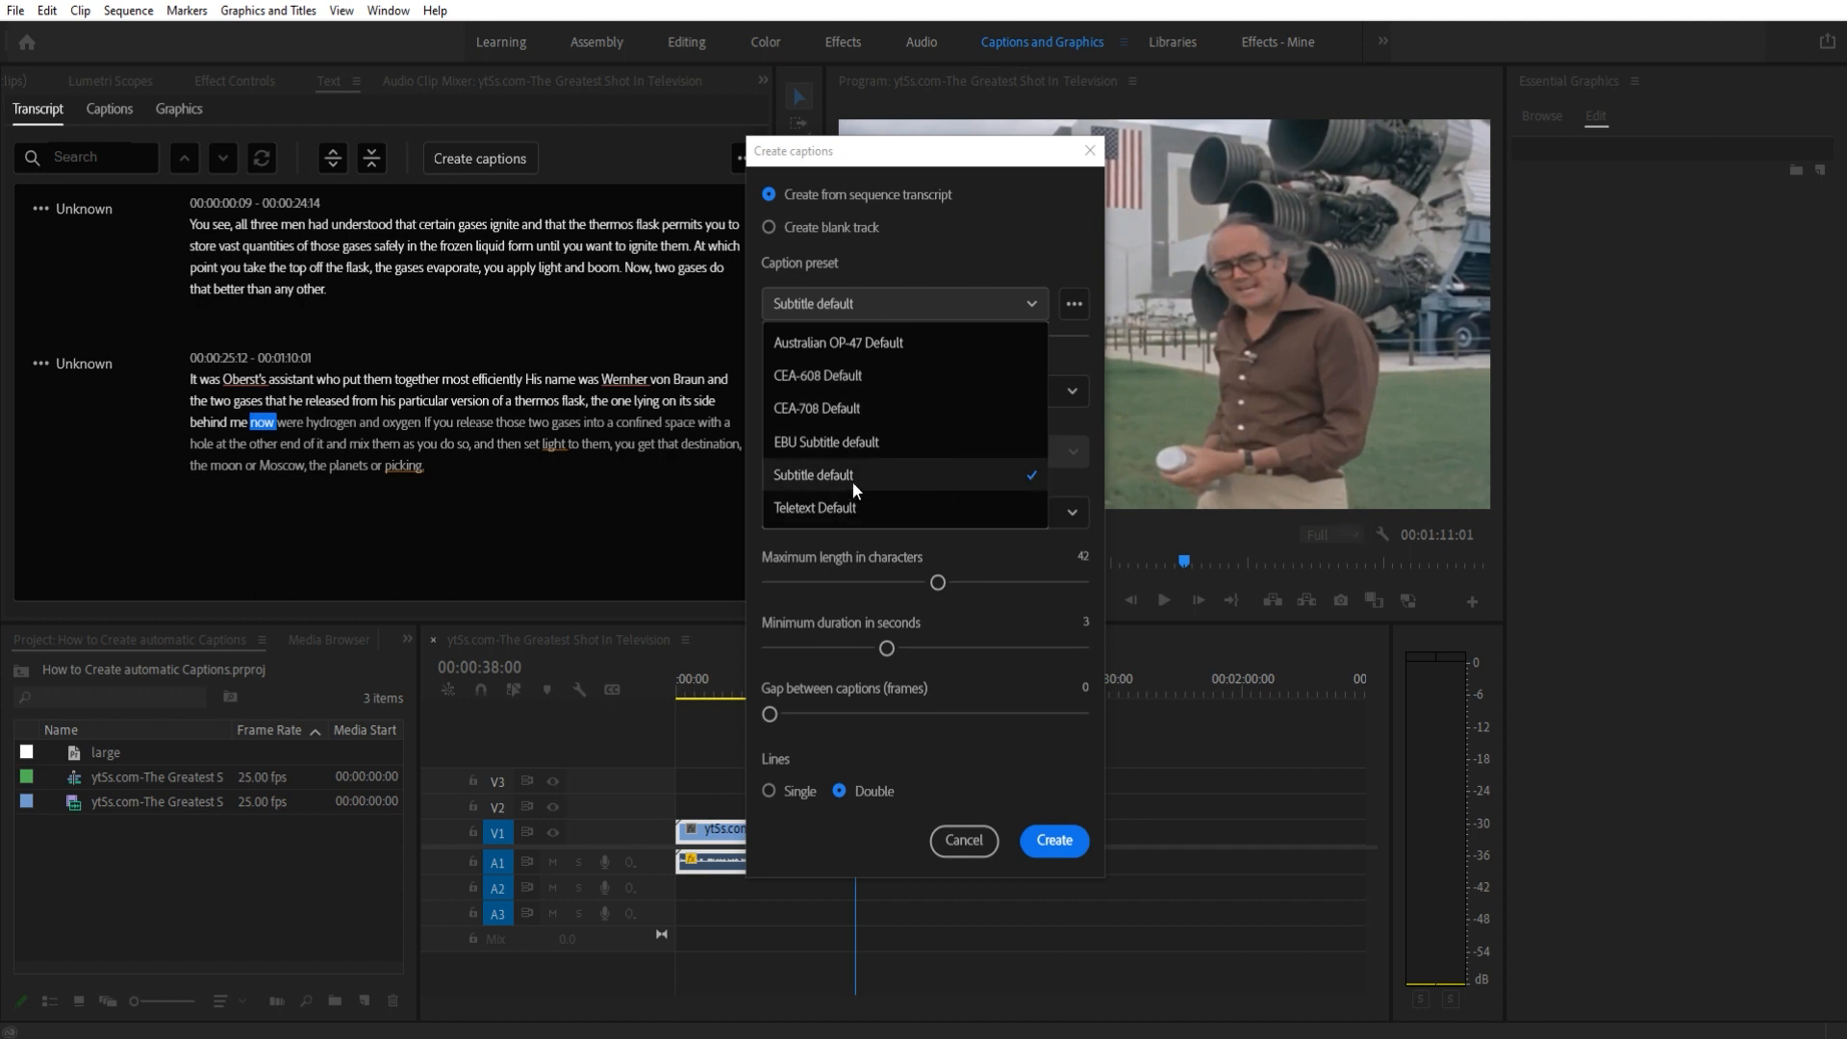
pyautogui.click(816, 408)
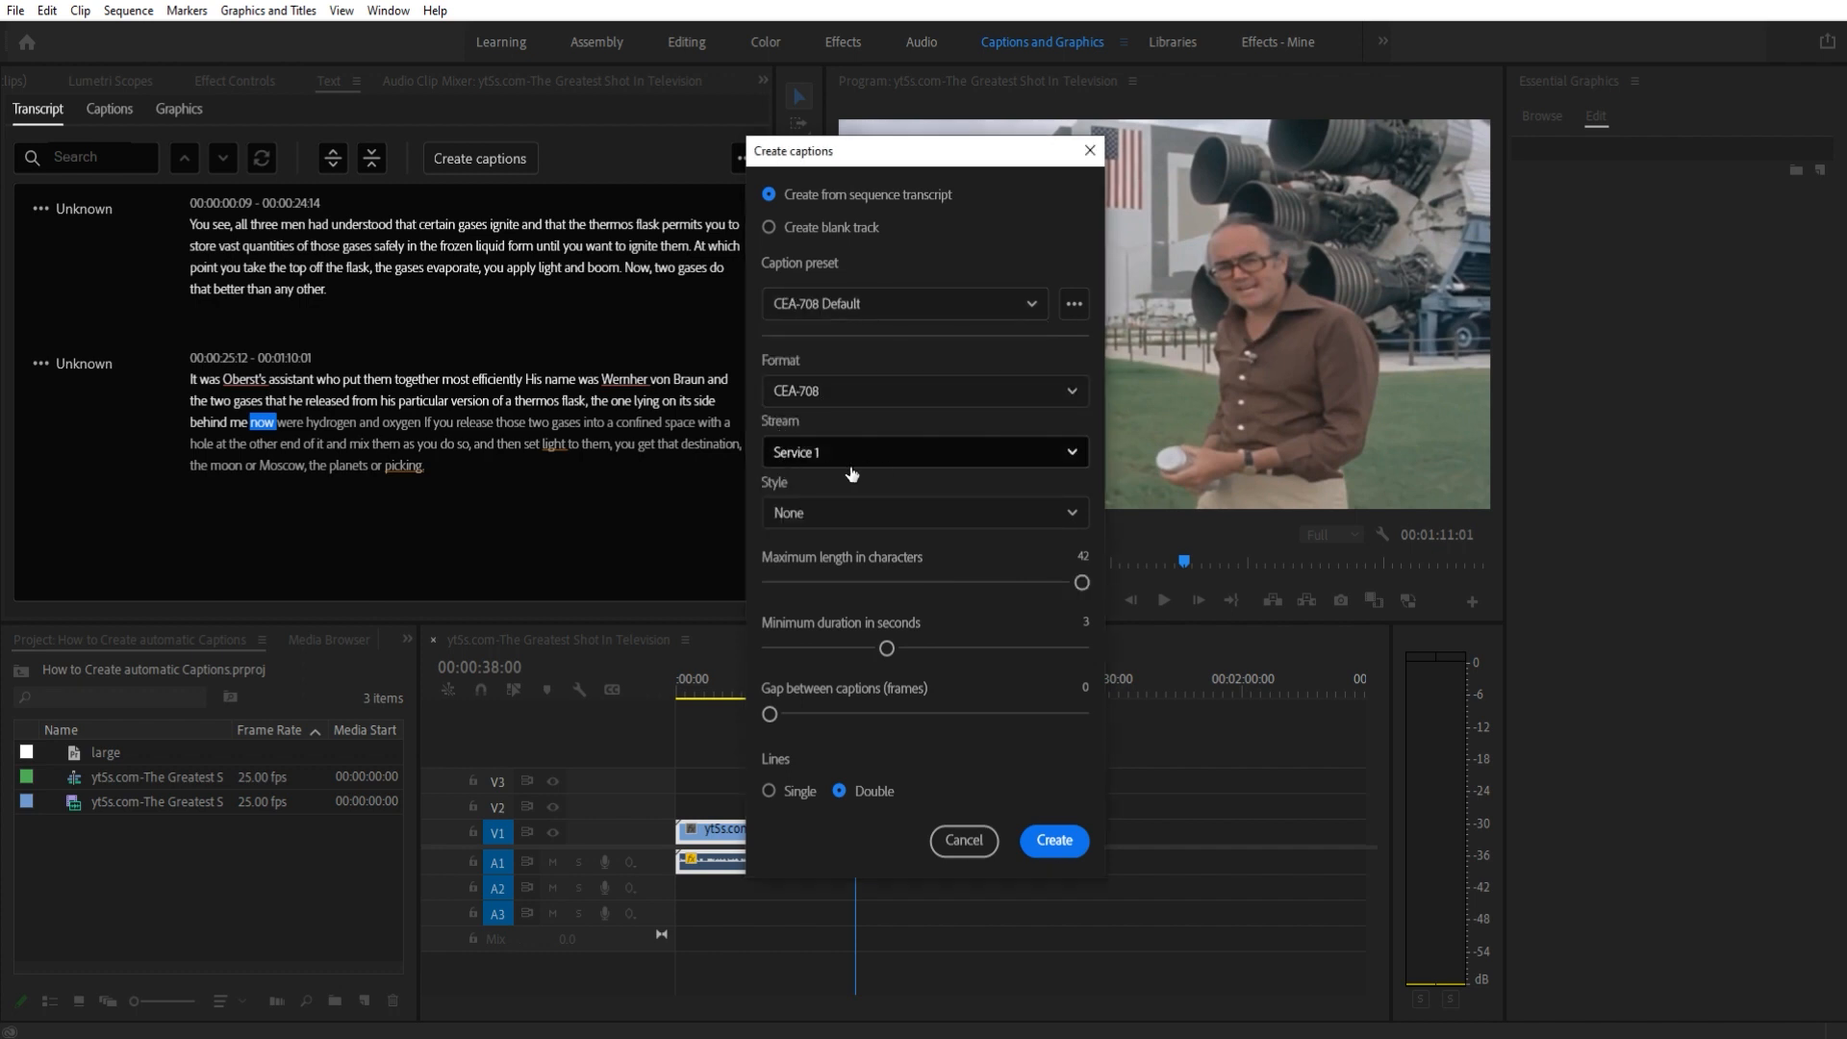
pyautogui.click(922, 513)
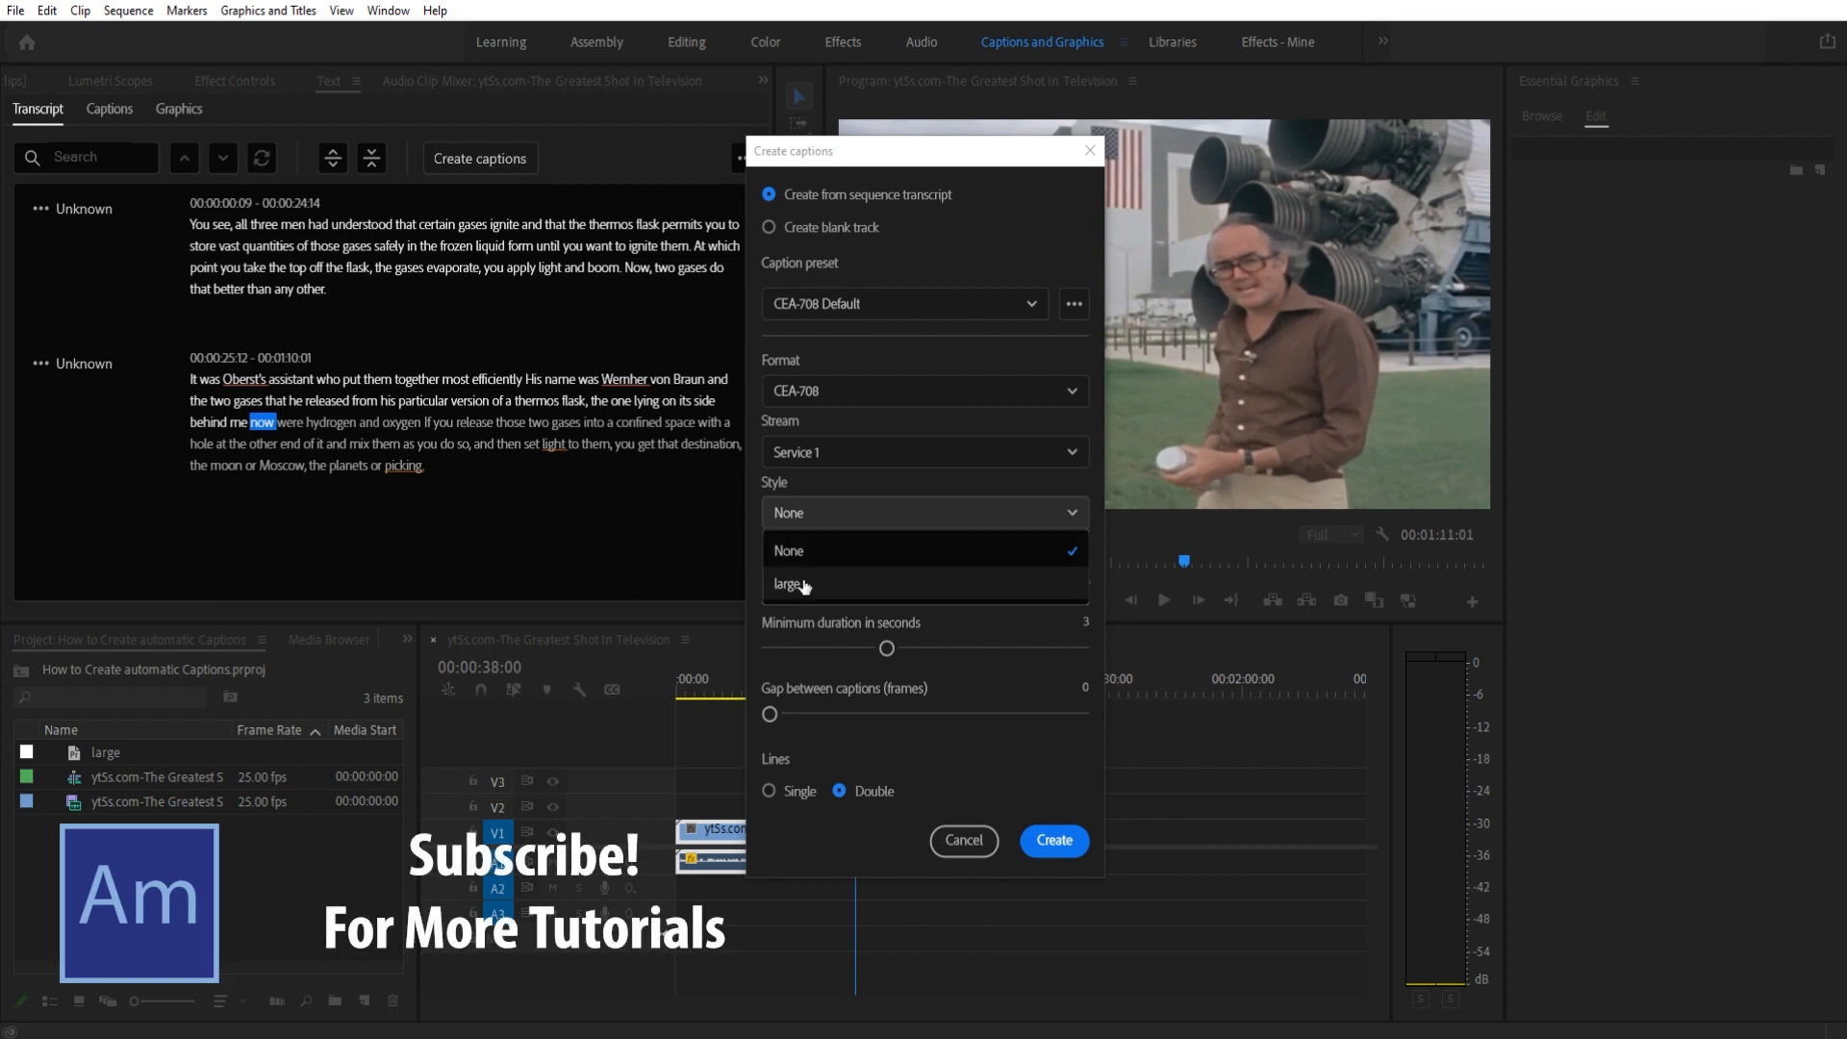
pyautogui.click(787, 550)
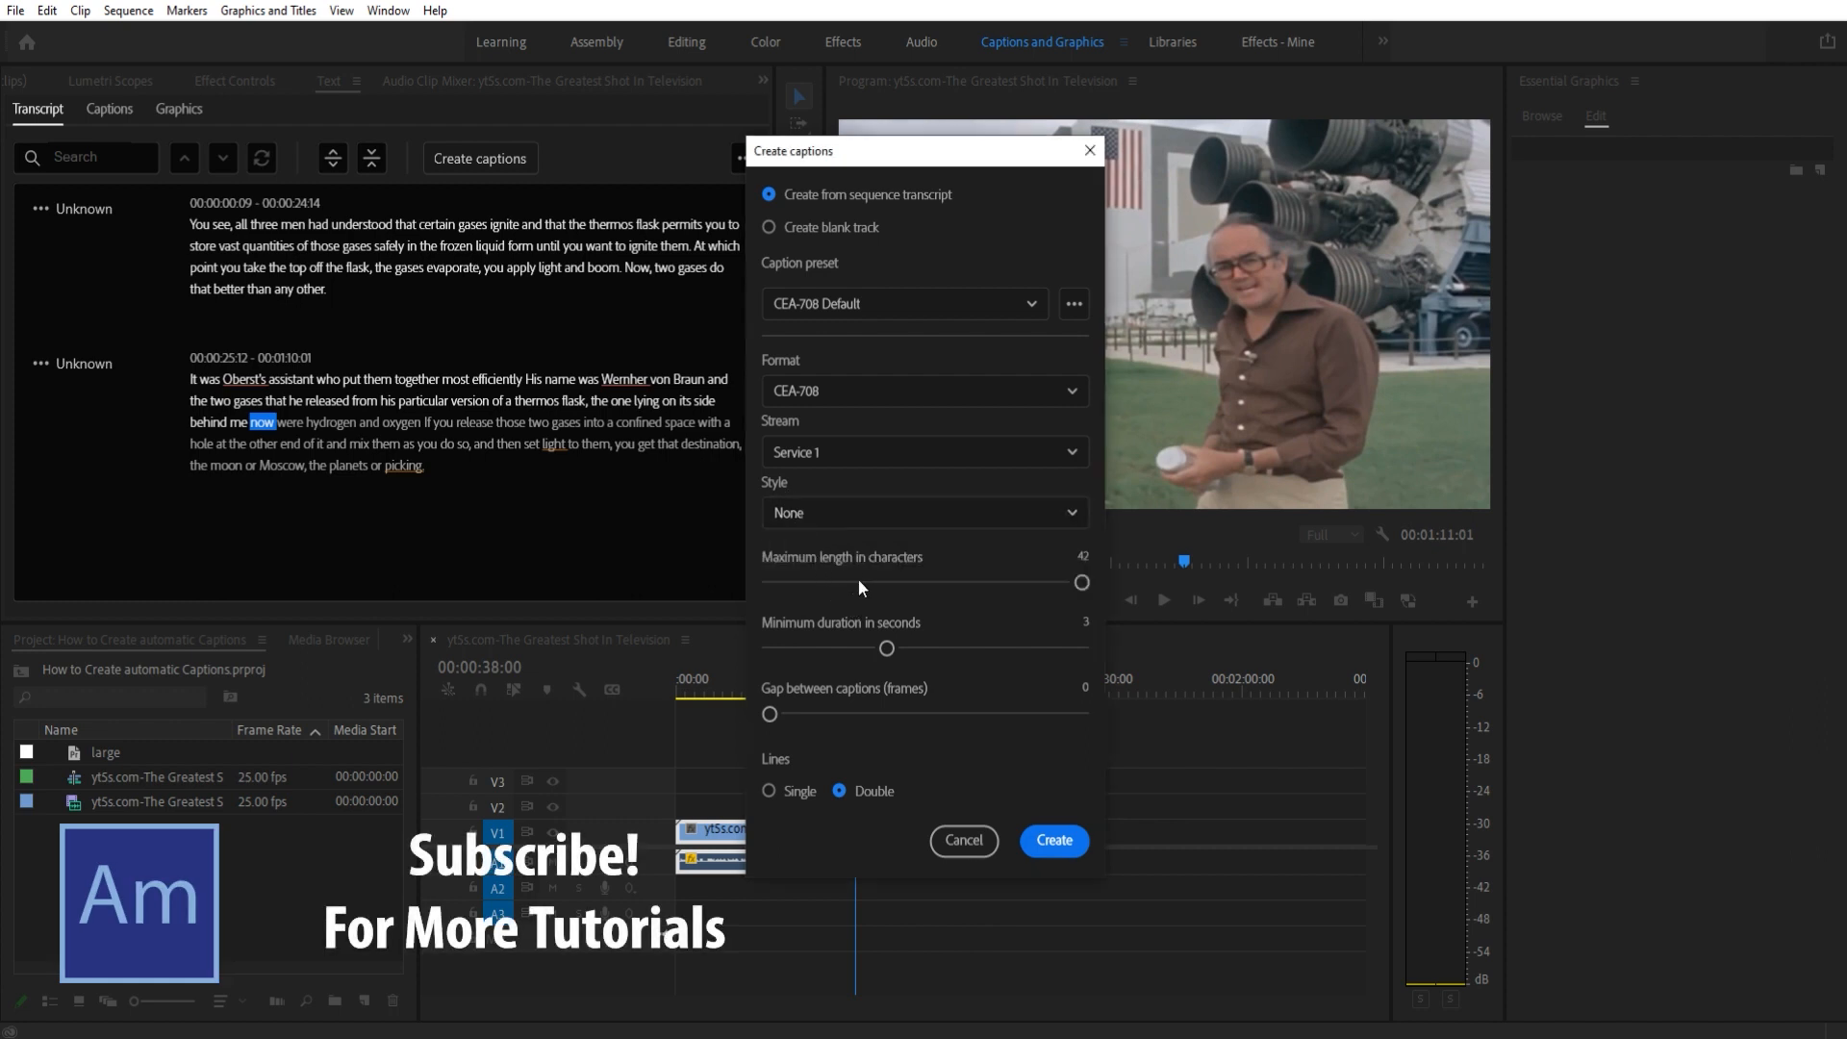
pyautogui.moveTo(1081, 581)
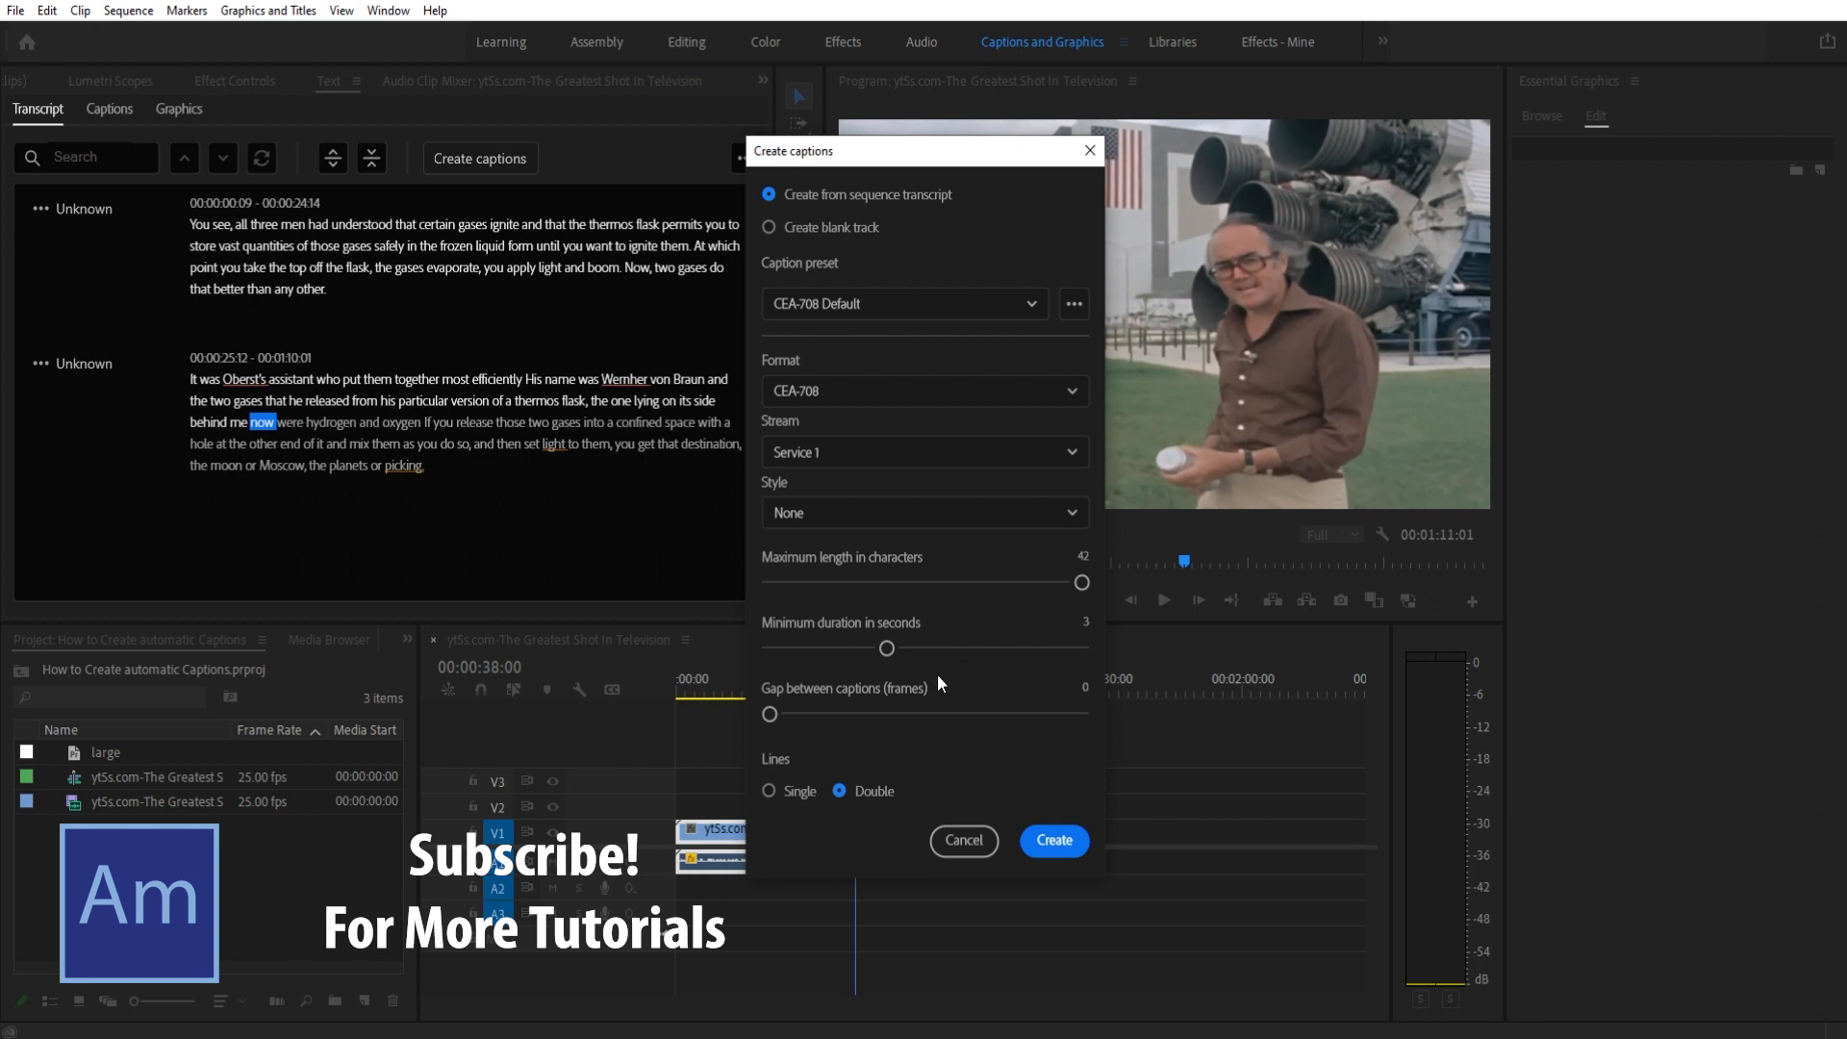
# Step: Set captions to Double lines and create the caption track
pyautogui.click(769, 790)
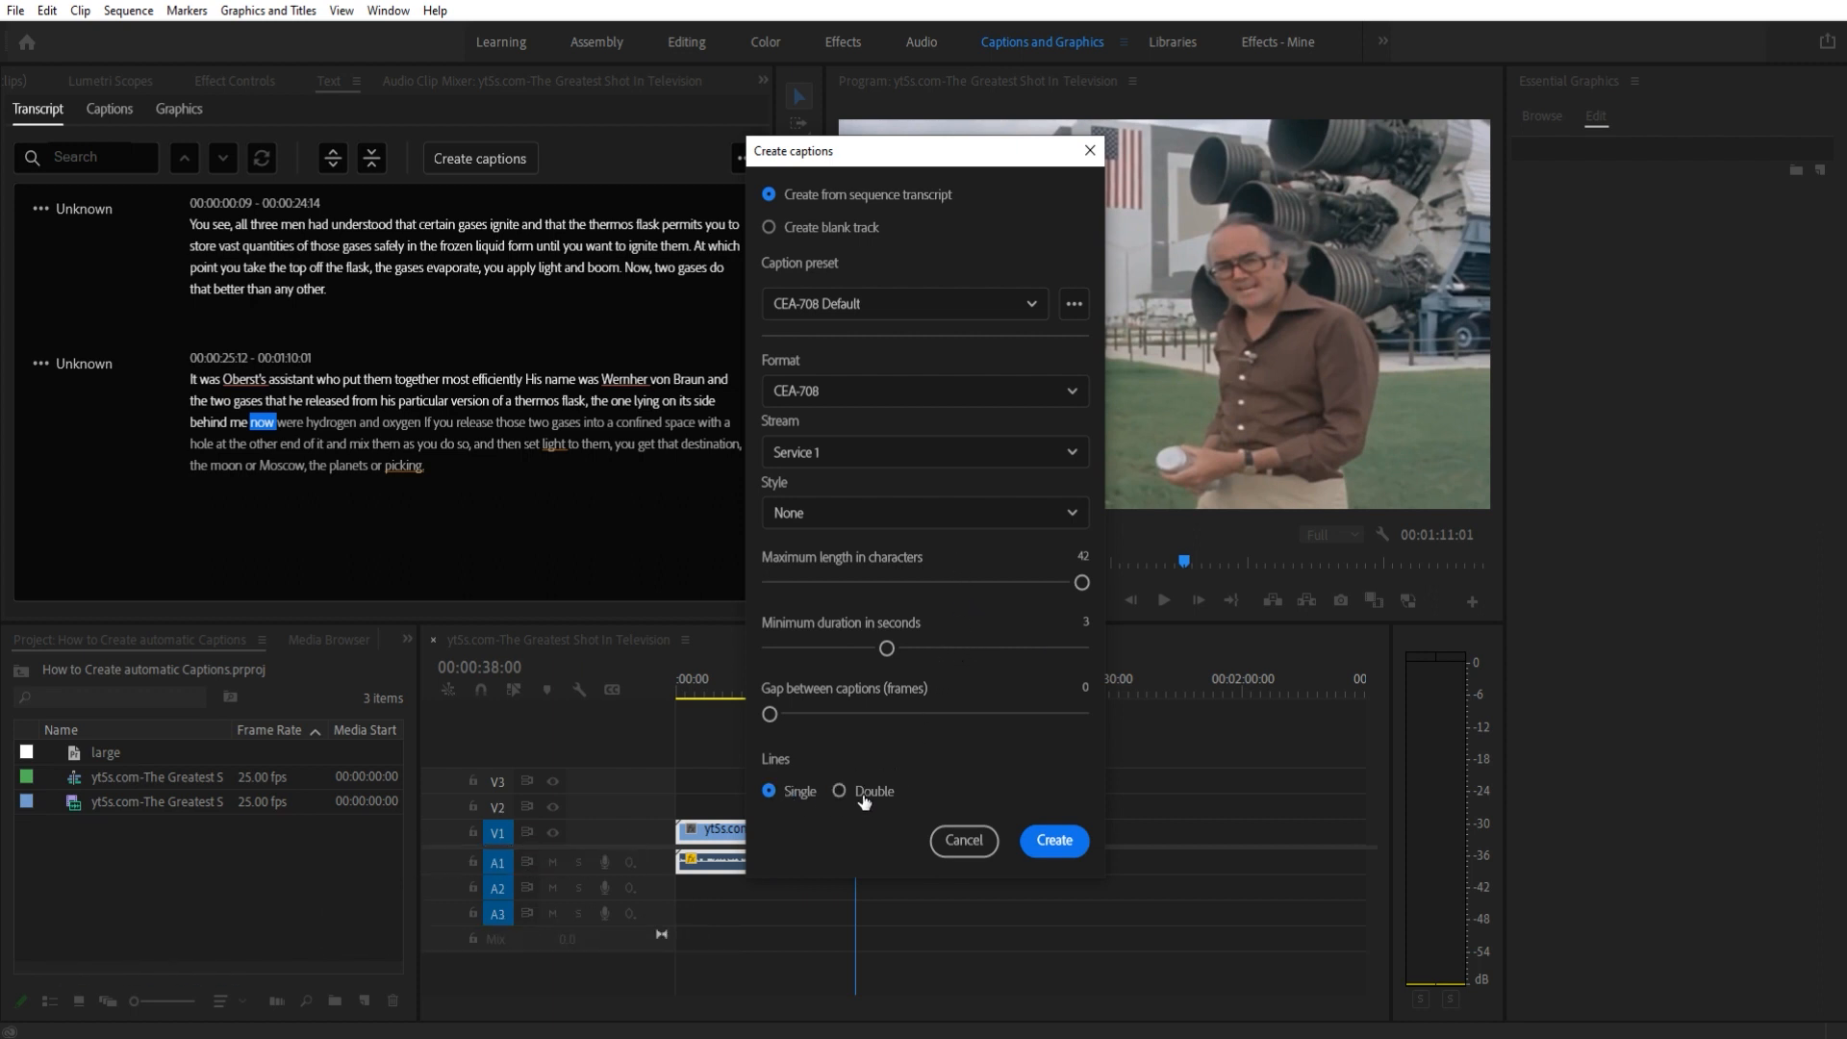
pyautogui.click(839, 791)
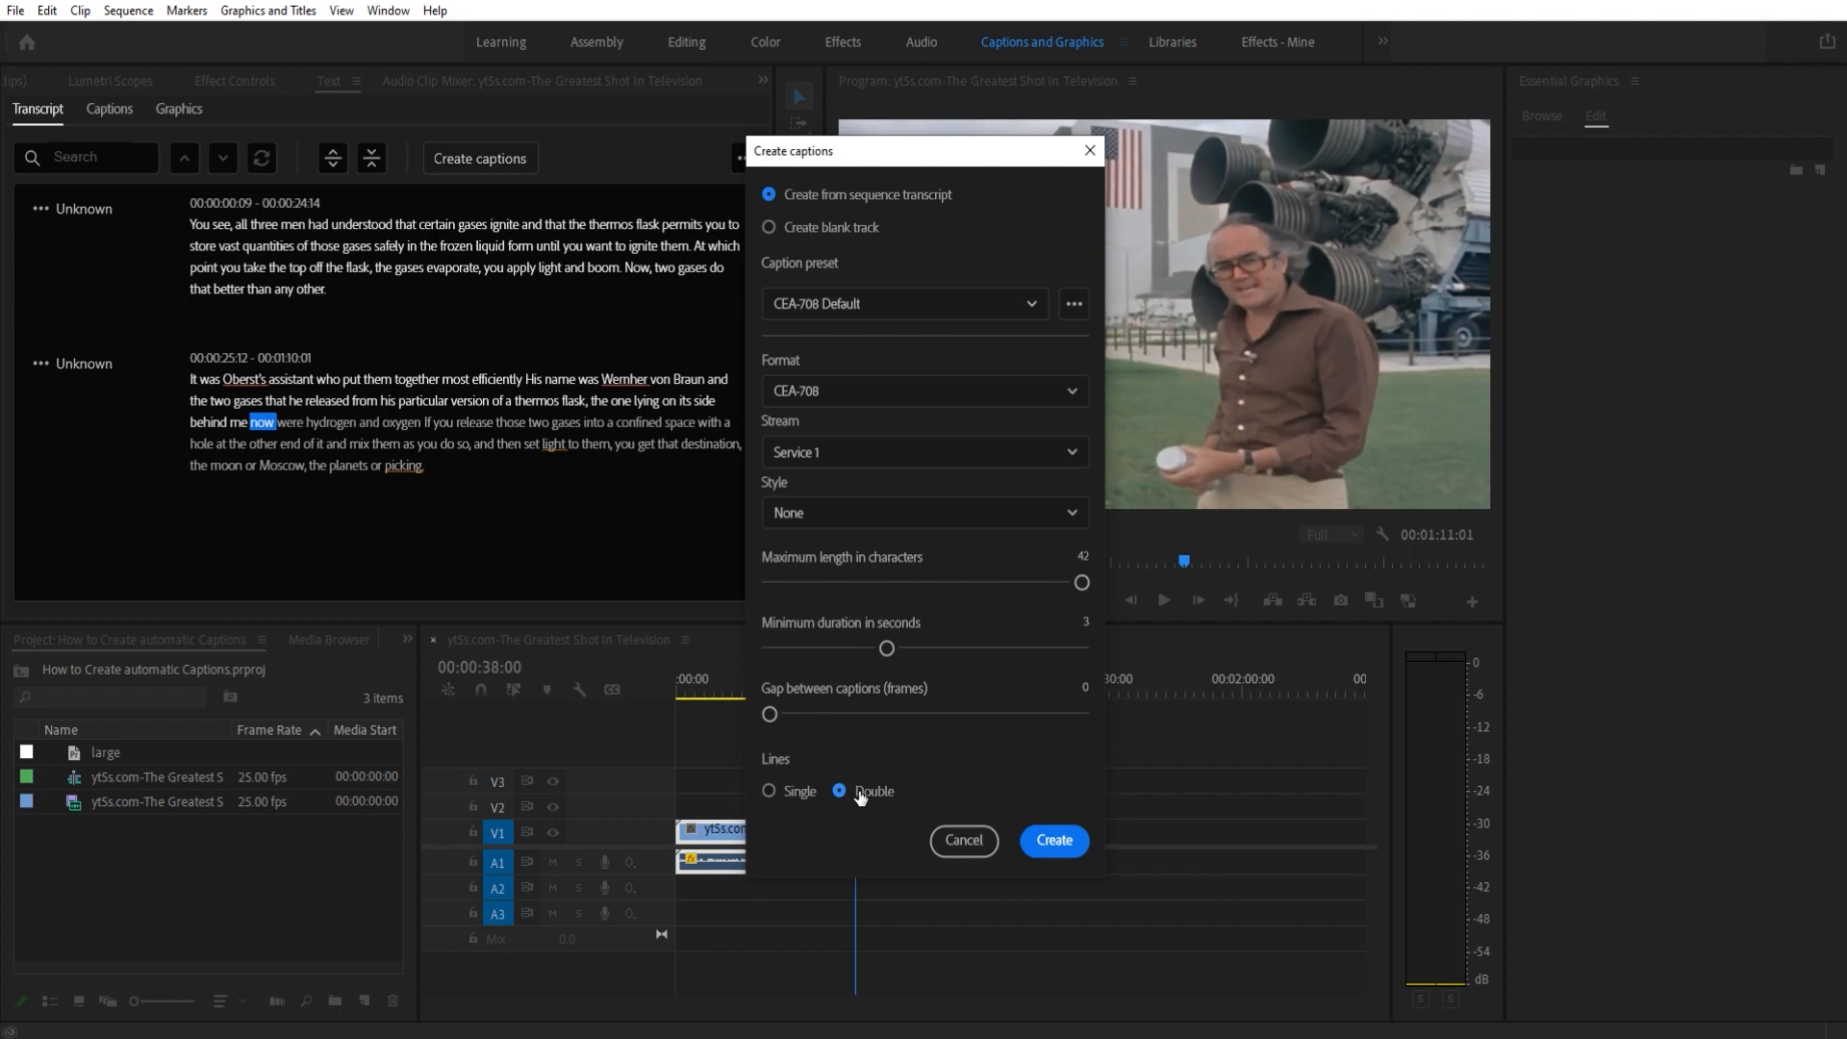
pyautogui.moveTo(809, 799)
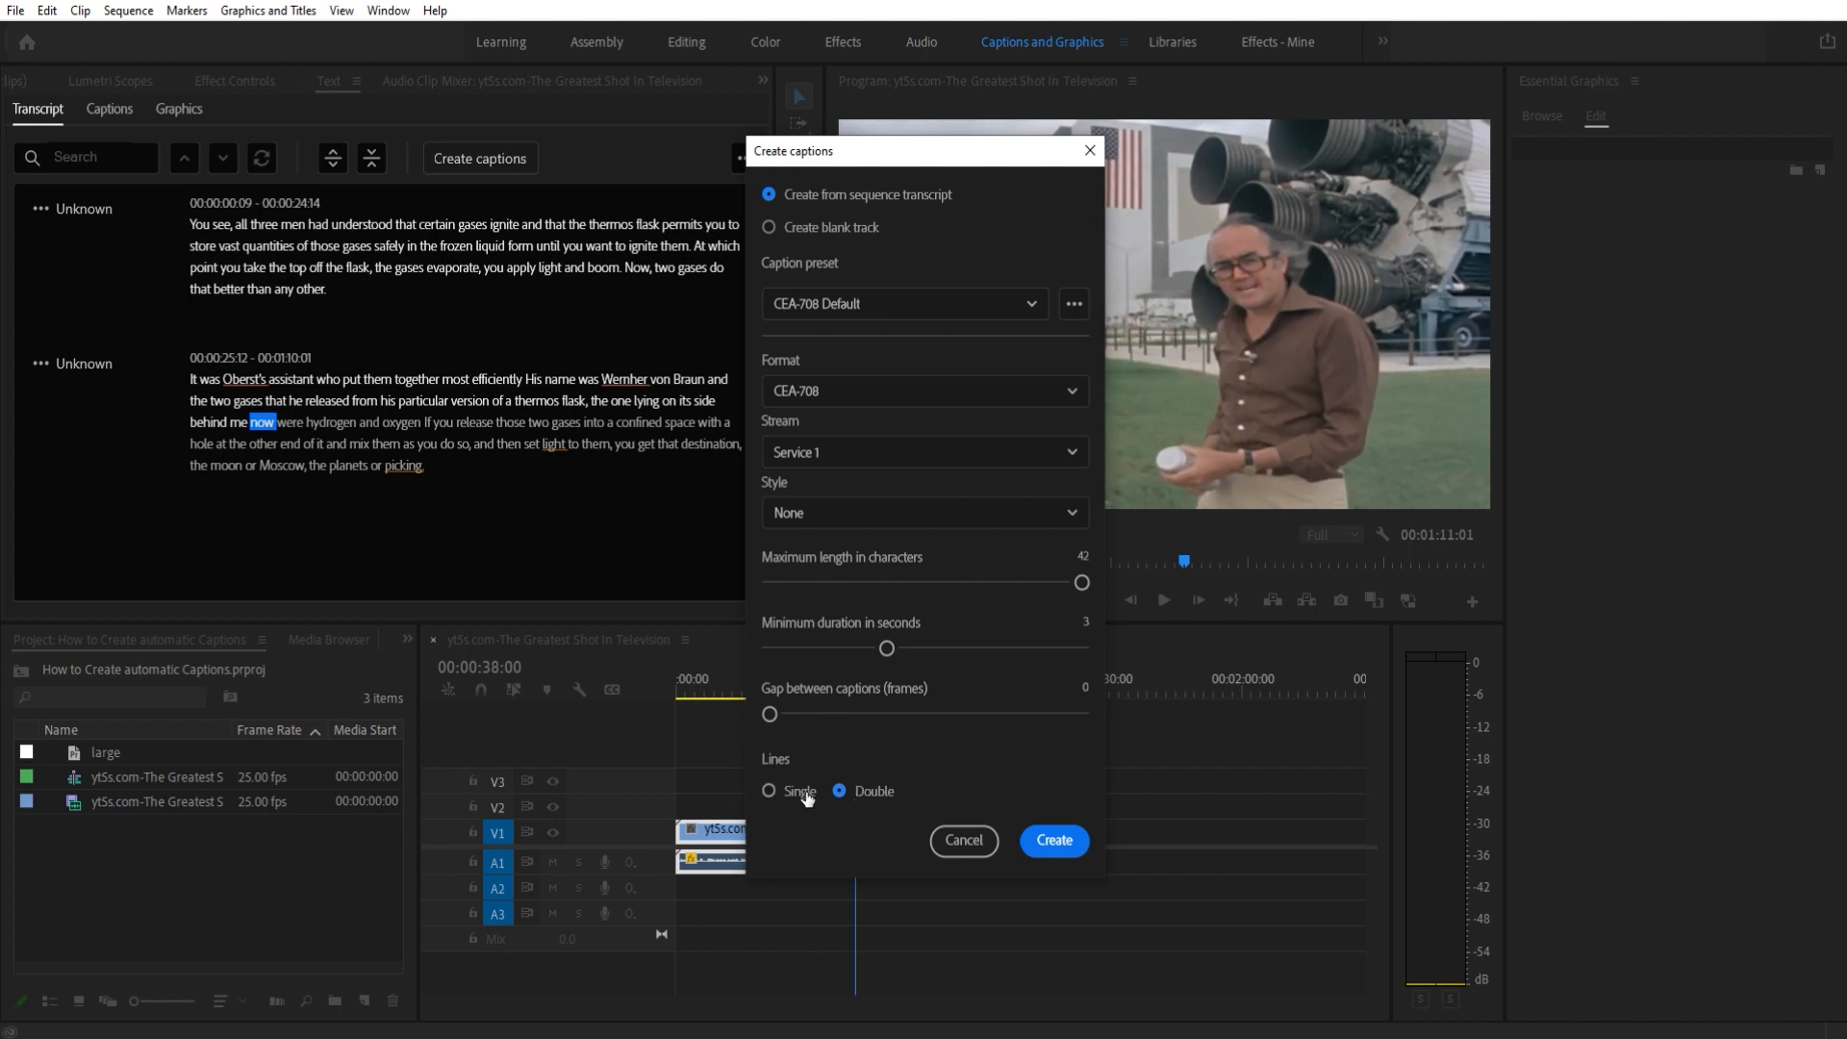
pyautogui.click(770, 791)
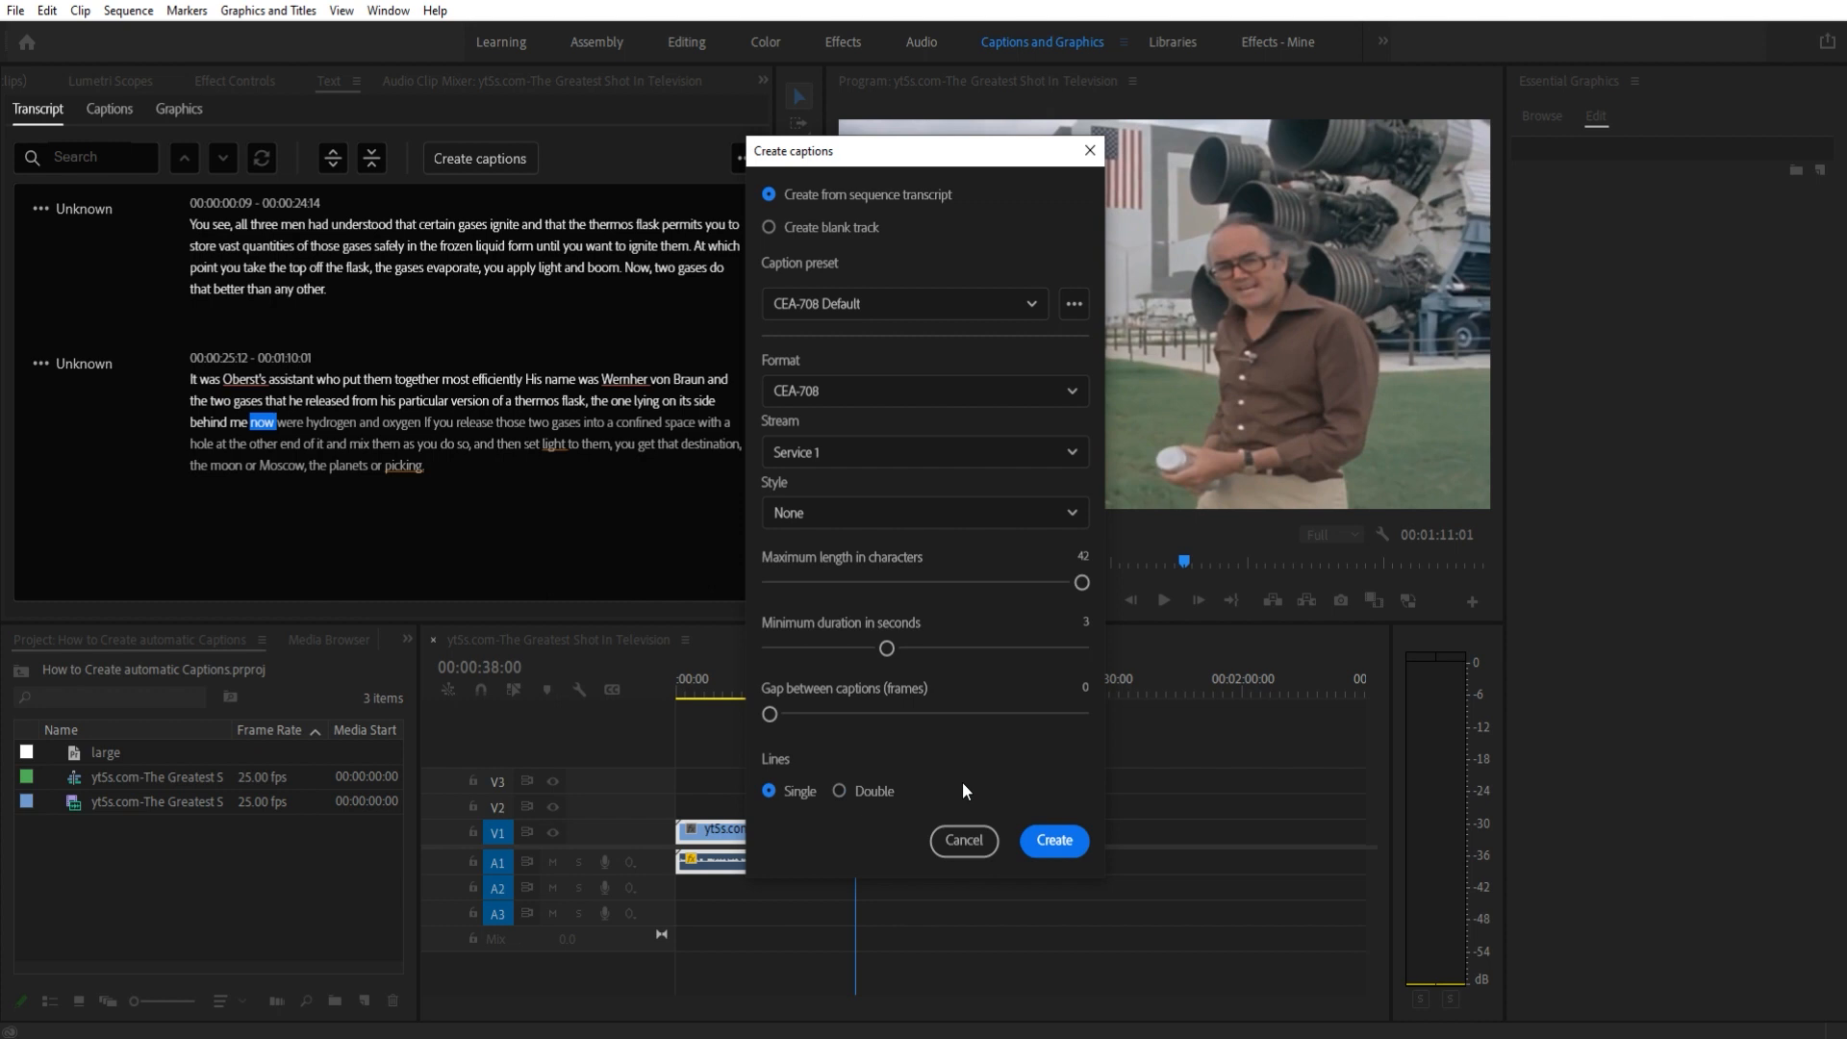
pyautogui.click(840, 790)
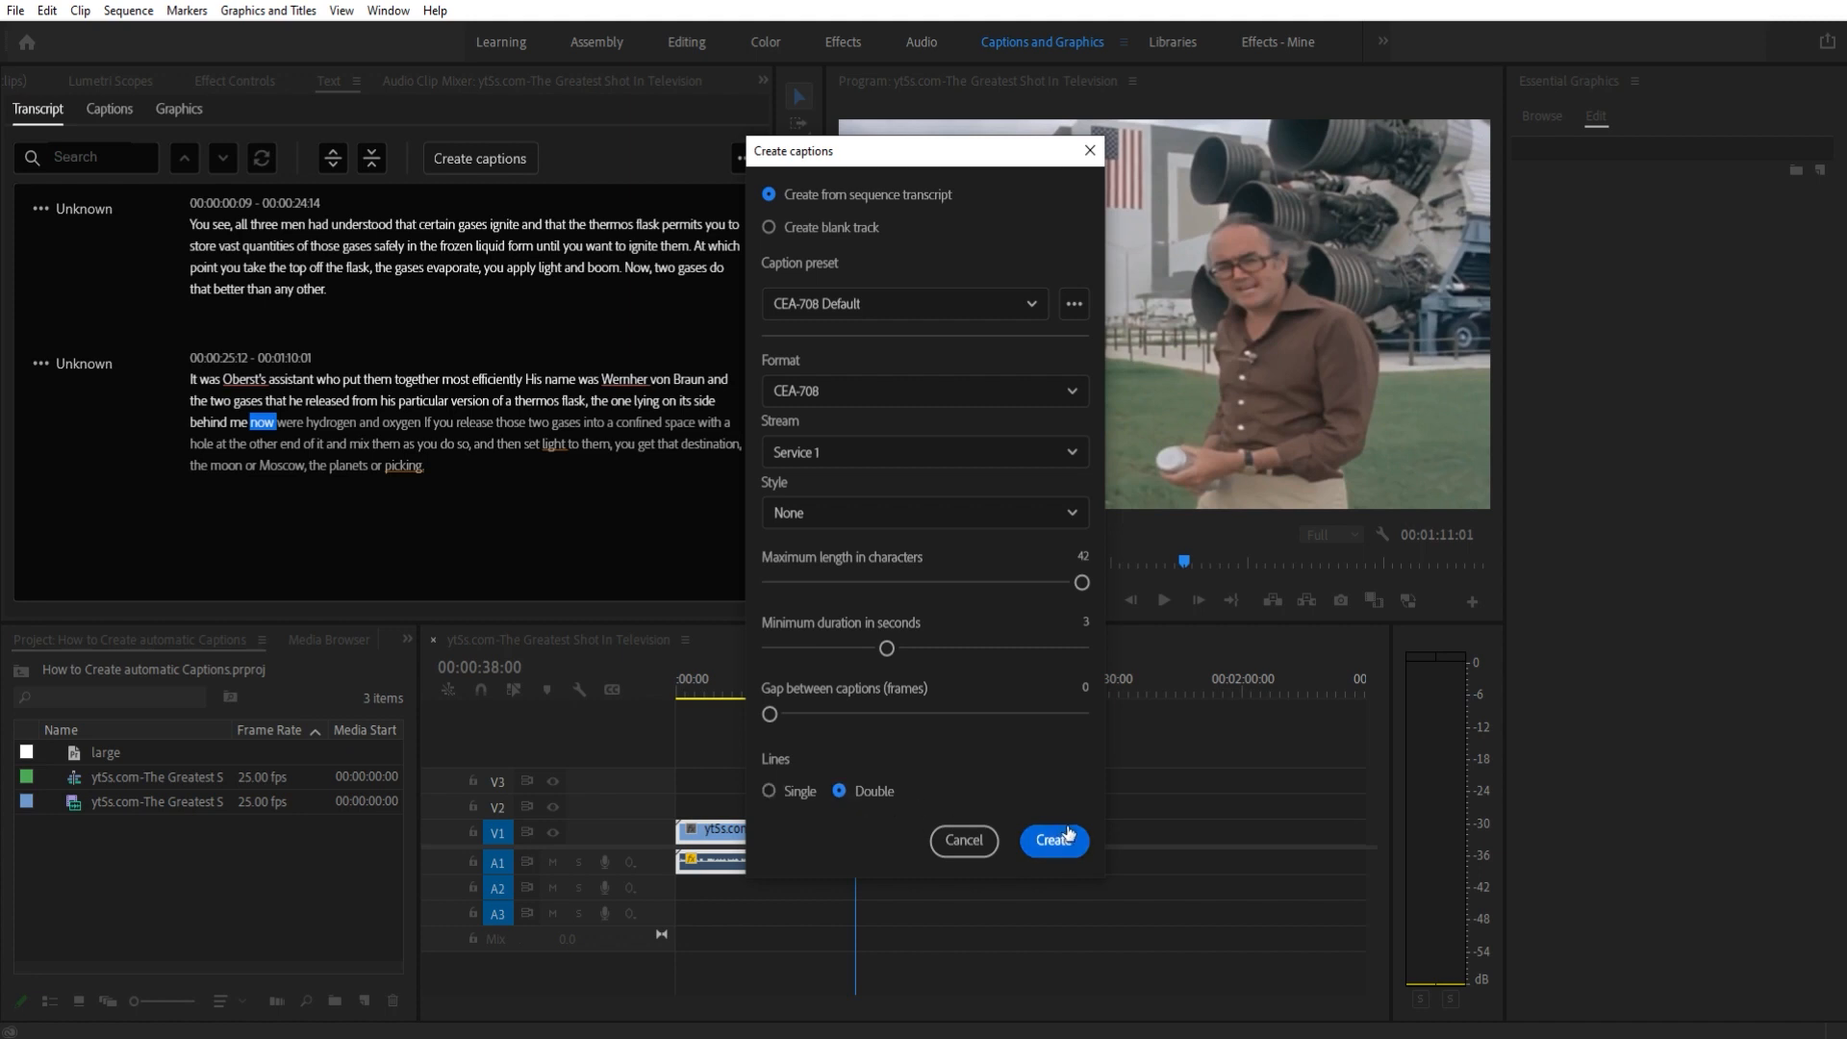
pyautogui.click(1052, 839)
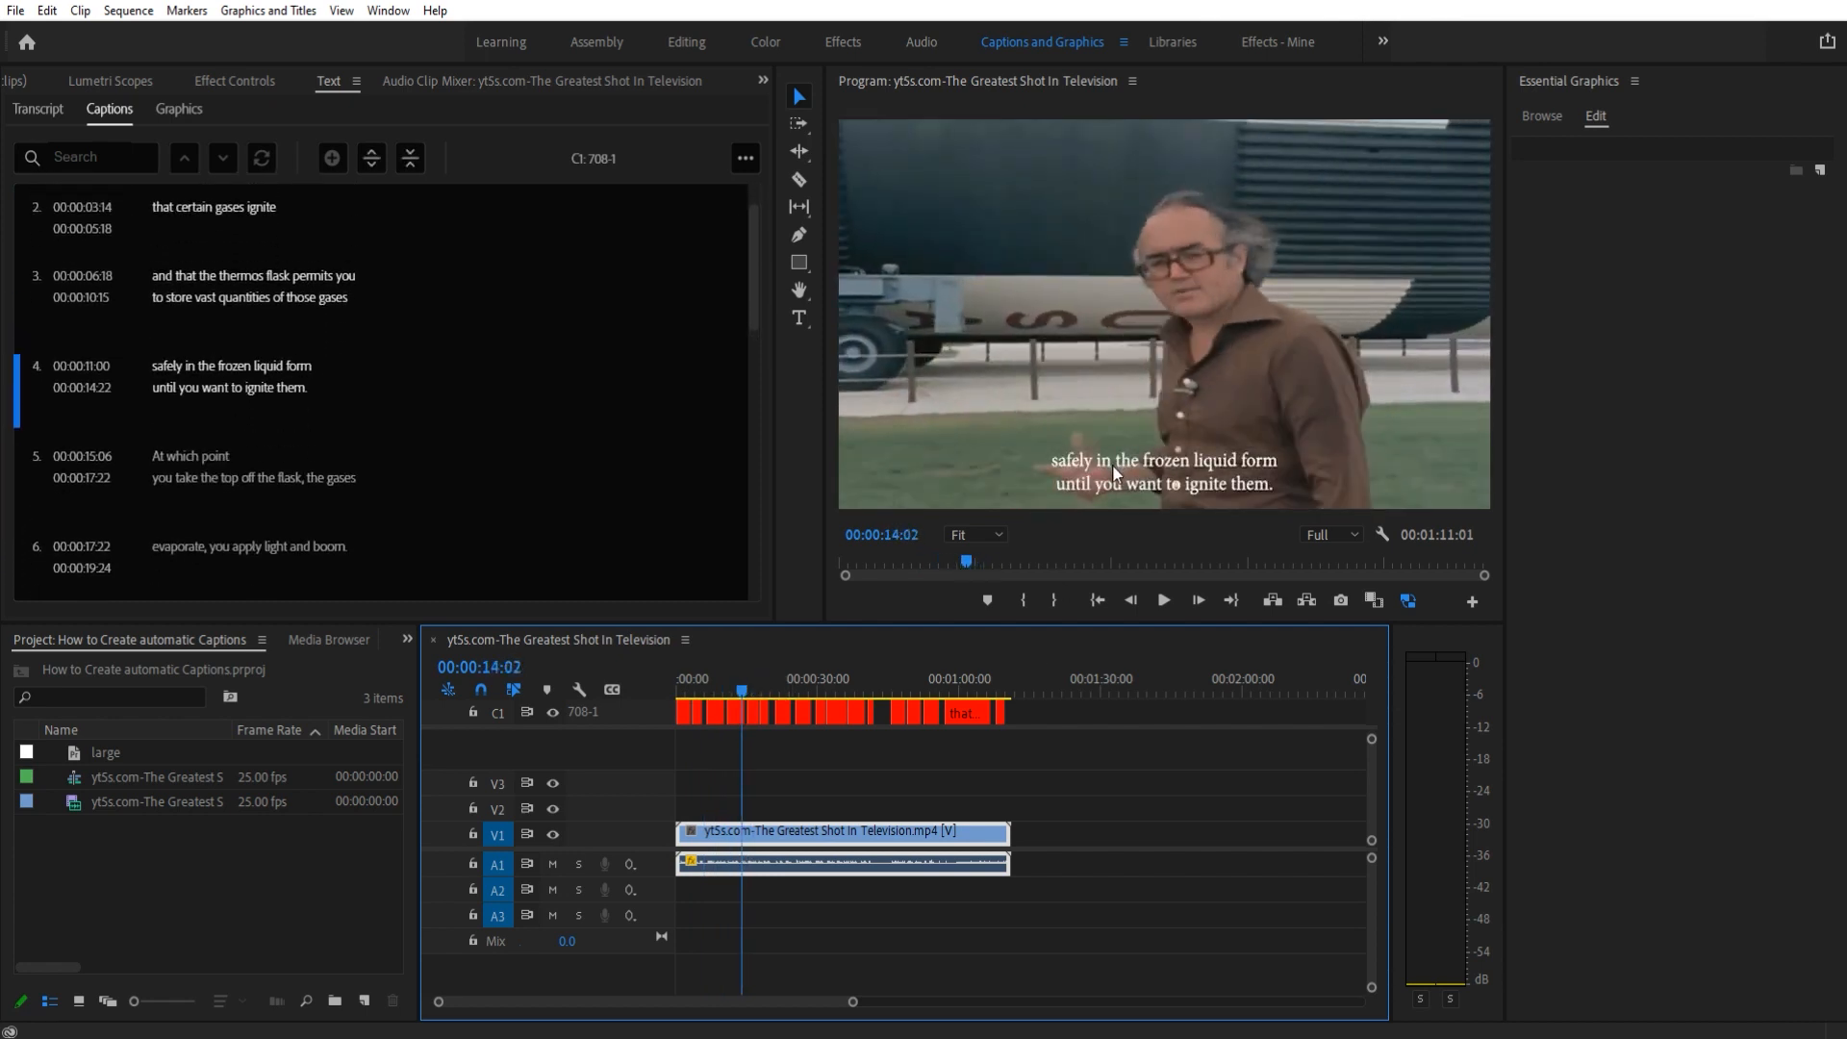
# Step: Rewrite caption 6 about applying light, then scrub the playhead back to the start
pyautogui.click(1160, 600)
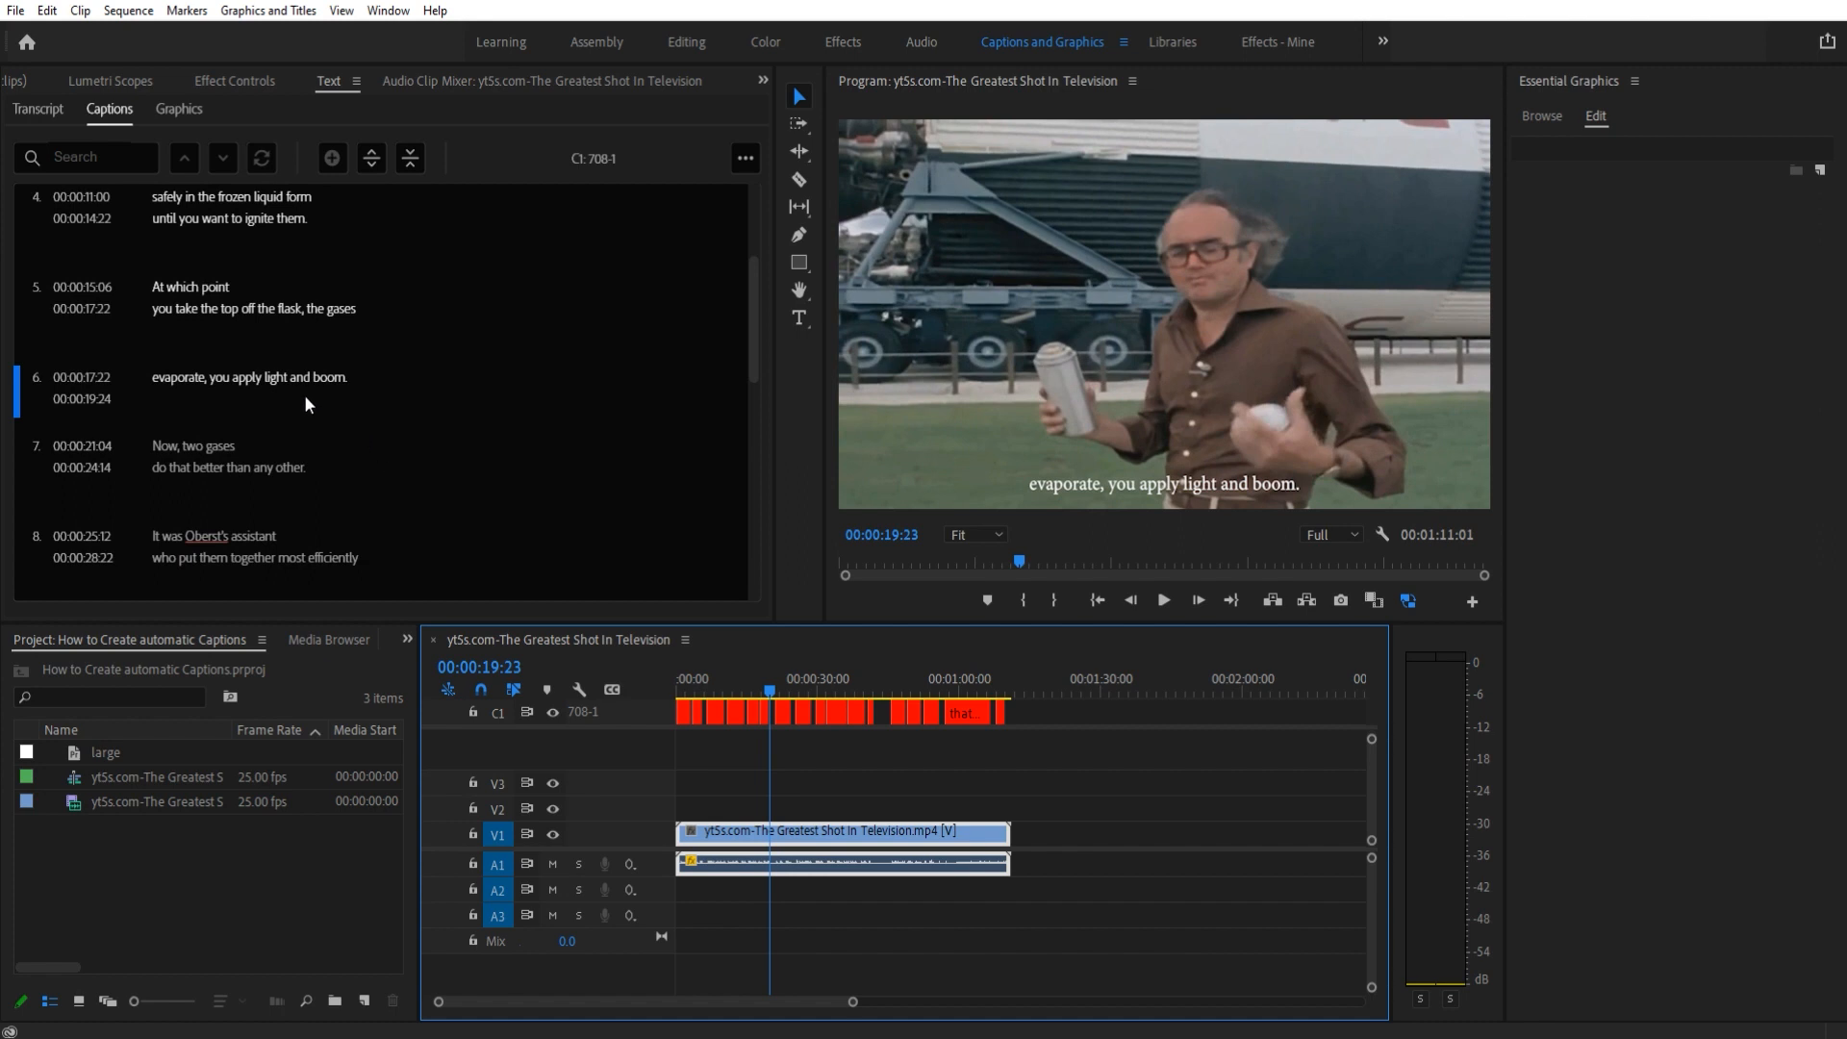
pyautogui.doubleClick(248, 377)
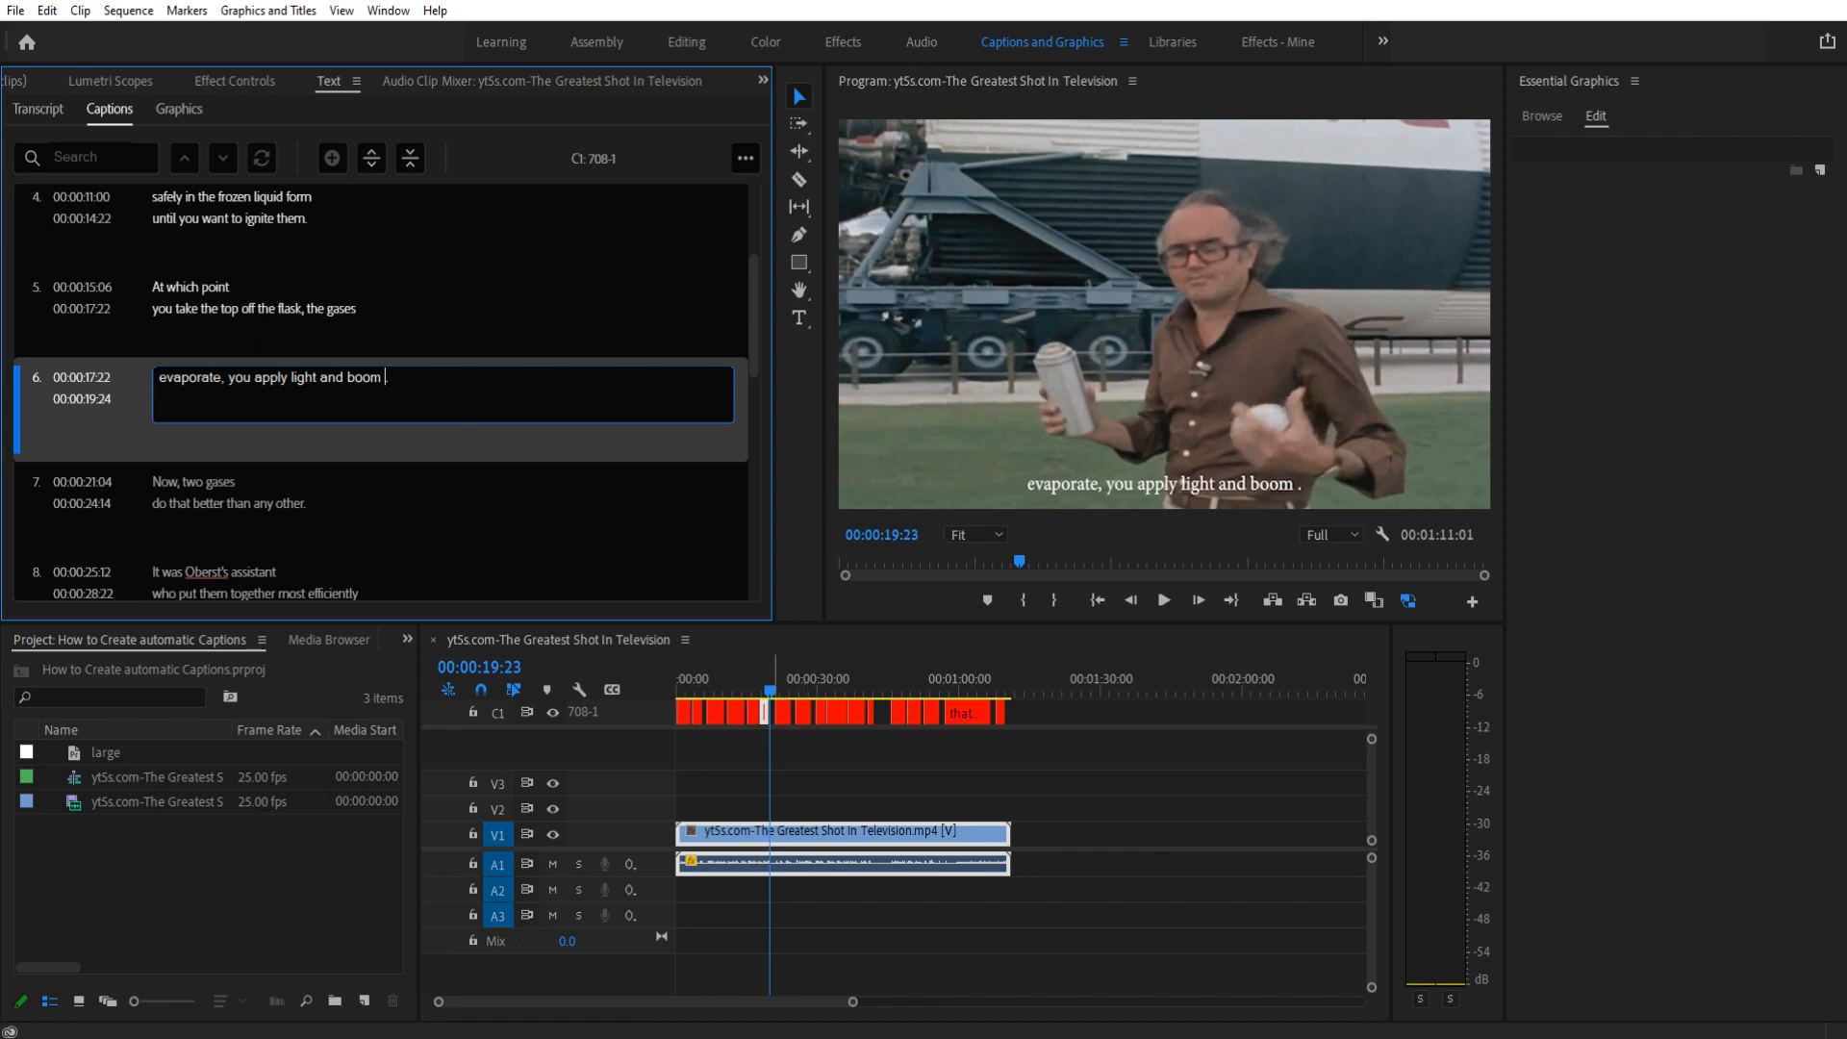
pyautogui.click(1160, 600)
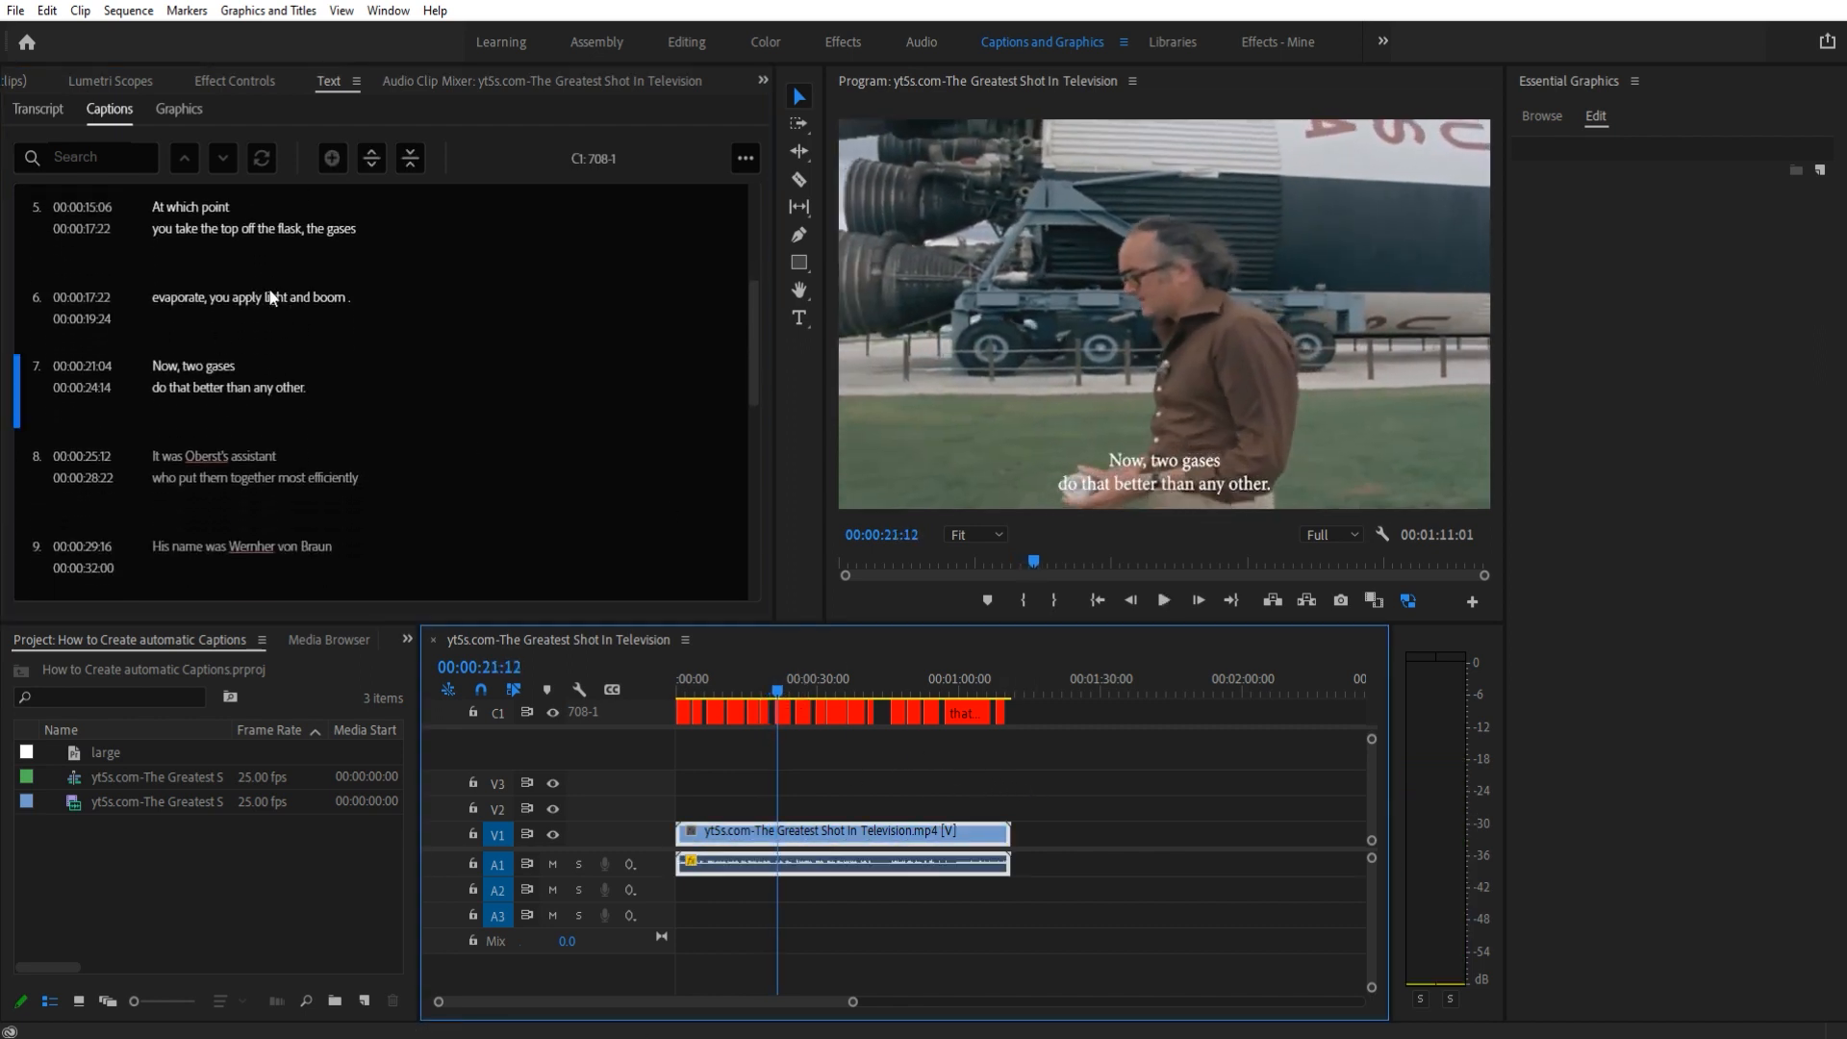
pyautogui.click(248, 298)
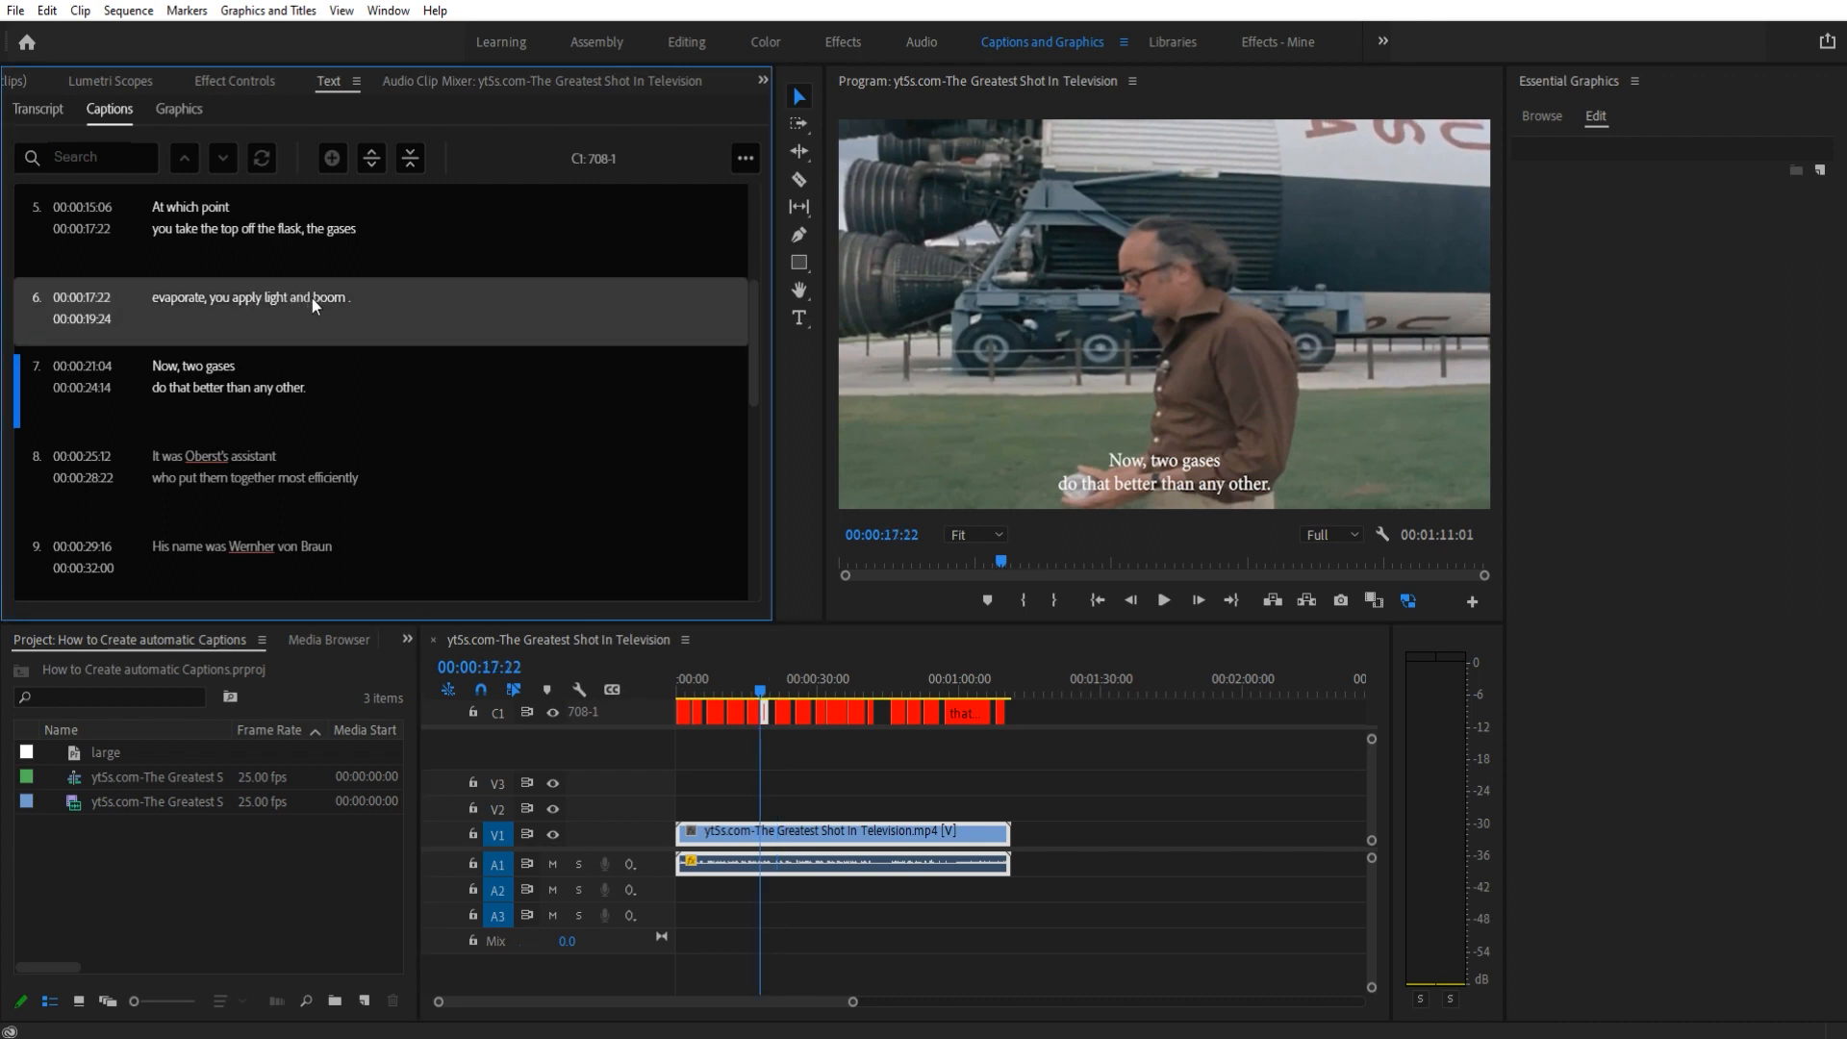
pyautogui.doubleClick(248, 297)
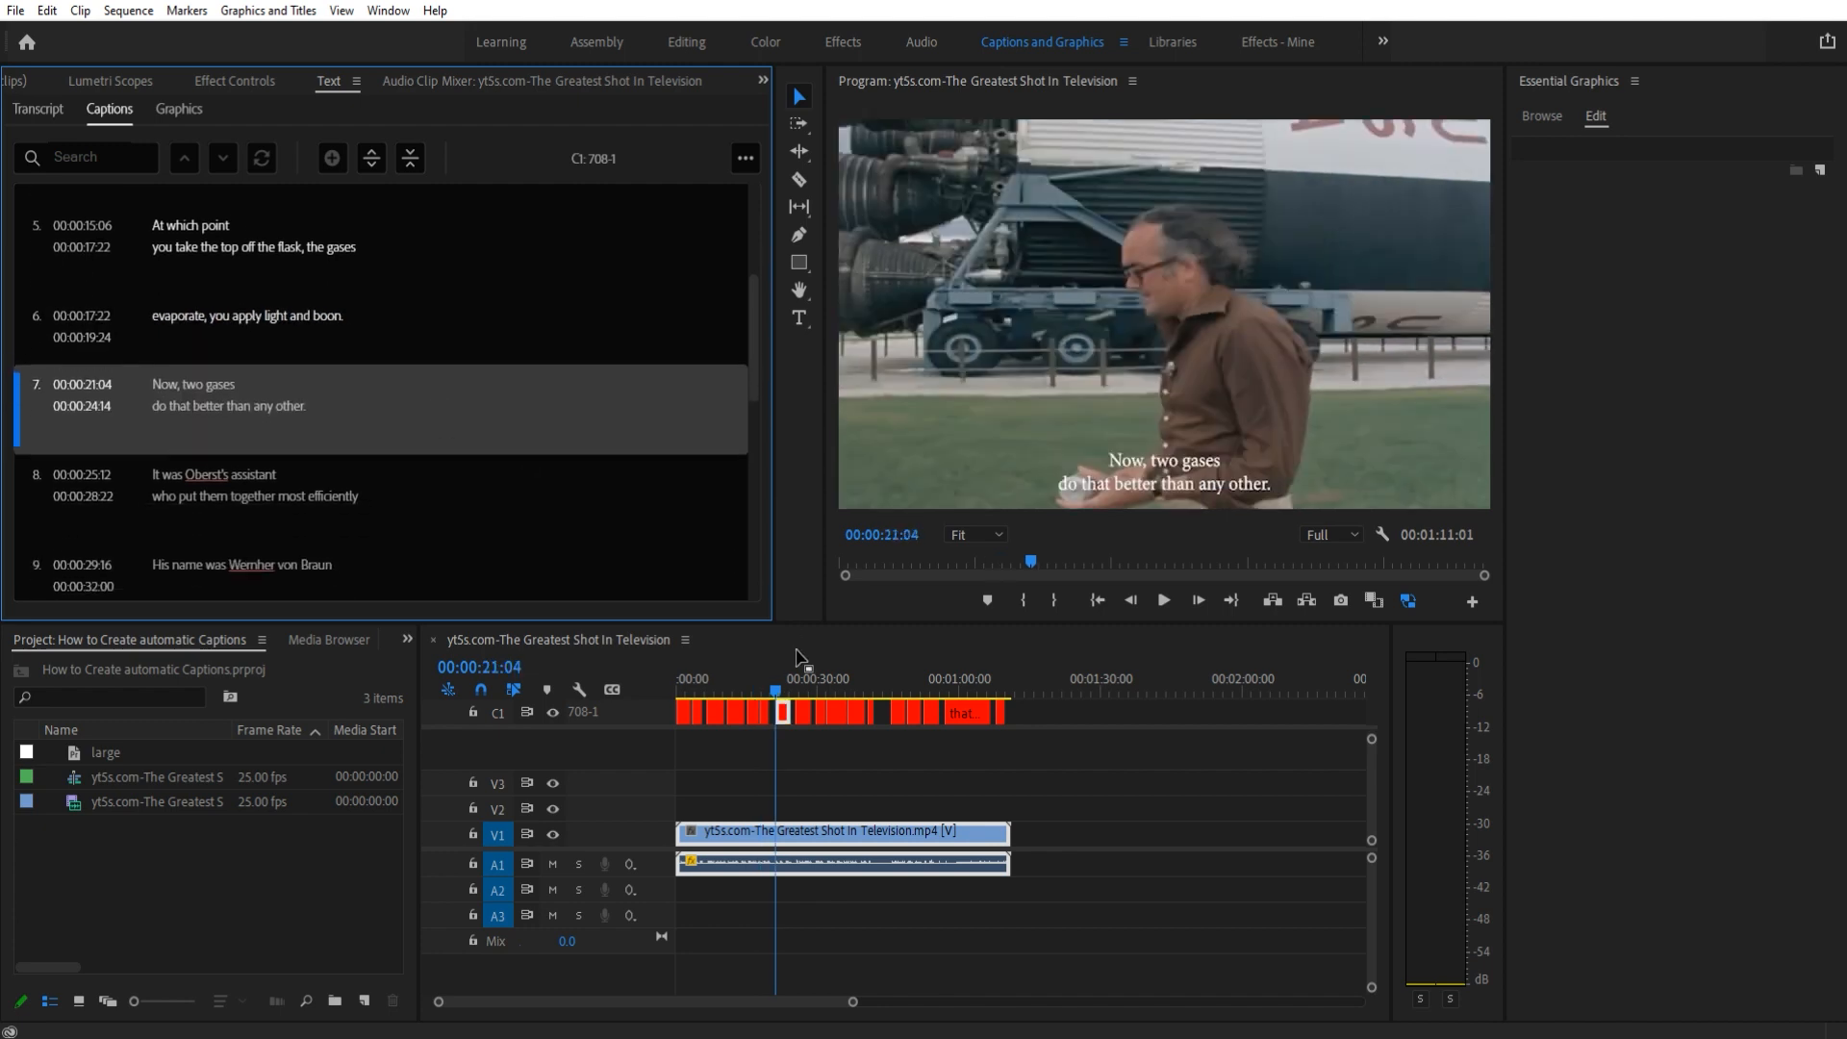
pyautogui.moveTo(774, 667); pyautogui.dragTo(787, 666)
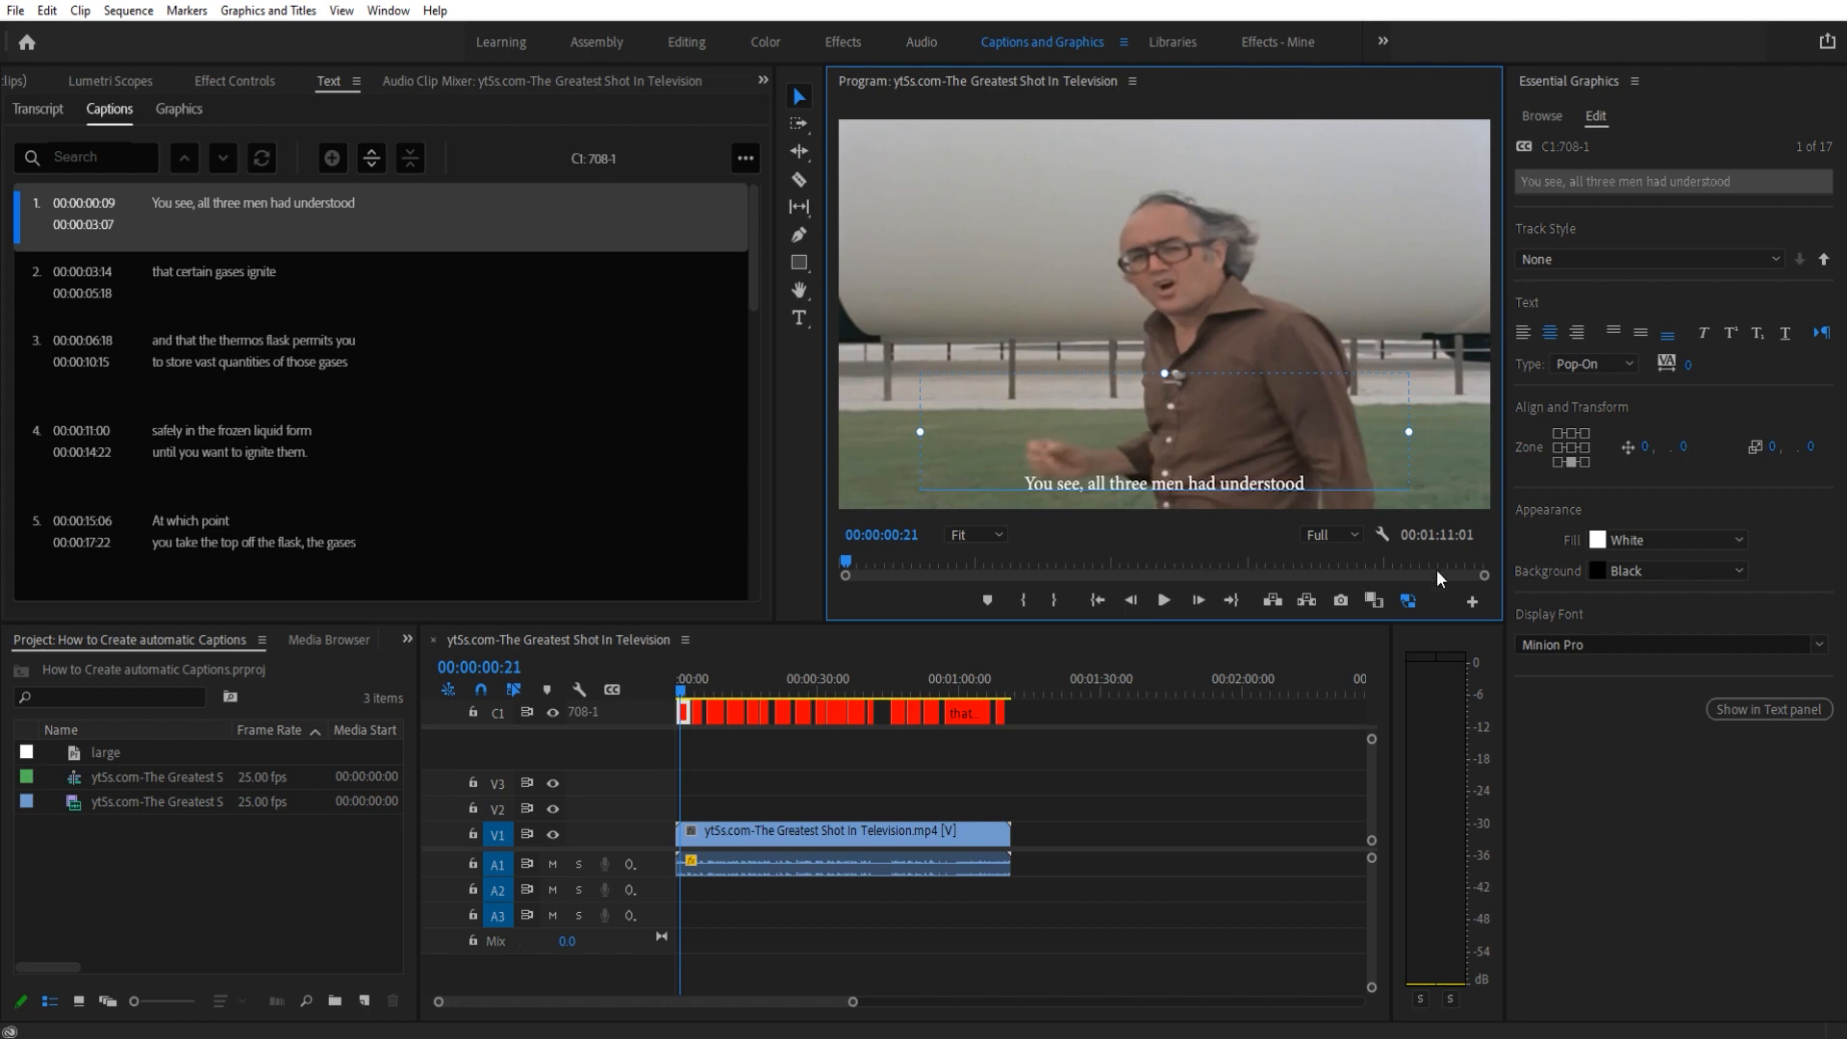
pyautogui.moveTo(1460, 529)
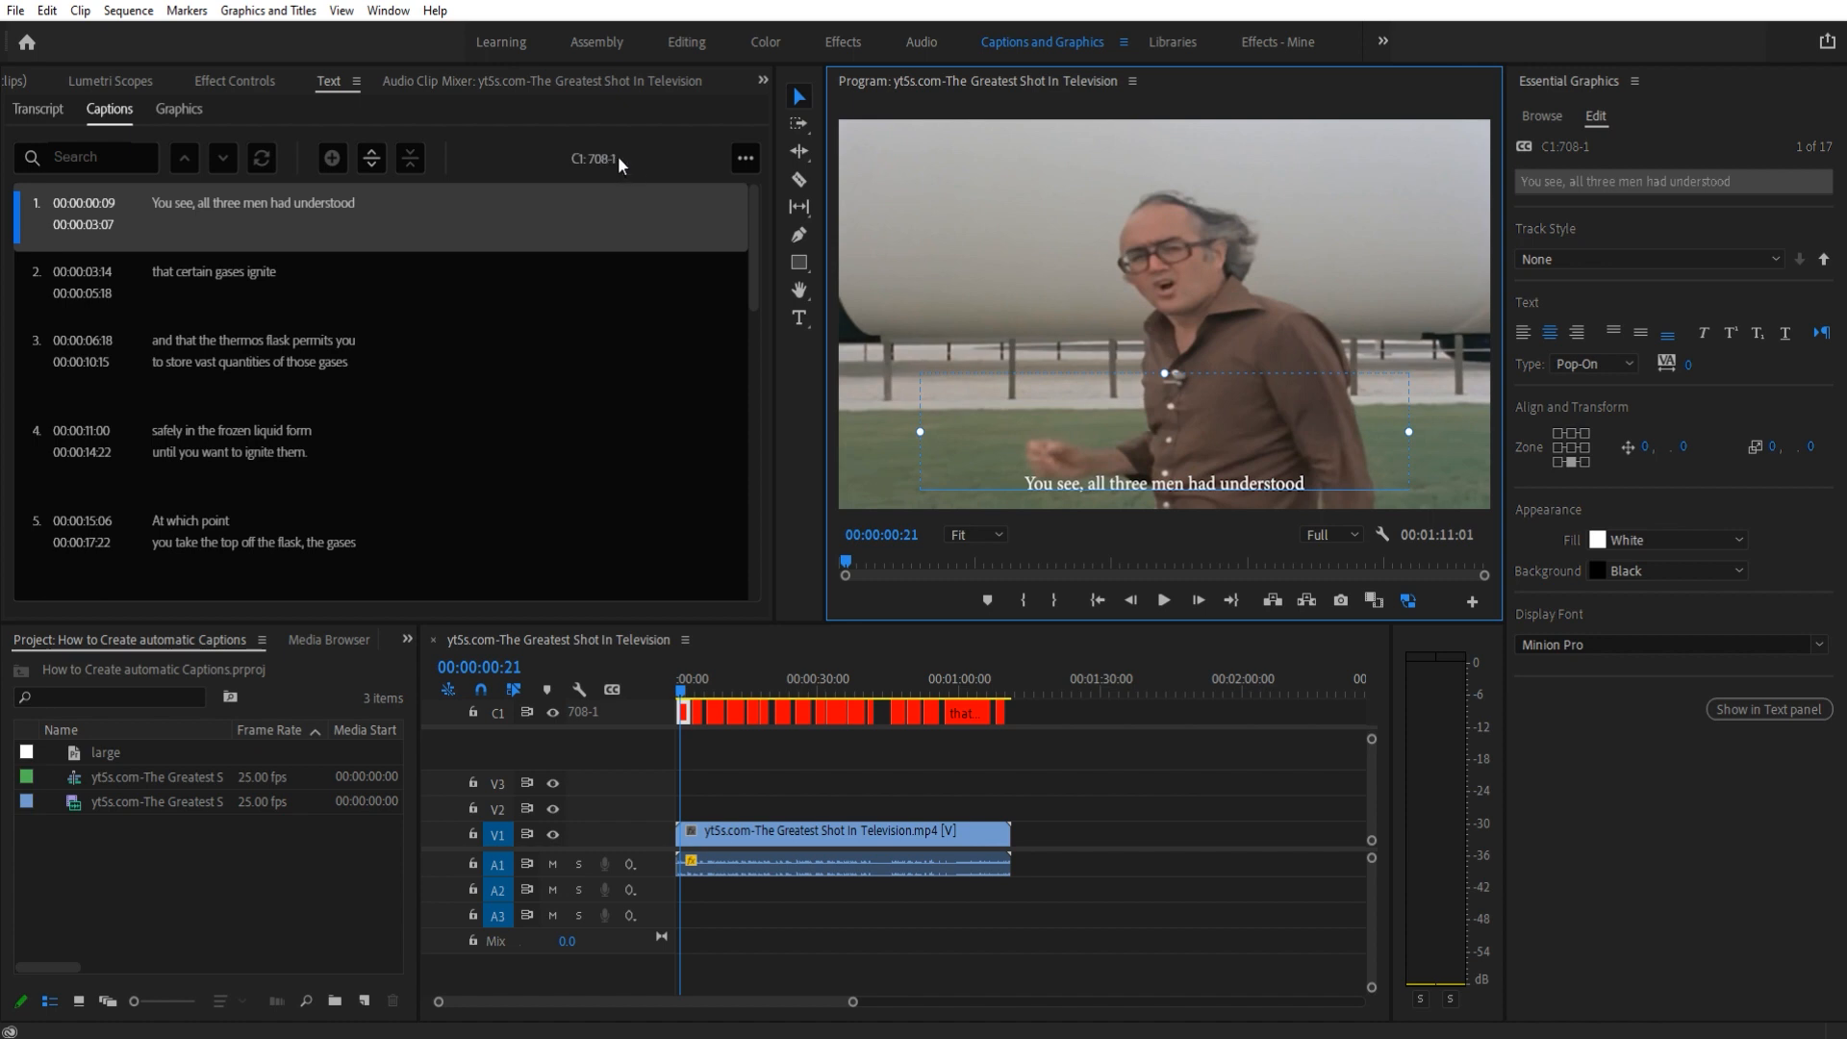
# Step: Create an EBU Subtitle caption track from the transcript and right-click its track header
pyautogui.click(37, 109)
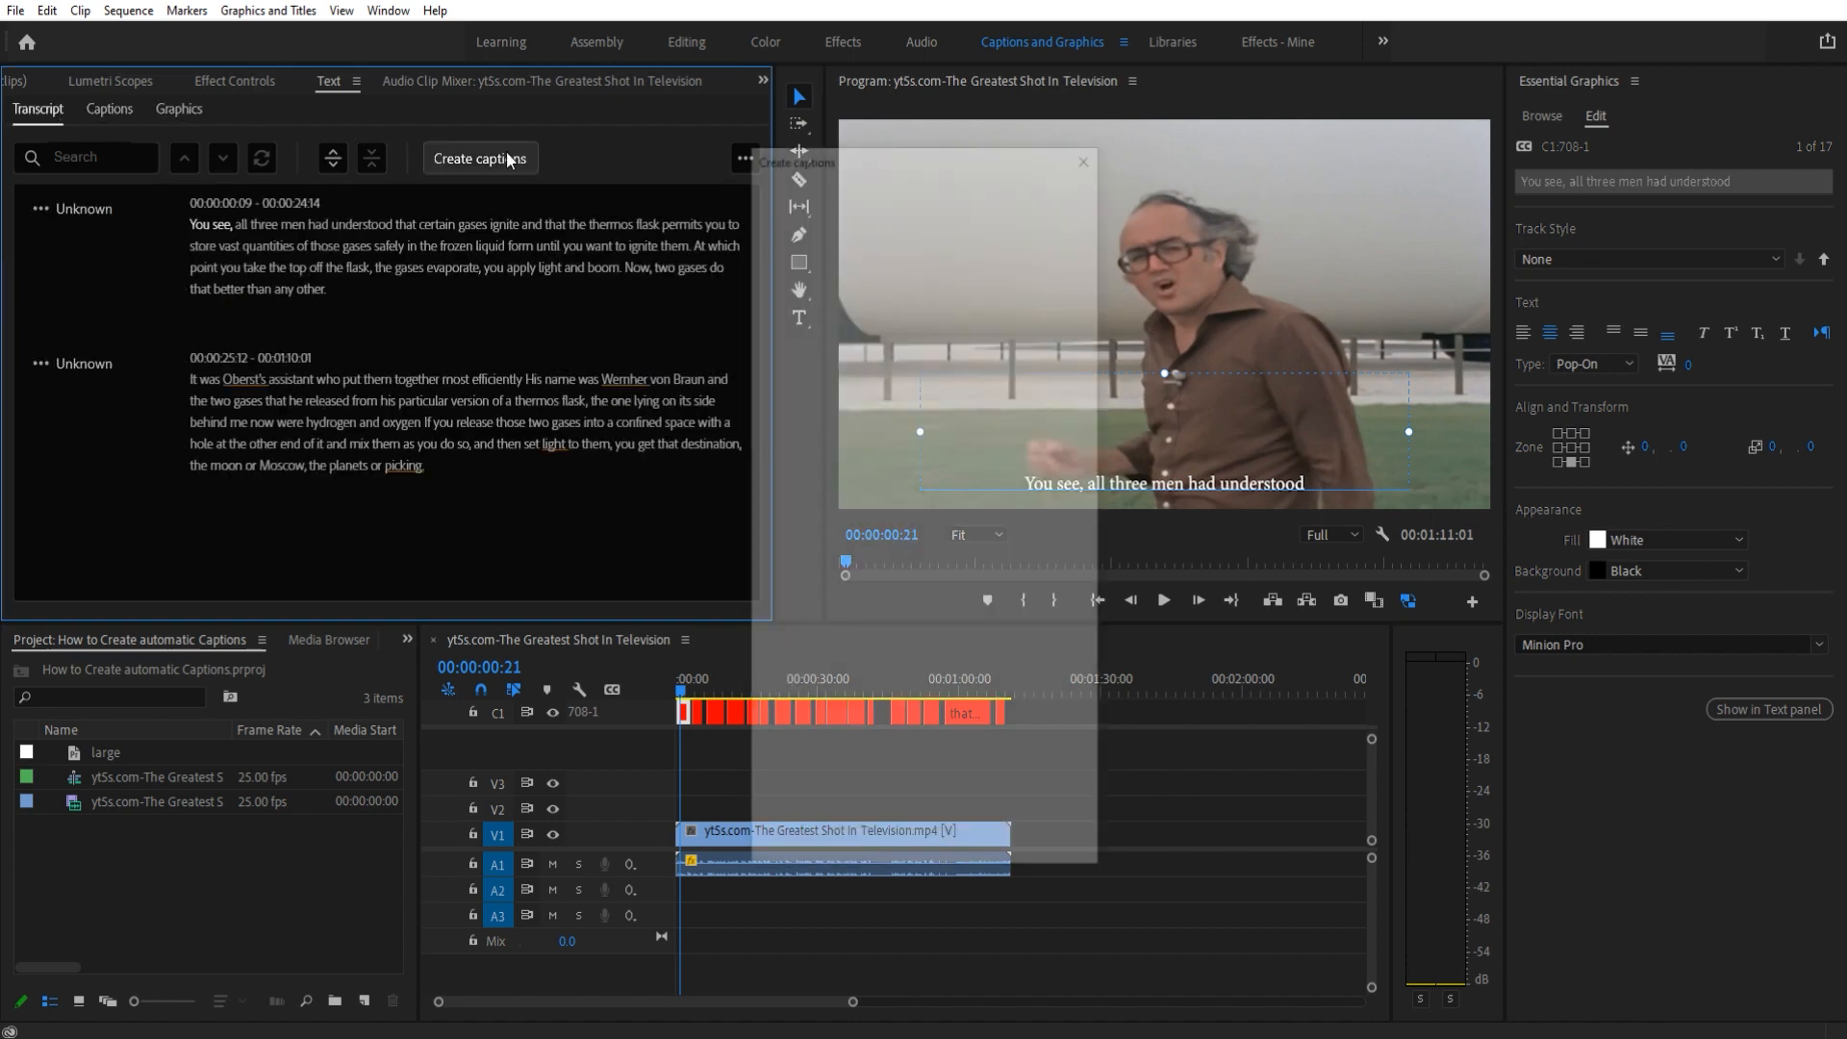
pyautogui.click(479, 158)
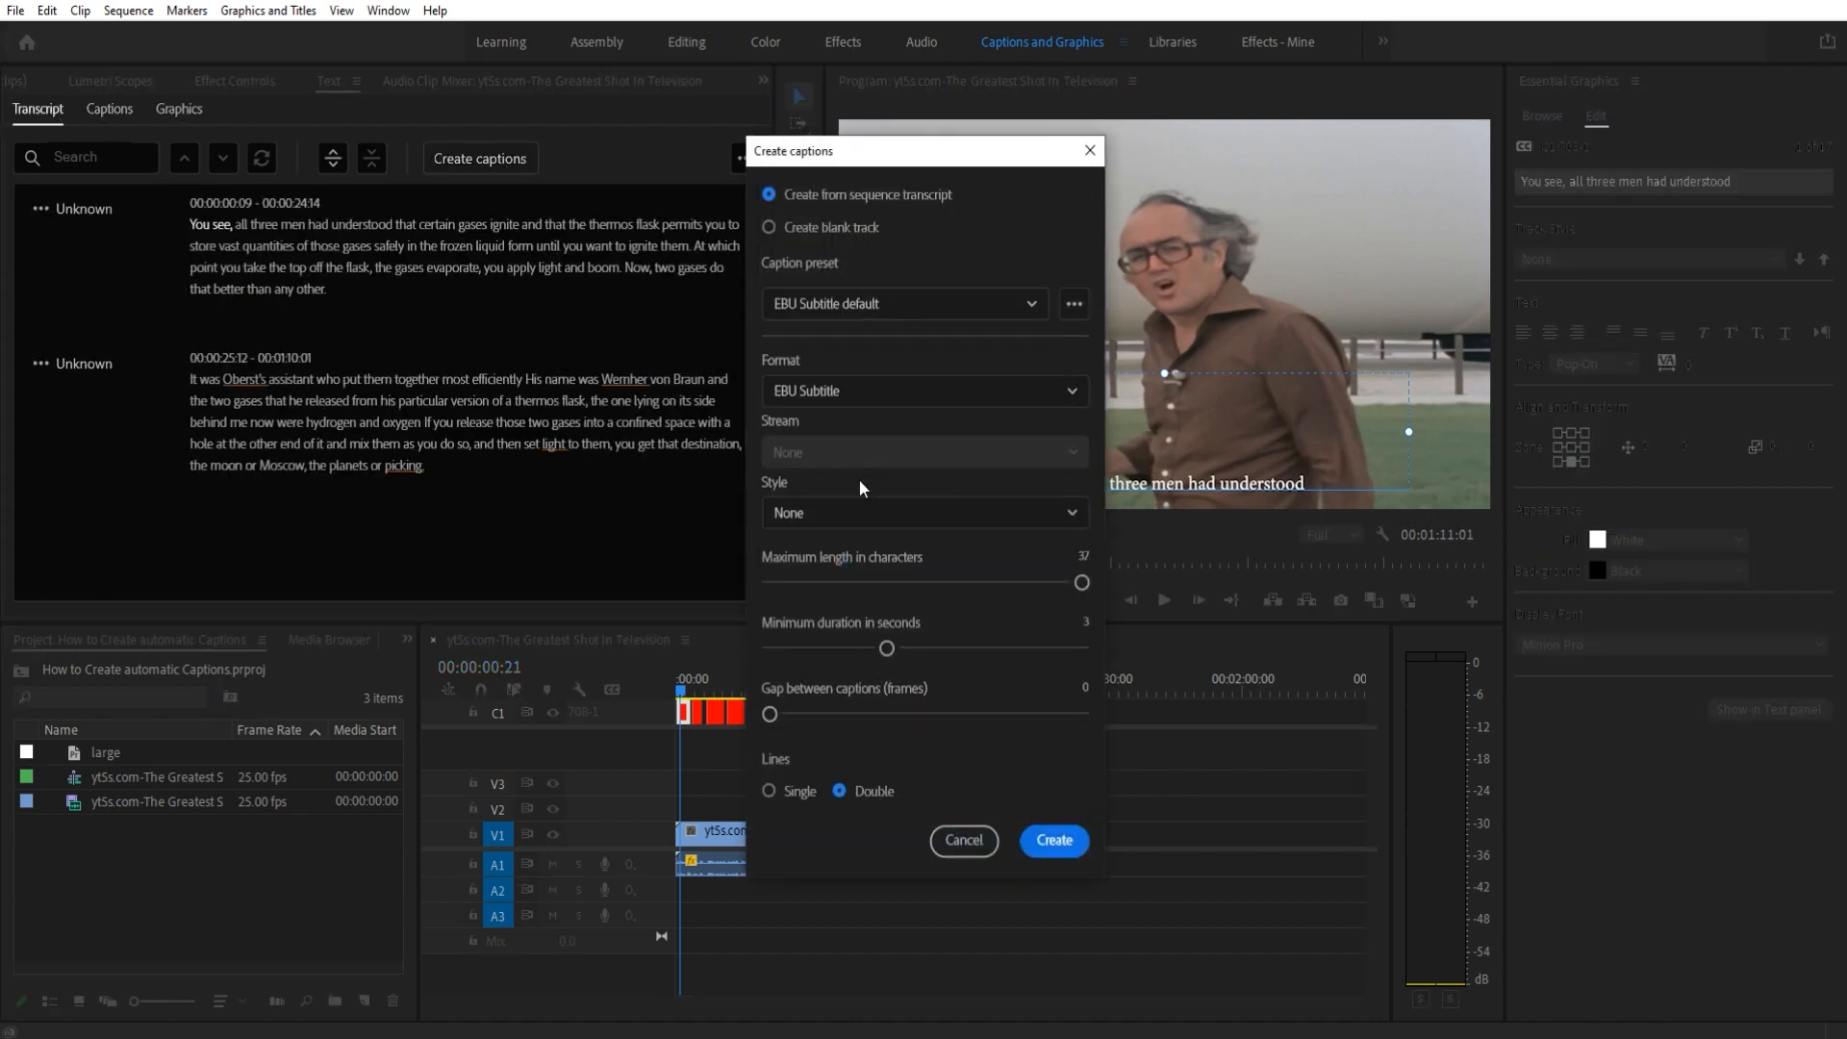
pyautogui.click(1051, 839)
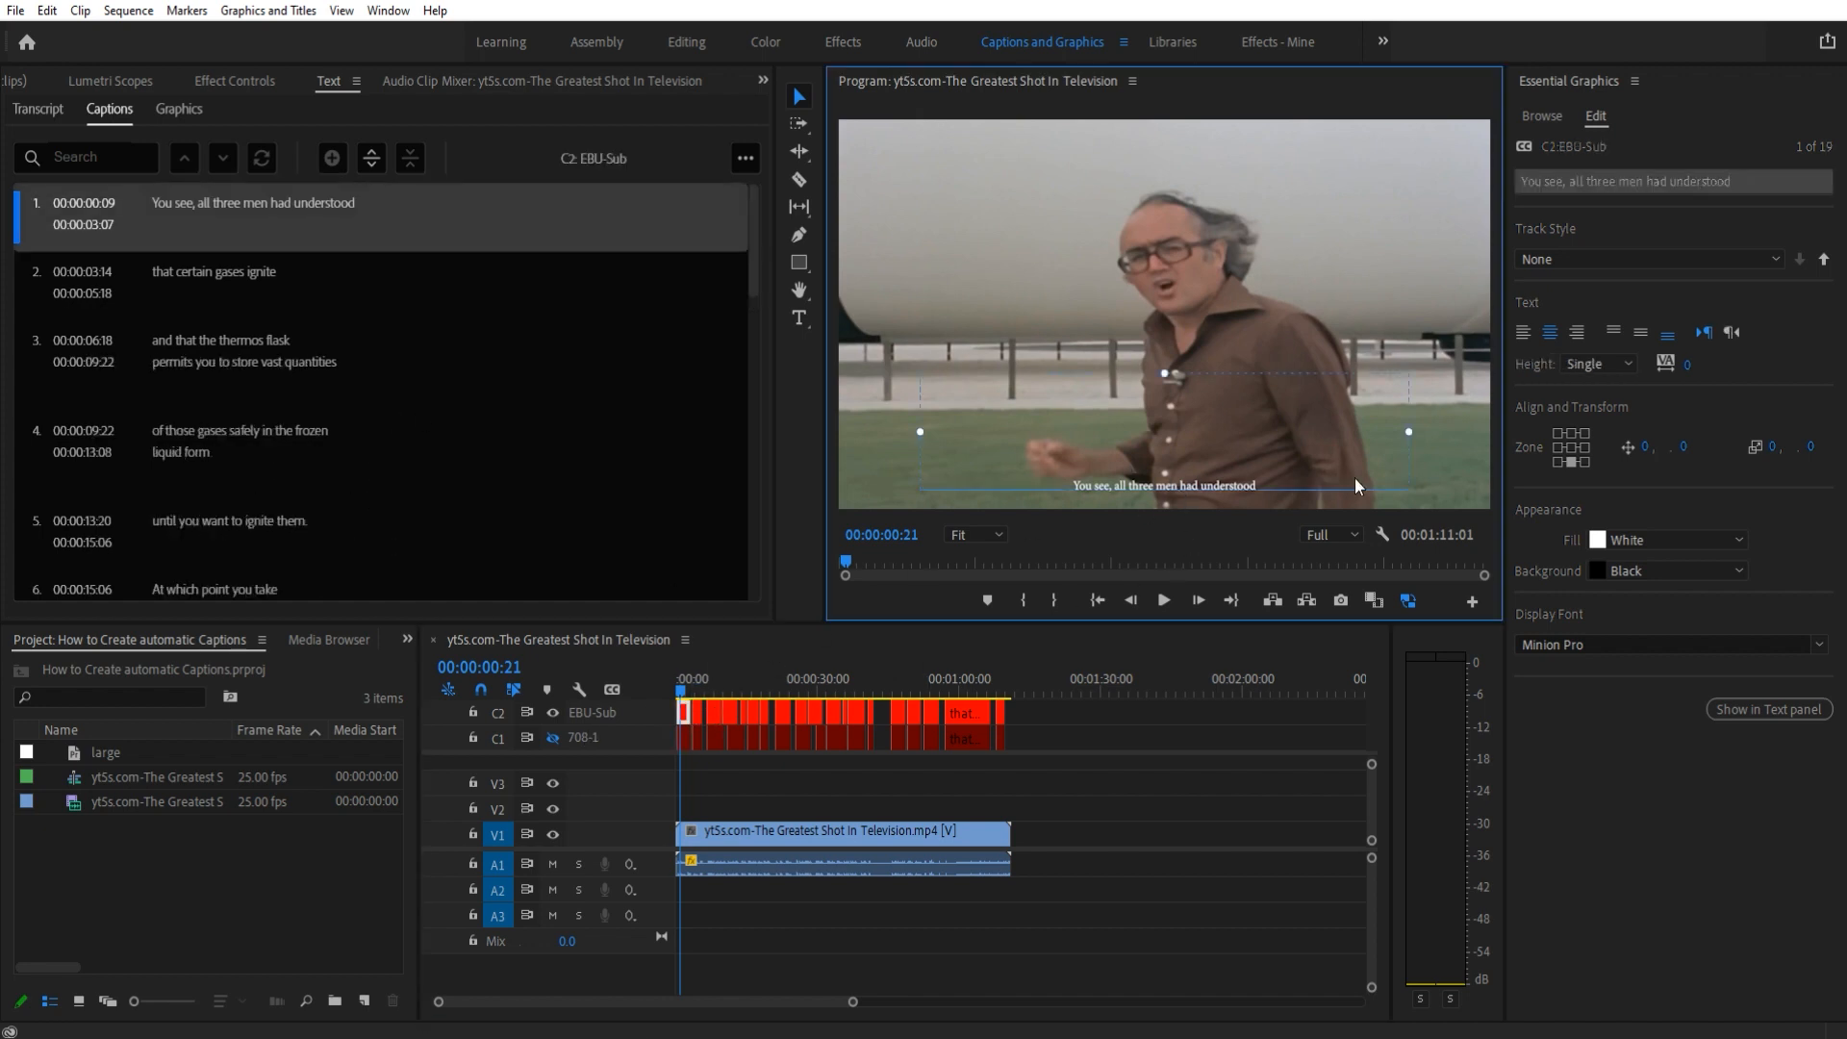
pyautogui.moveTo(954, 440)
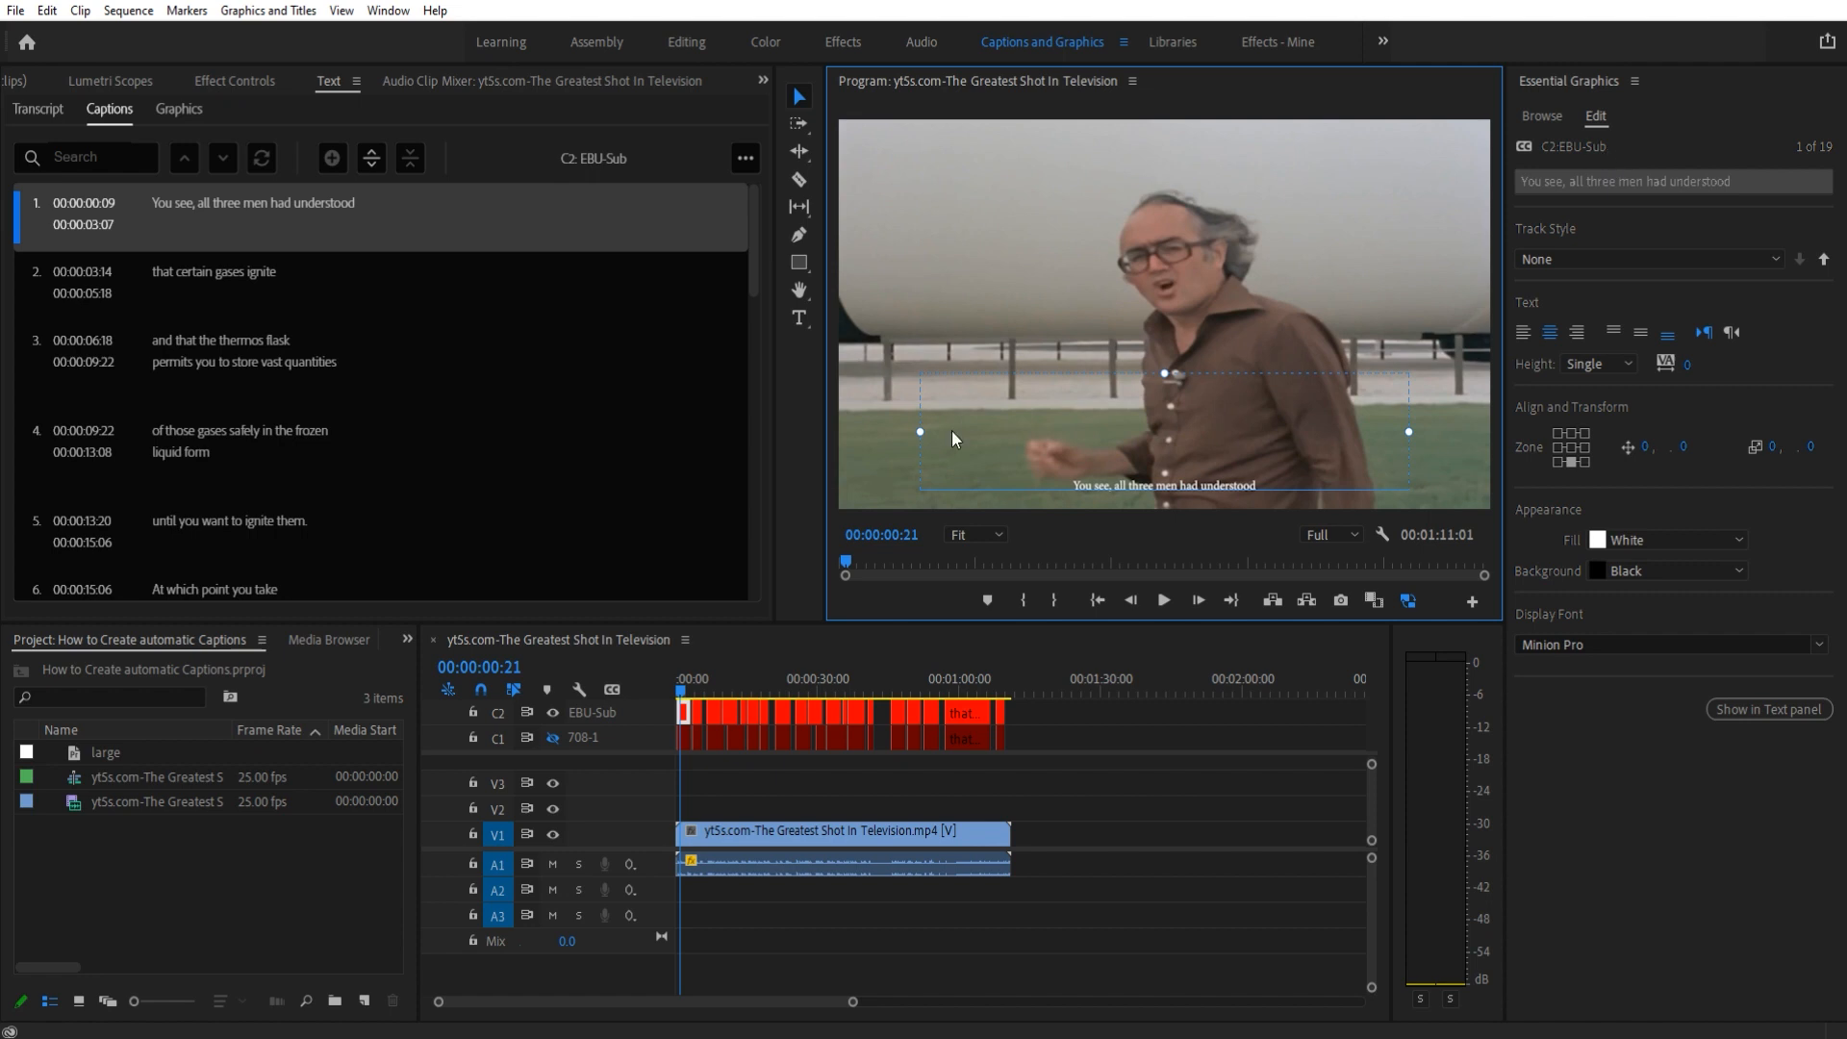
pyautogui.rightClick(594, 712)
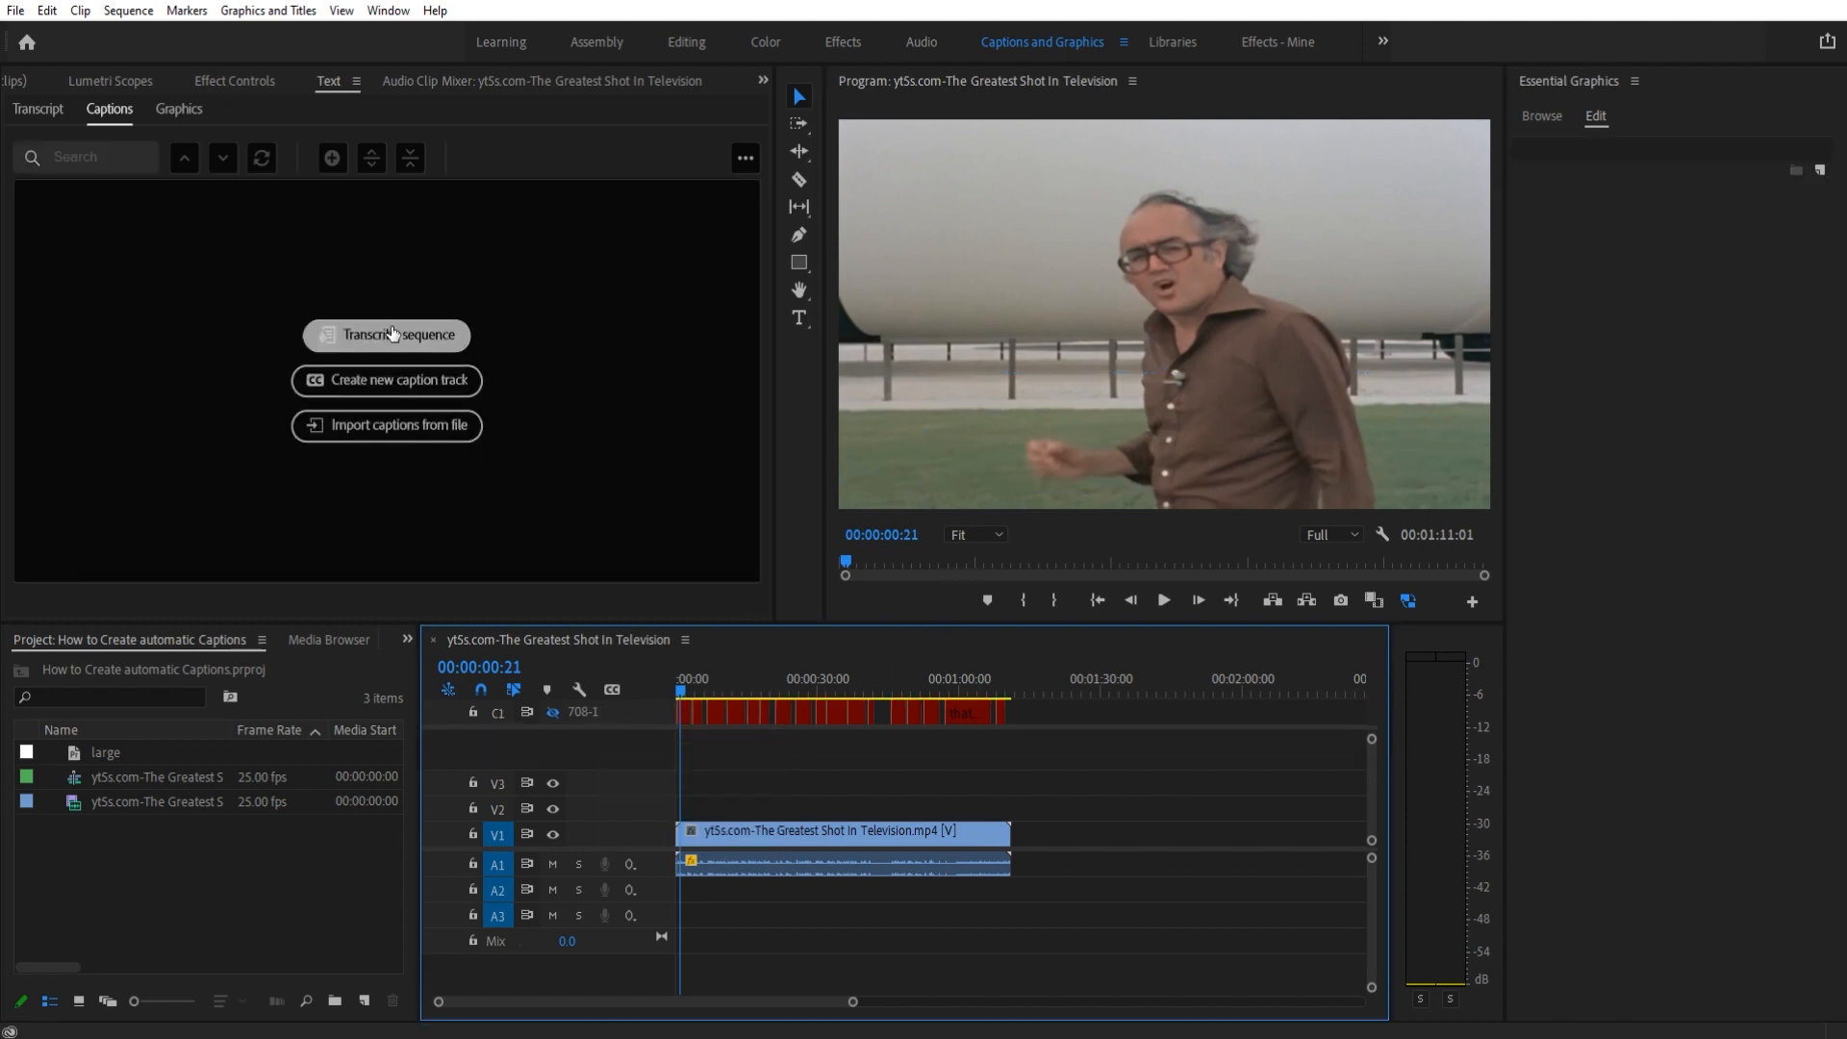
# Step: Create another caption track from the transcript with Format set to Subtitle
pyautogui.click(385, 335)
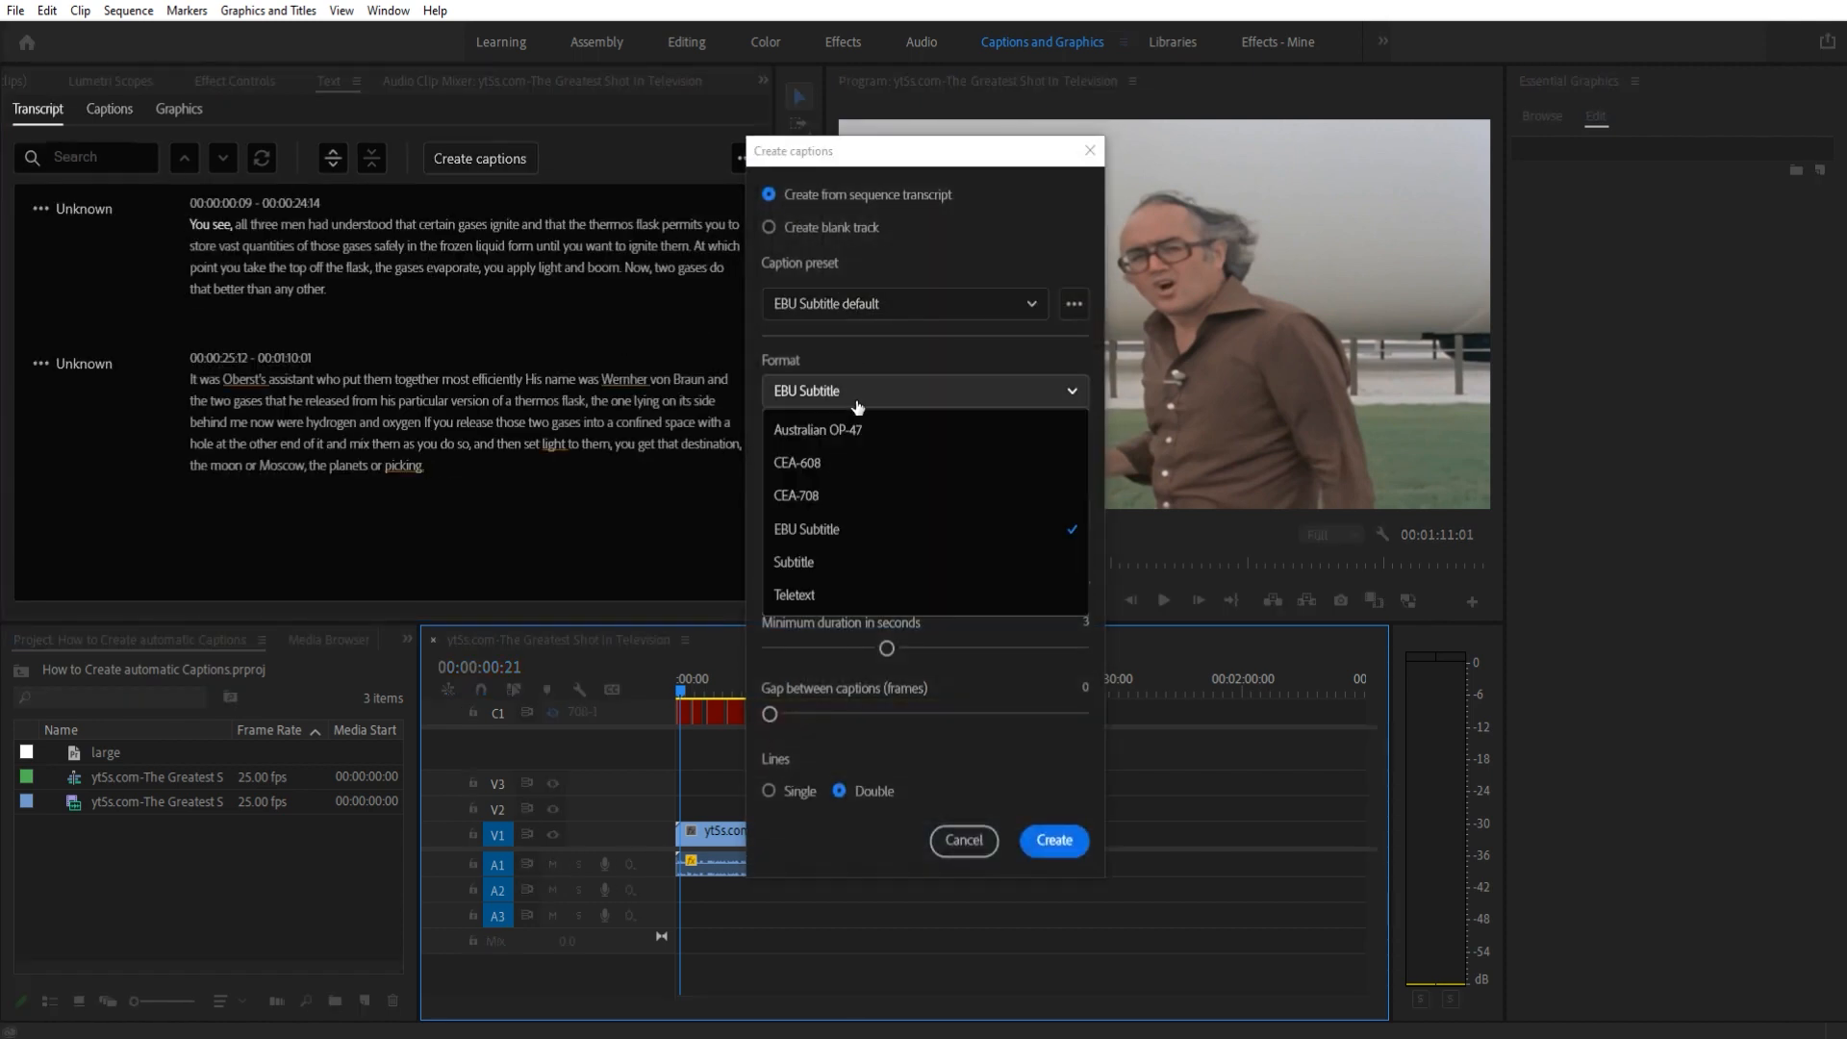
pyautogui.click(793, 562)
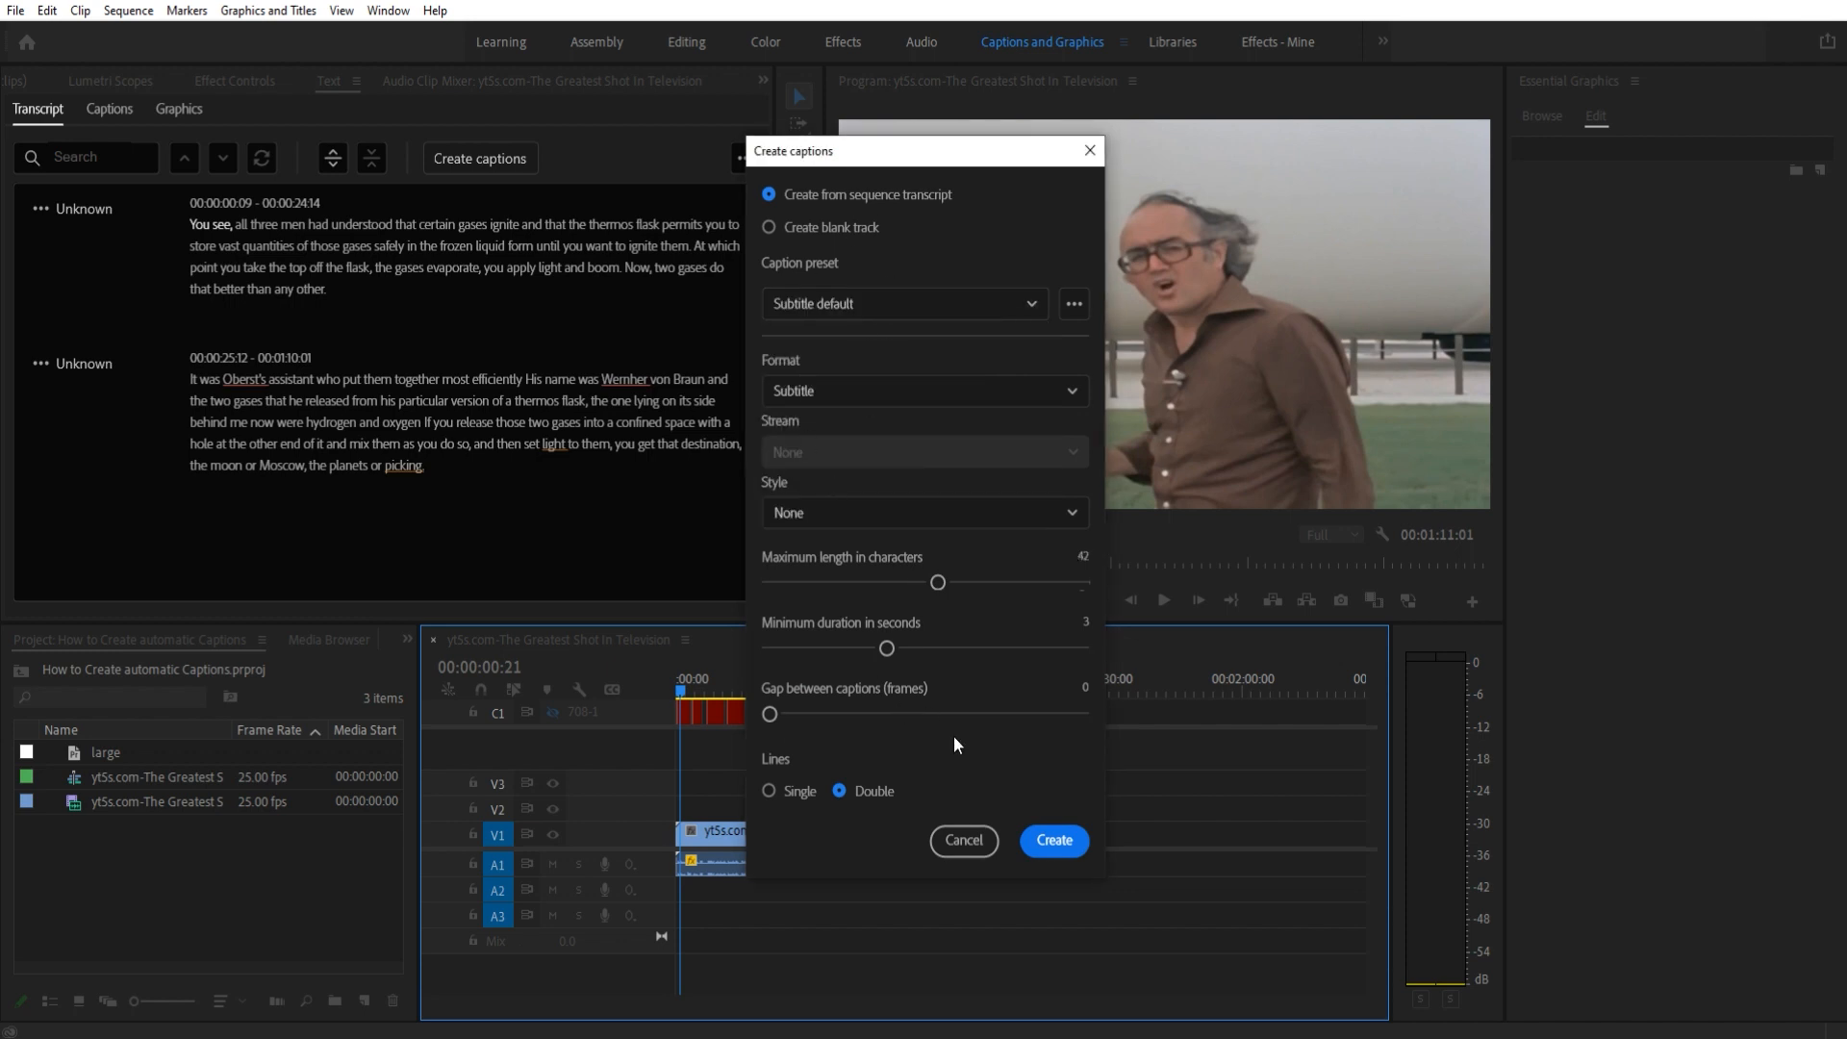
pyautogui.click(1051, 840)
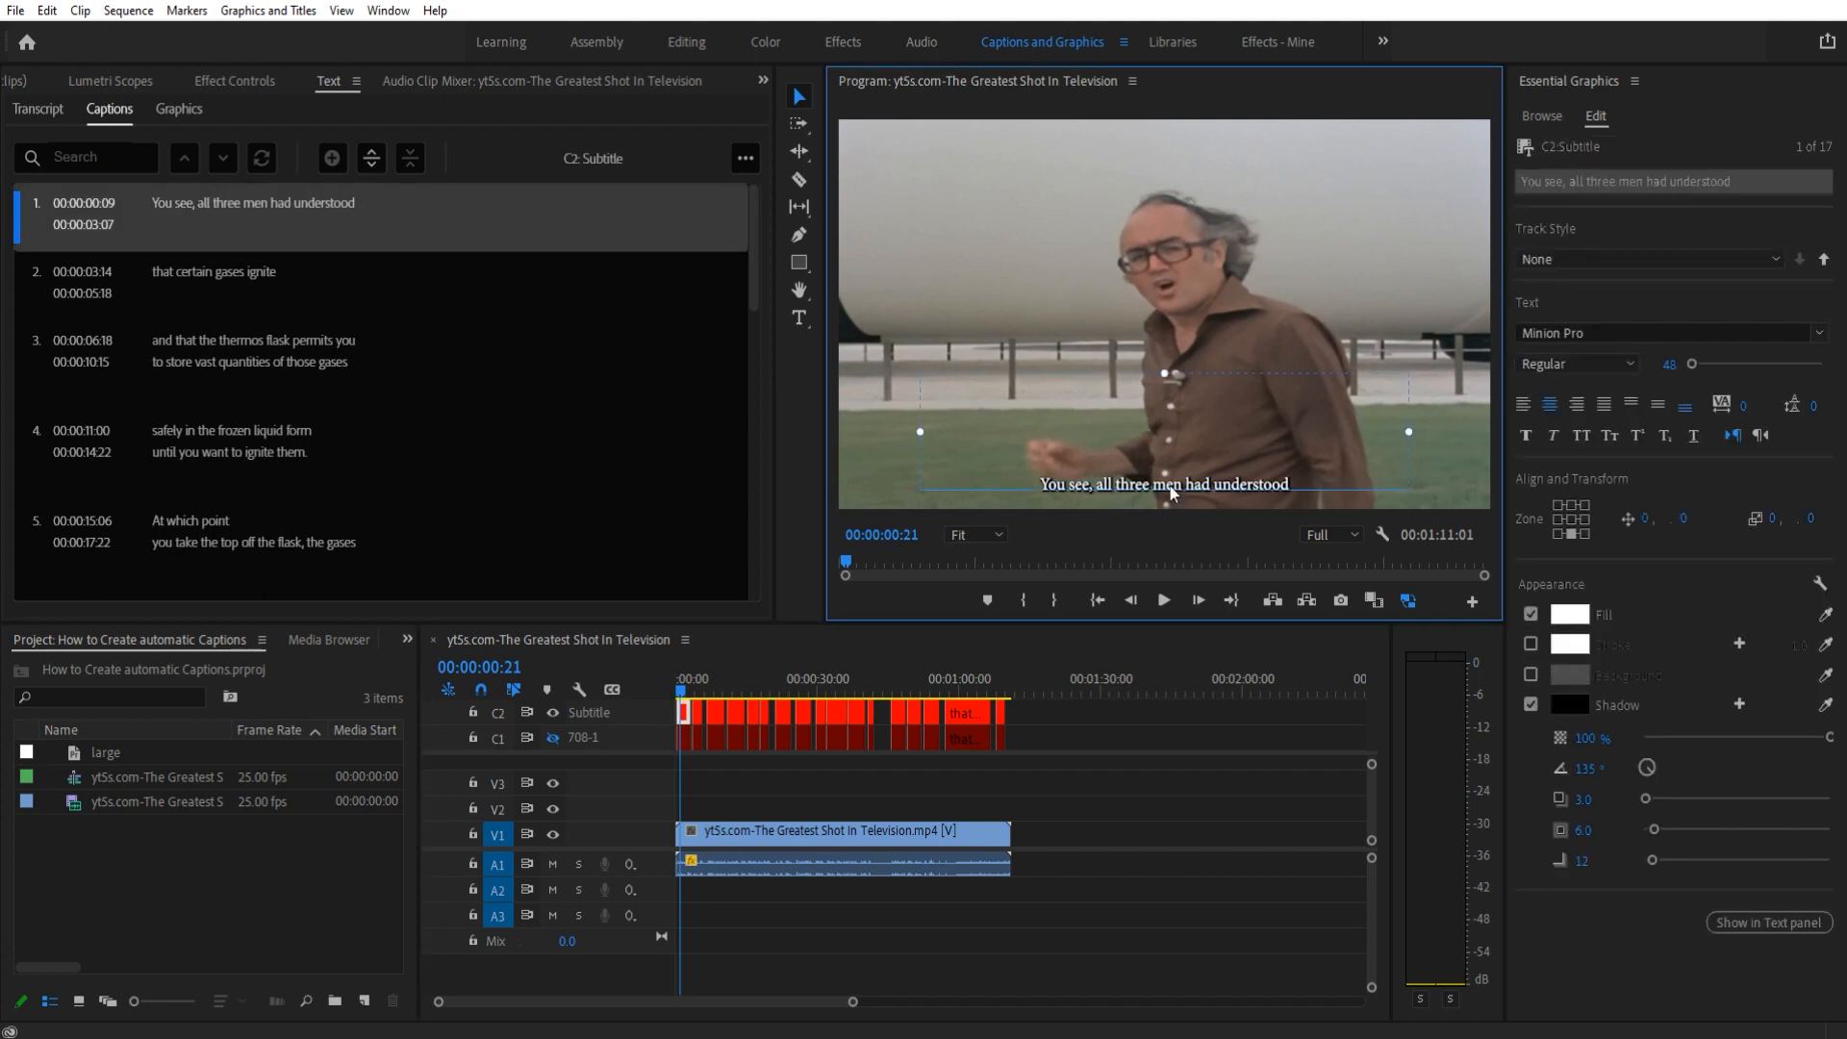
pyautogui.click(1568, 704)
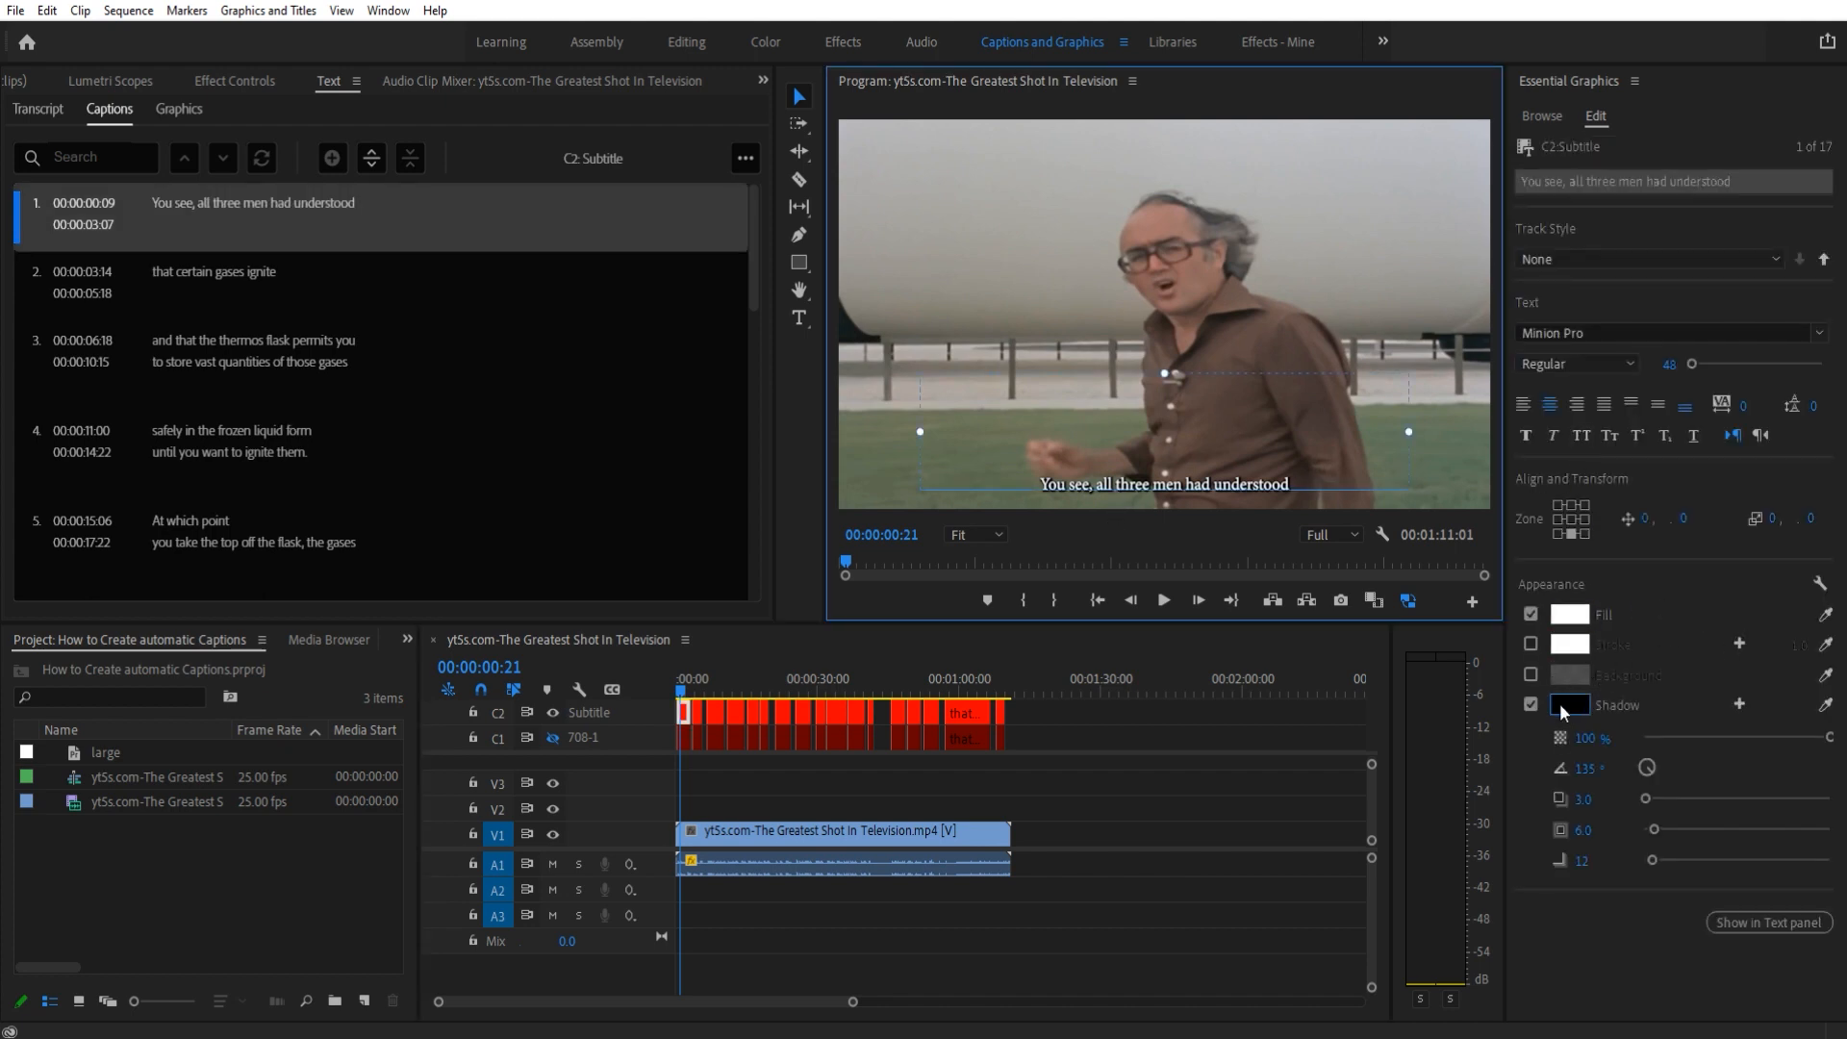
pyautogui.moveTo(1672, 362); pyautogui.dragTo(1701, 362)
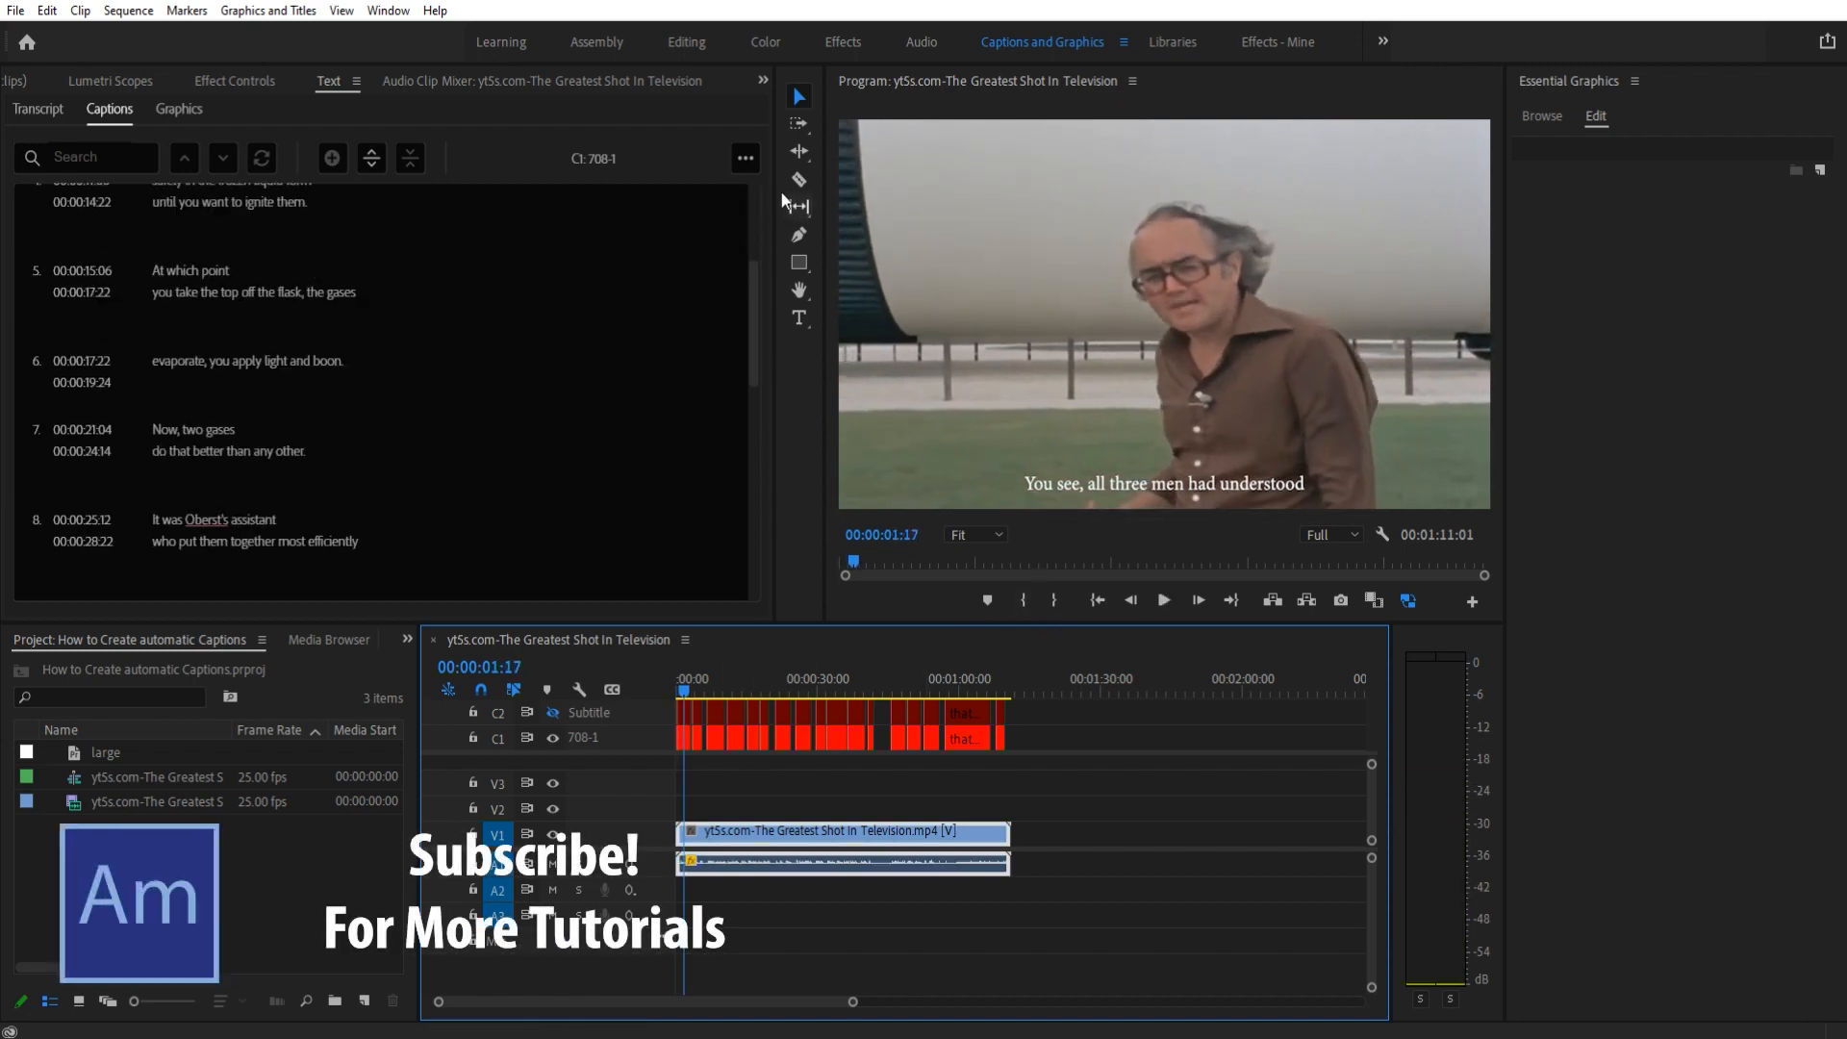
# Step: Export the 708-1 caption list to an SRT file saved in Downloads
pyautogui.click(744, 158)
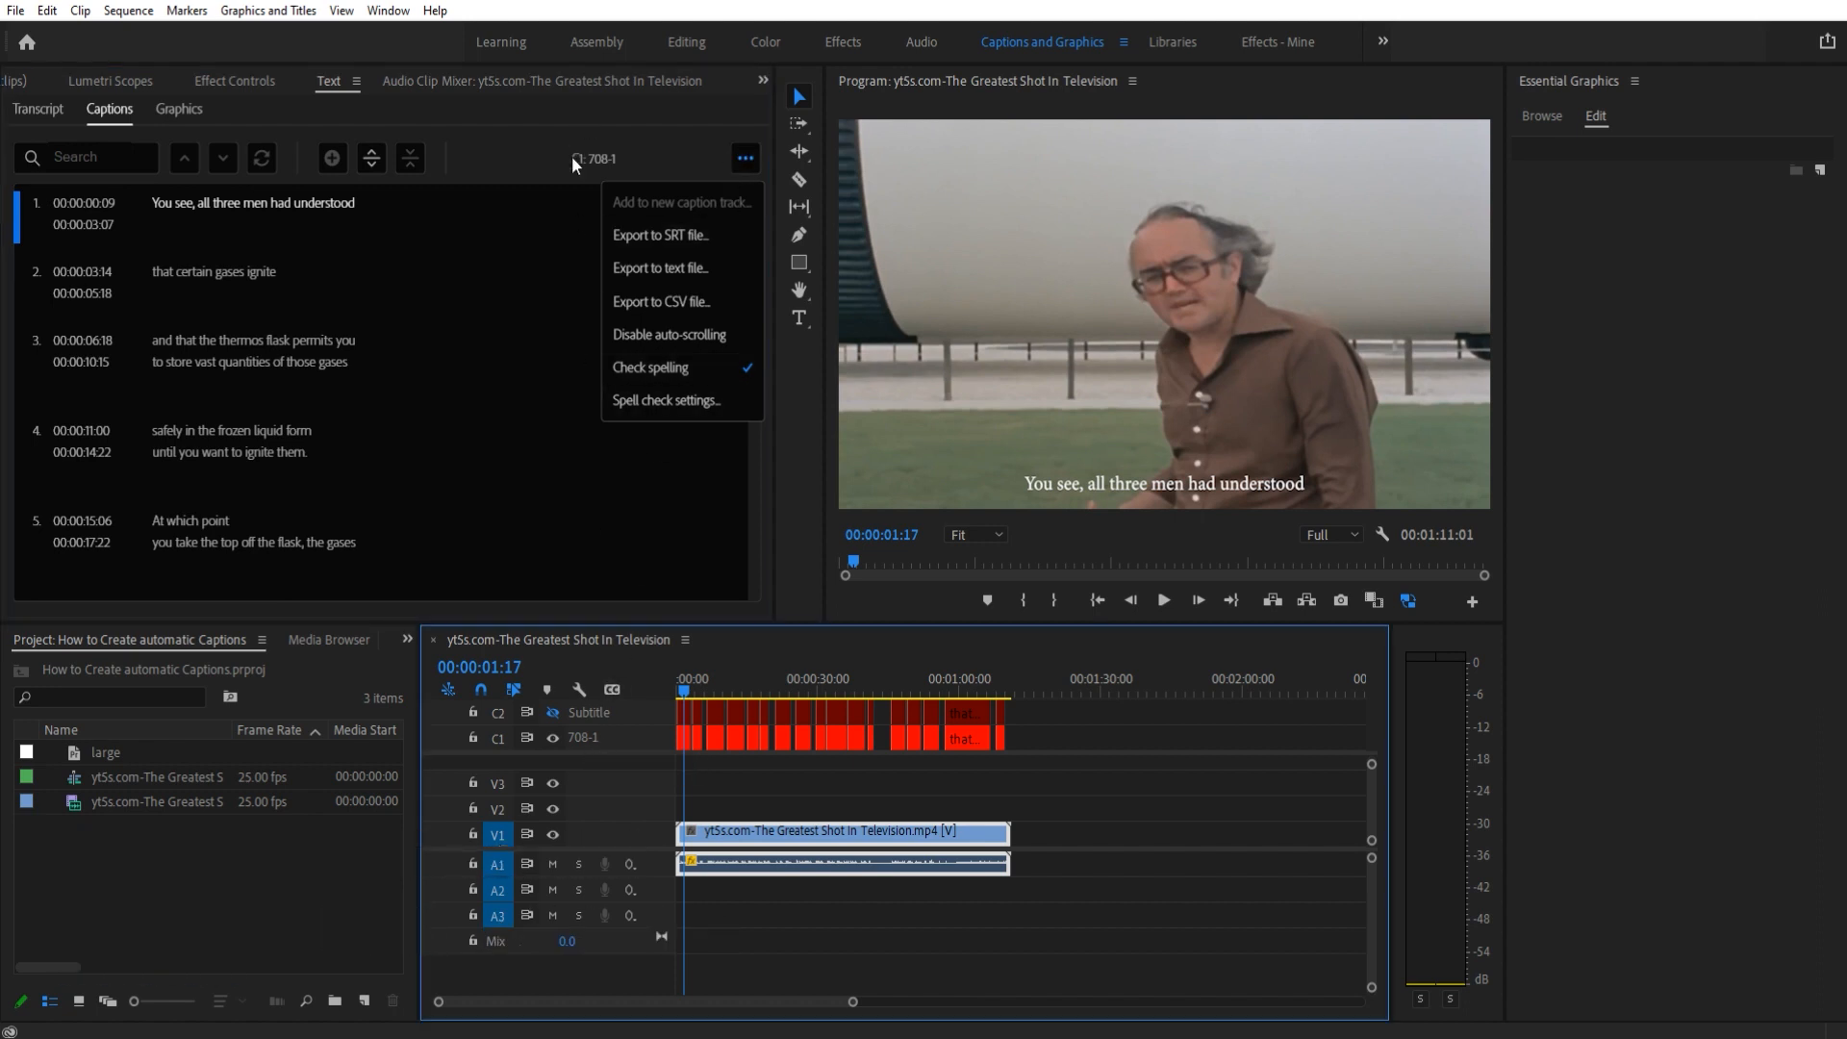
pyautogui.moveTo(608, 250)
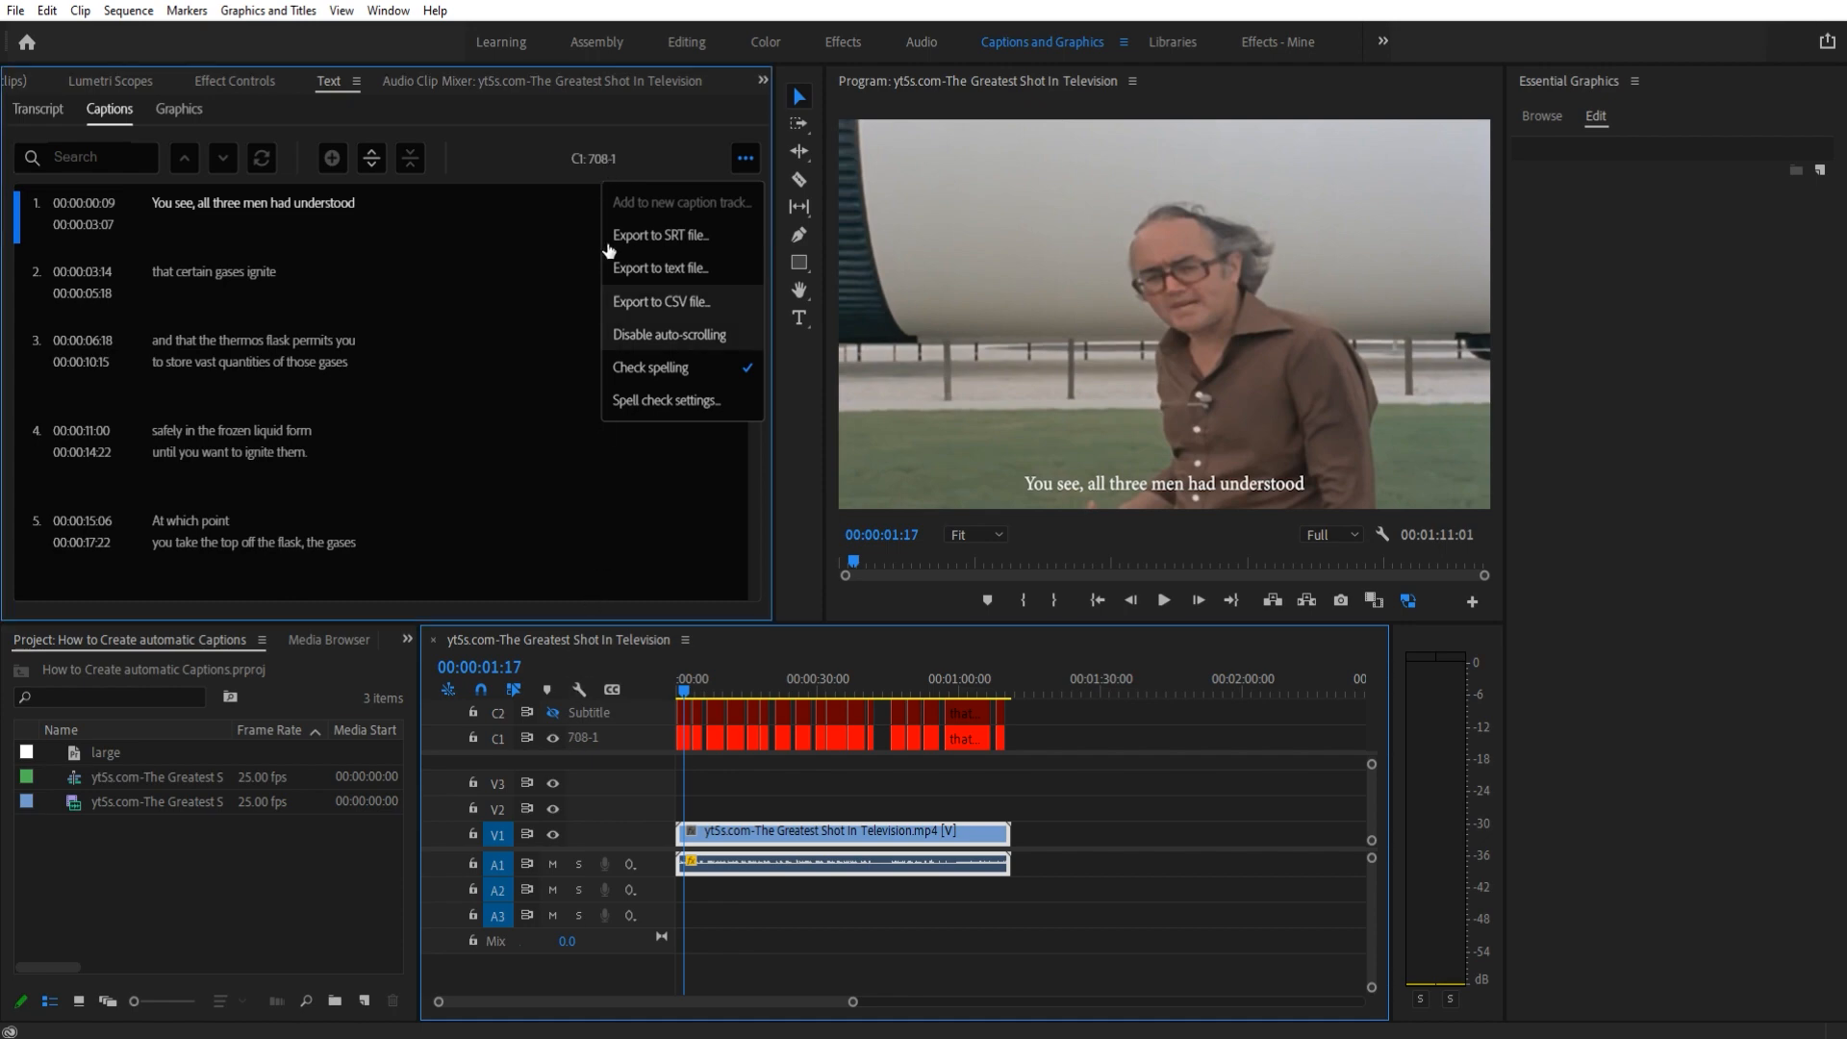
pyautogui.click(657, 235)
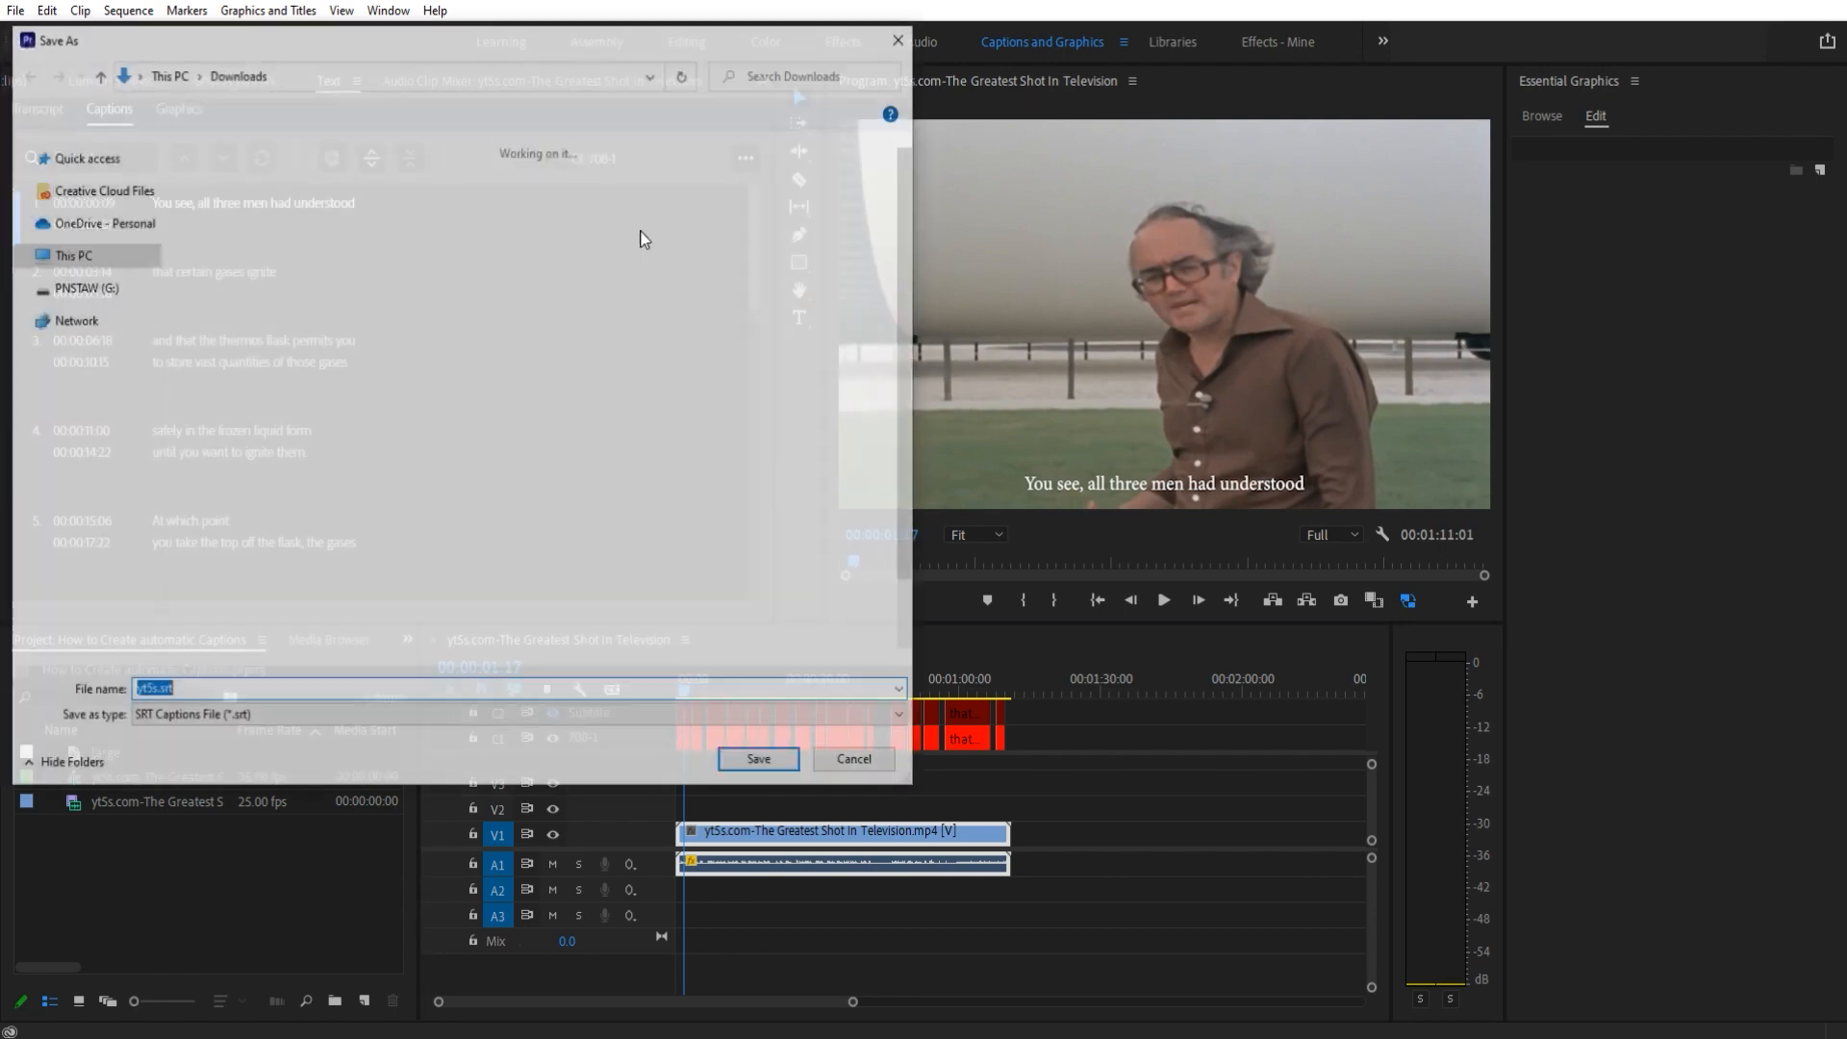
pyautogui.click(757, 758)
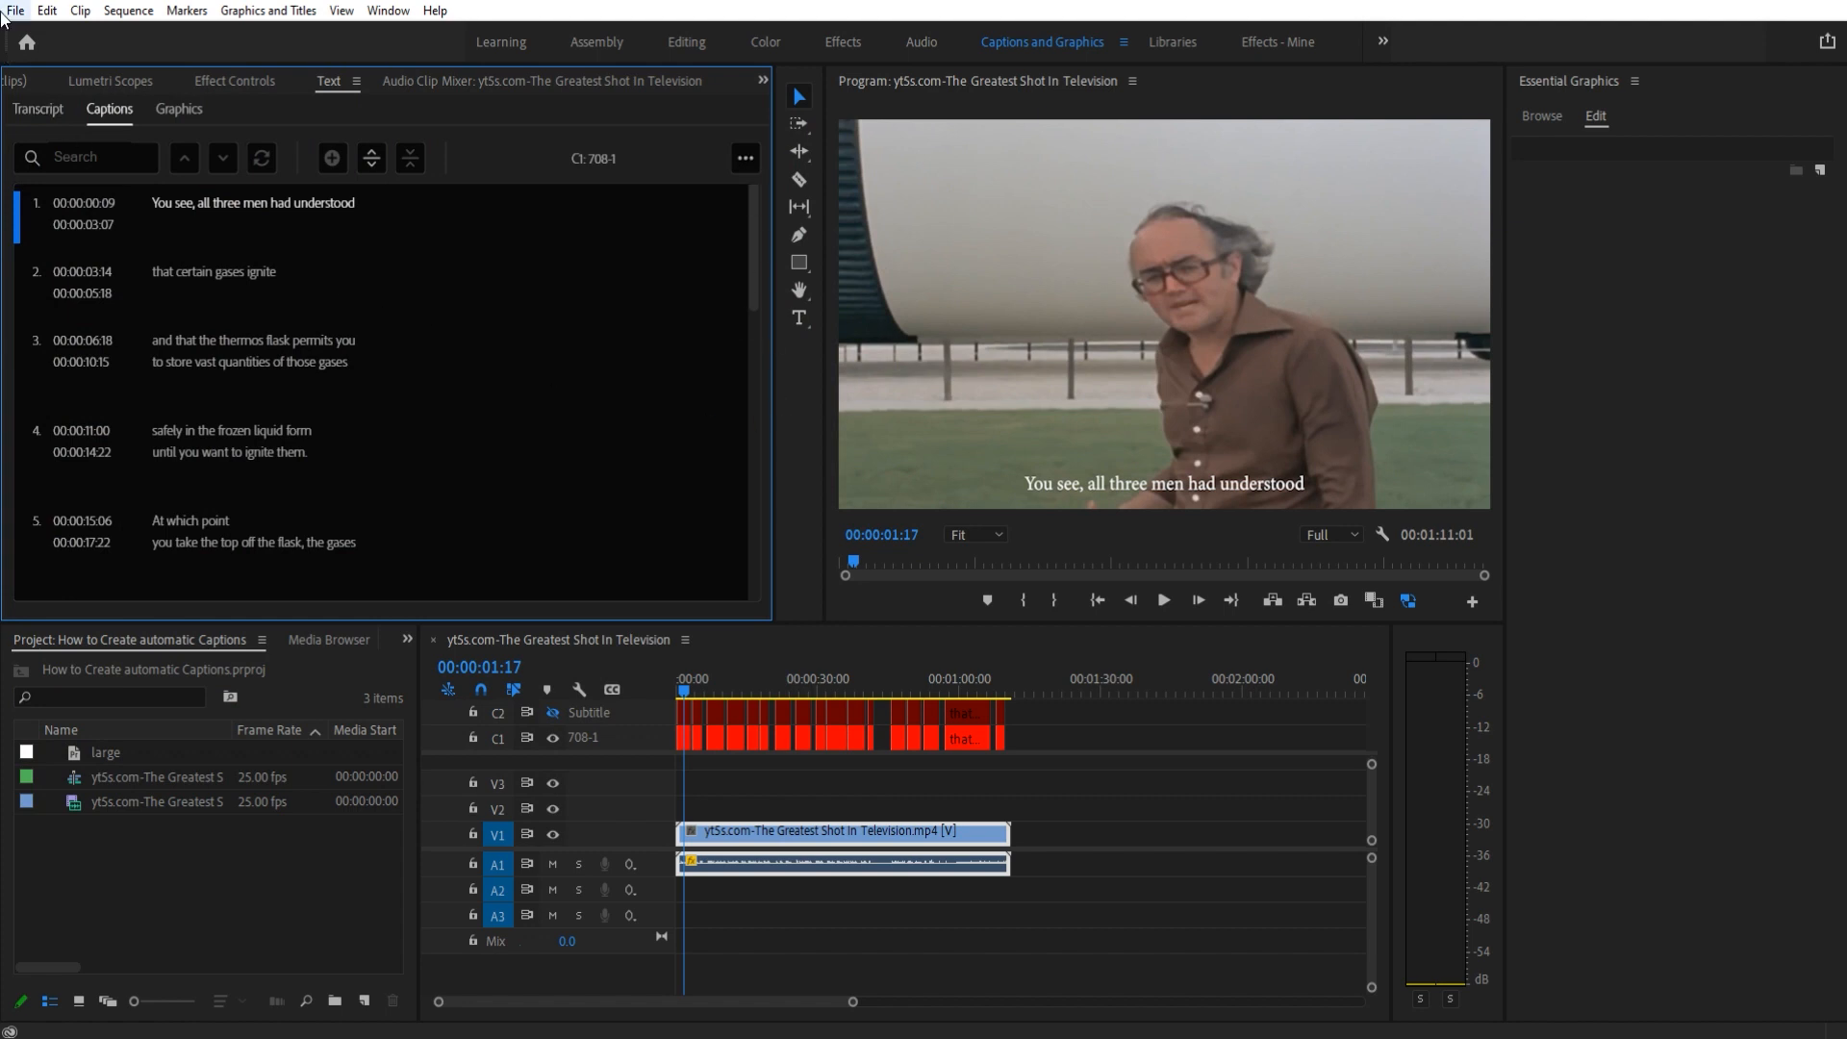
# Step: Start a media export with captions written as a MacCaption-format sidecar file
pyautogui.click(16, 11)
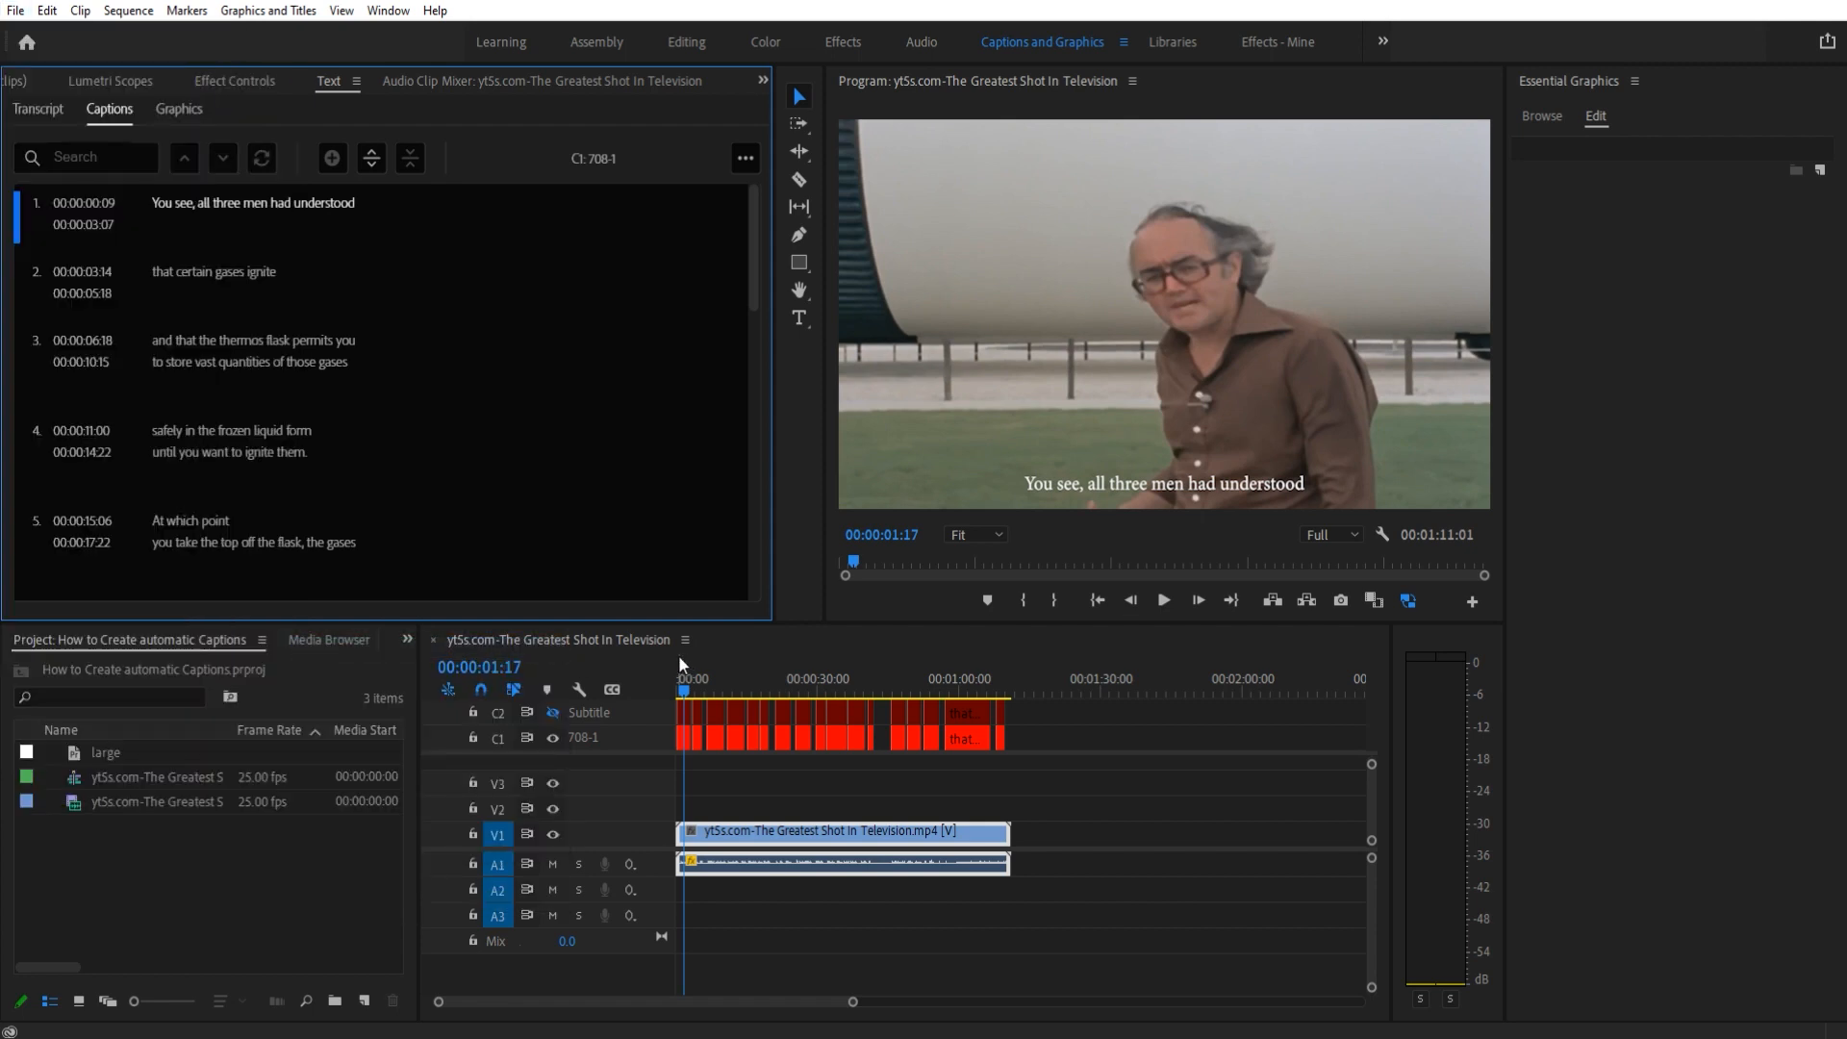
pyautogui.moveTo(808, 566)
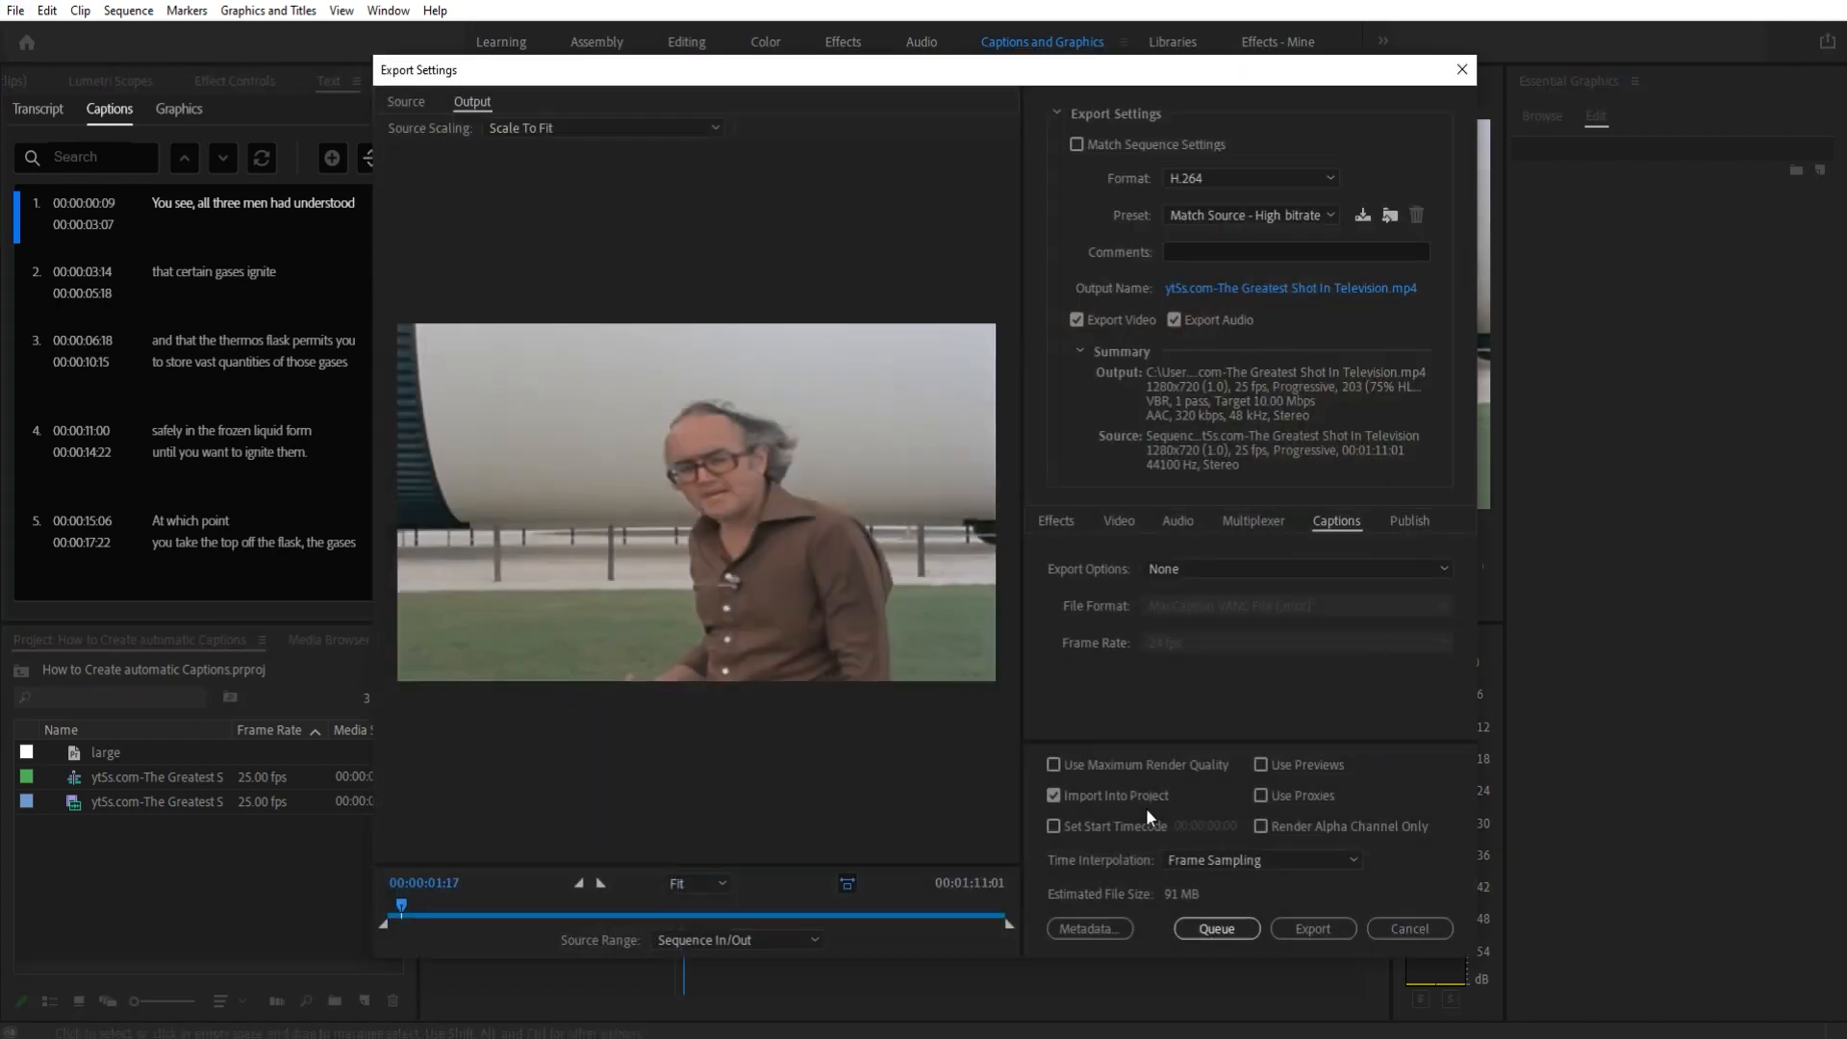
pyautogui.moveTo(1222, 468)
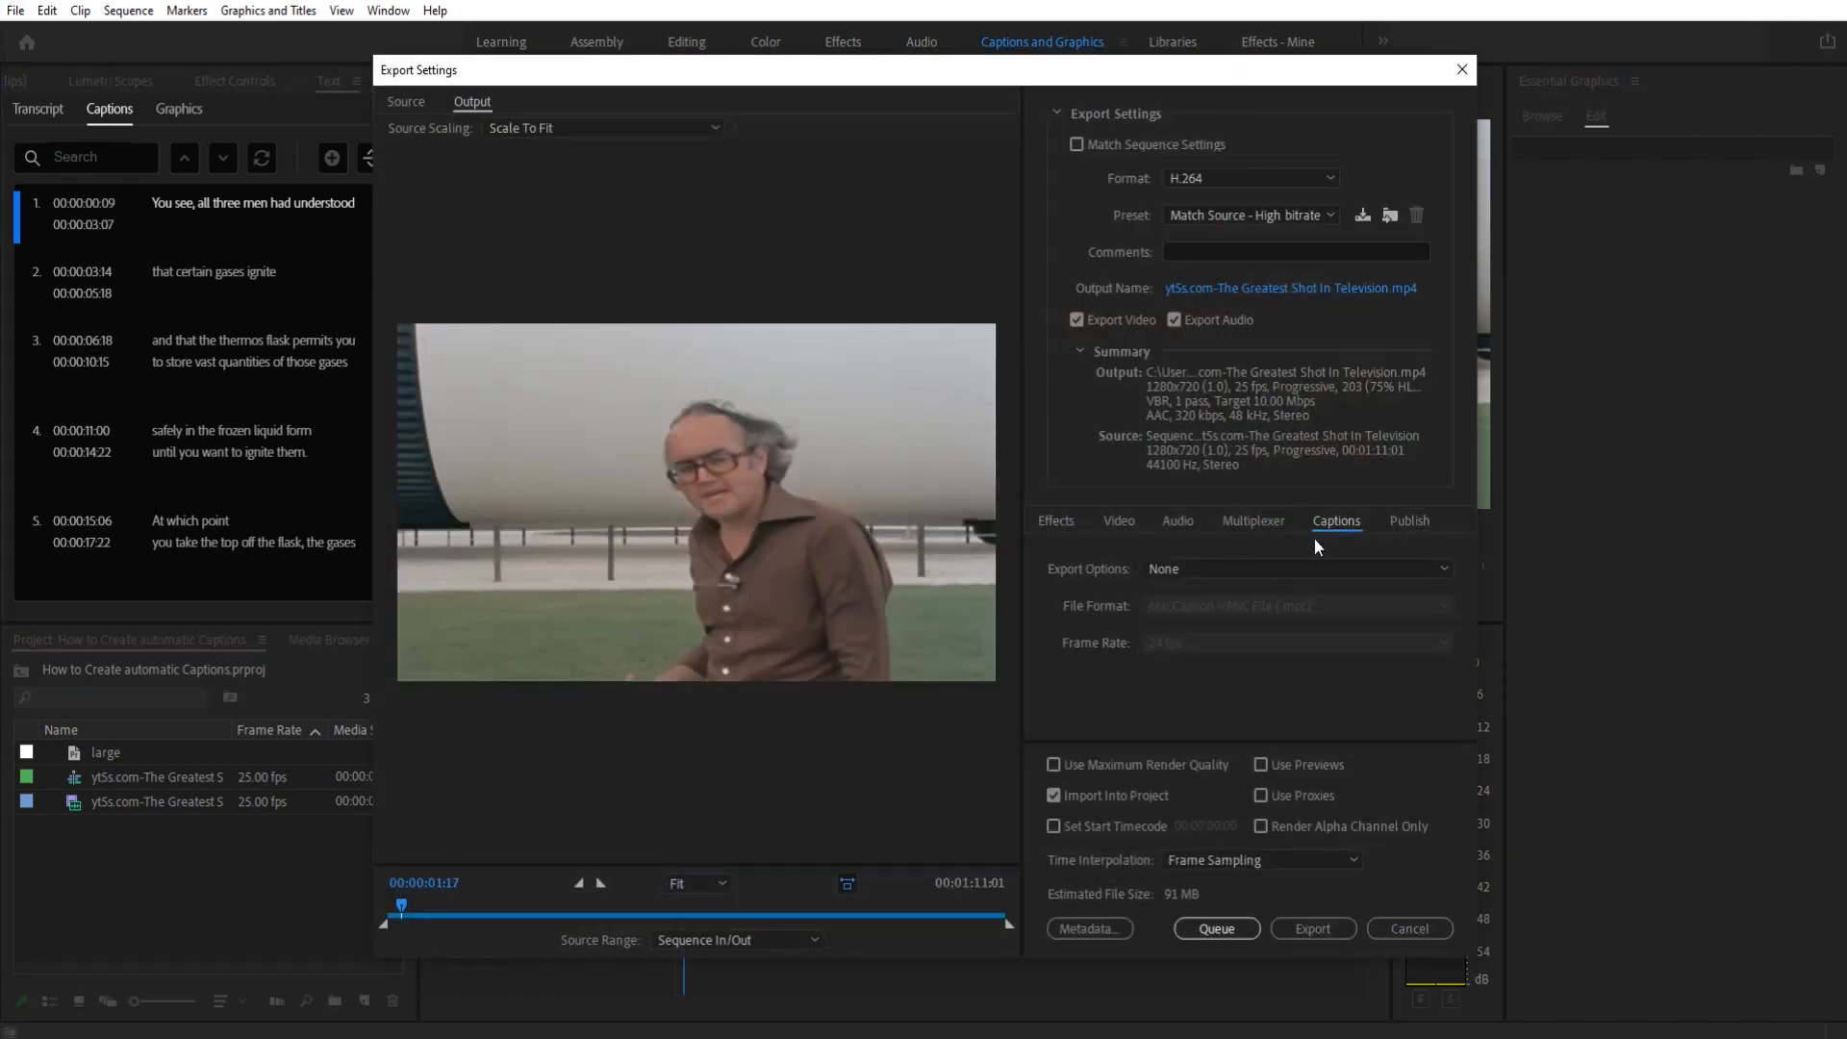
pyautogui.click(1292, 568)
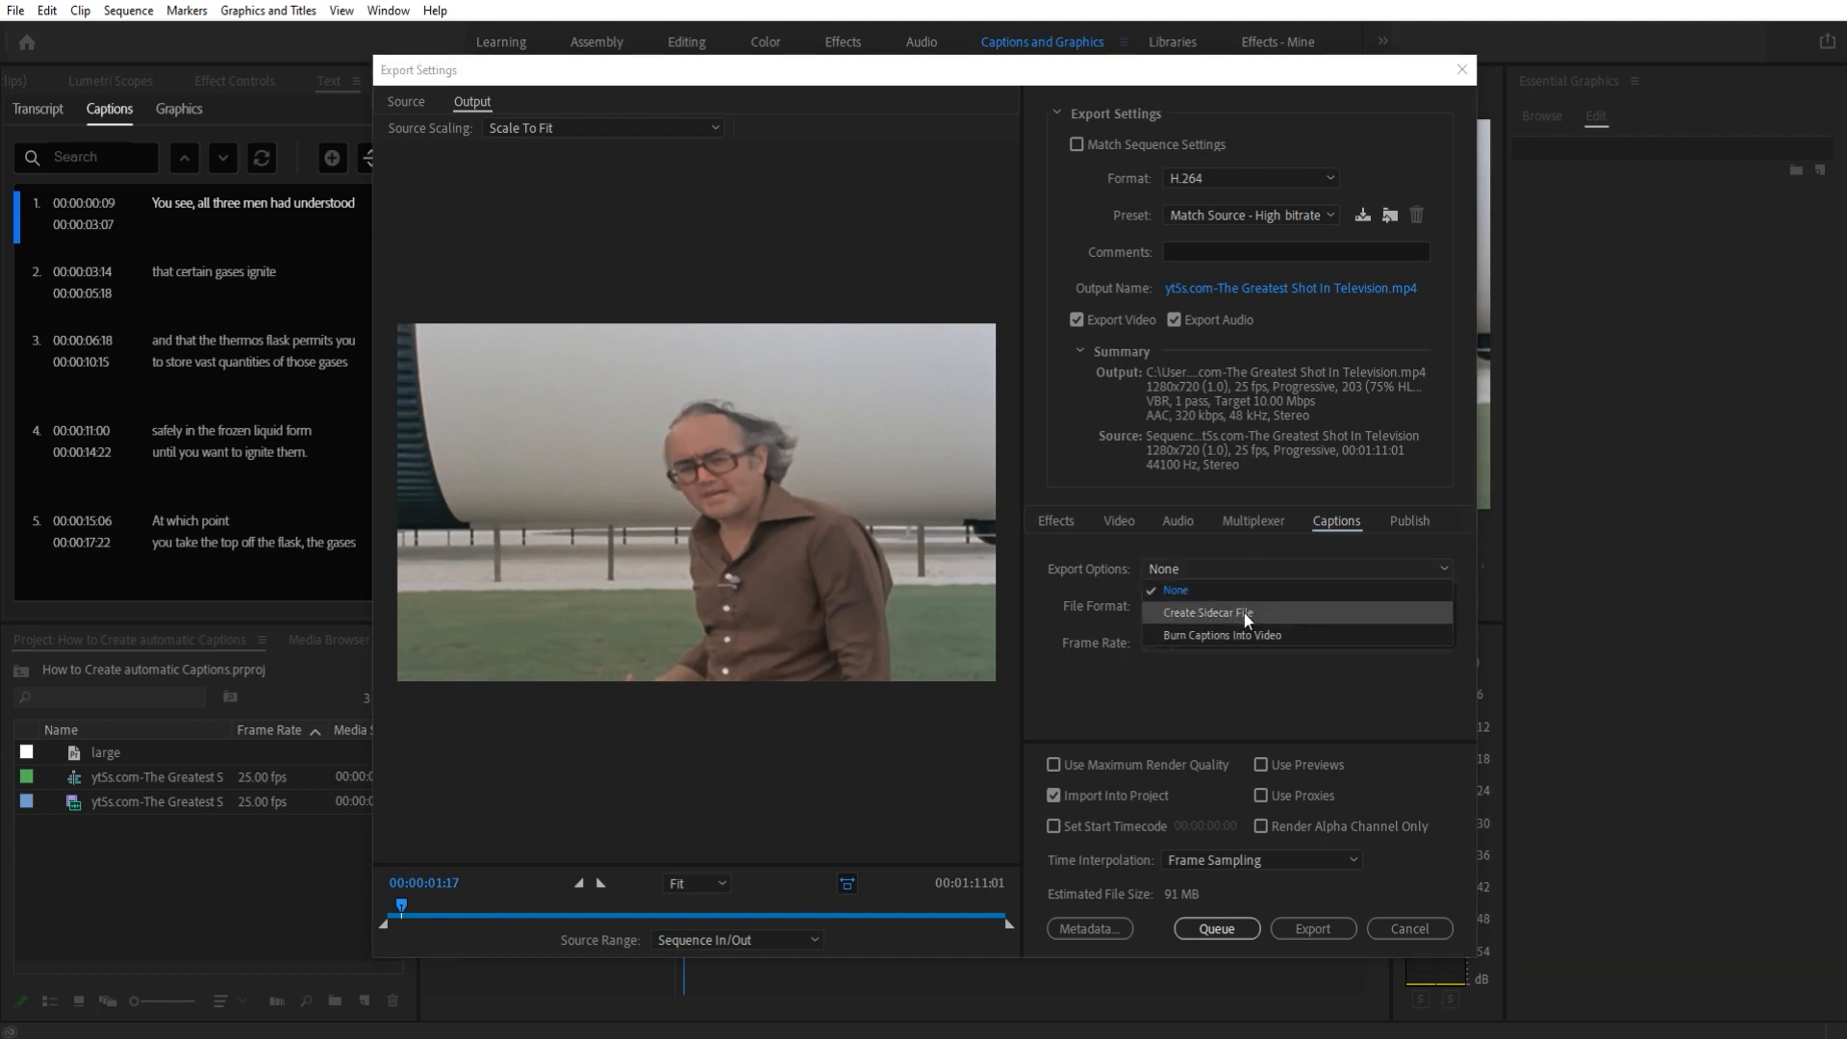
pyautogui.click(1206, 611)
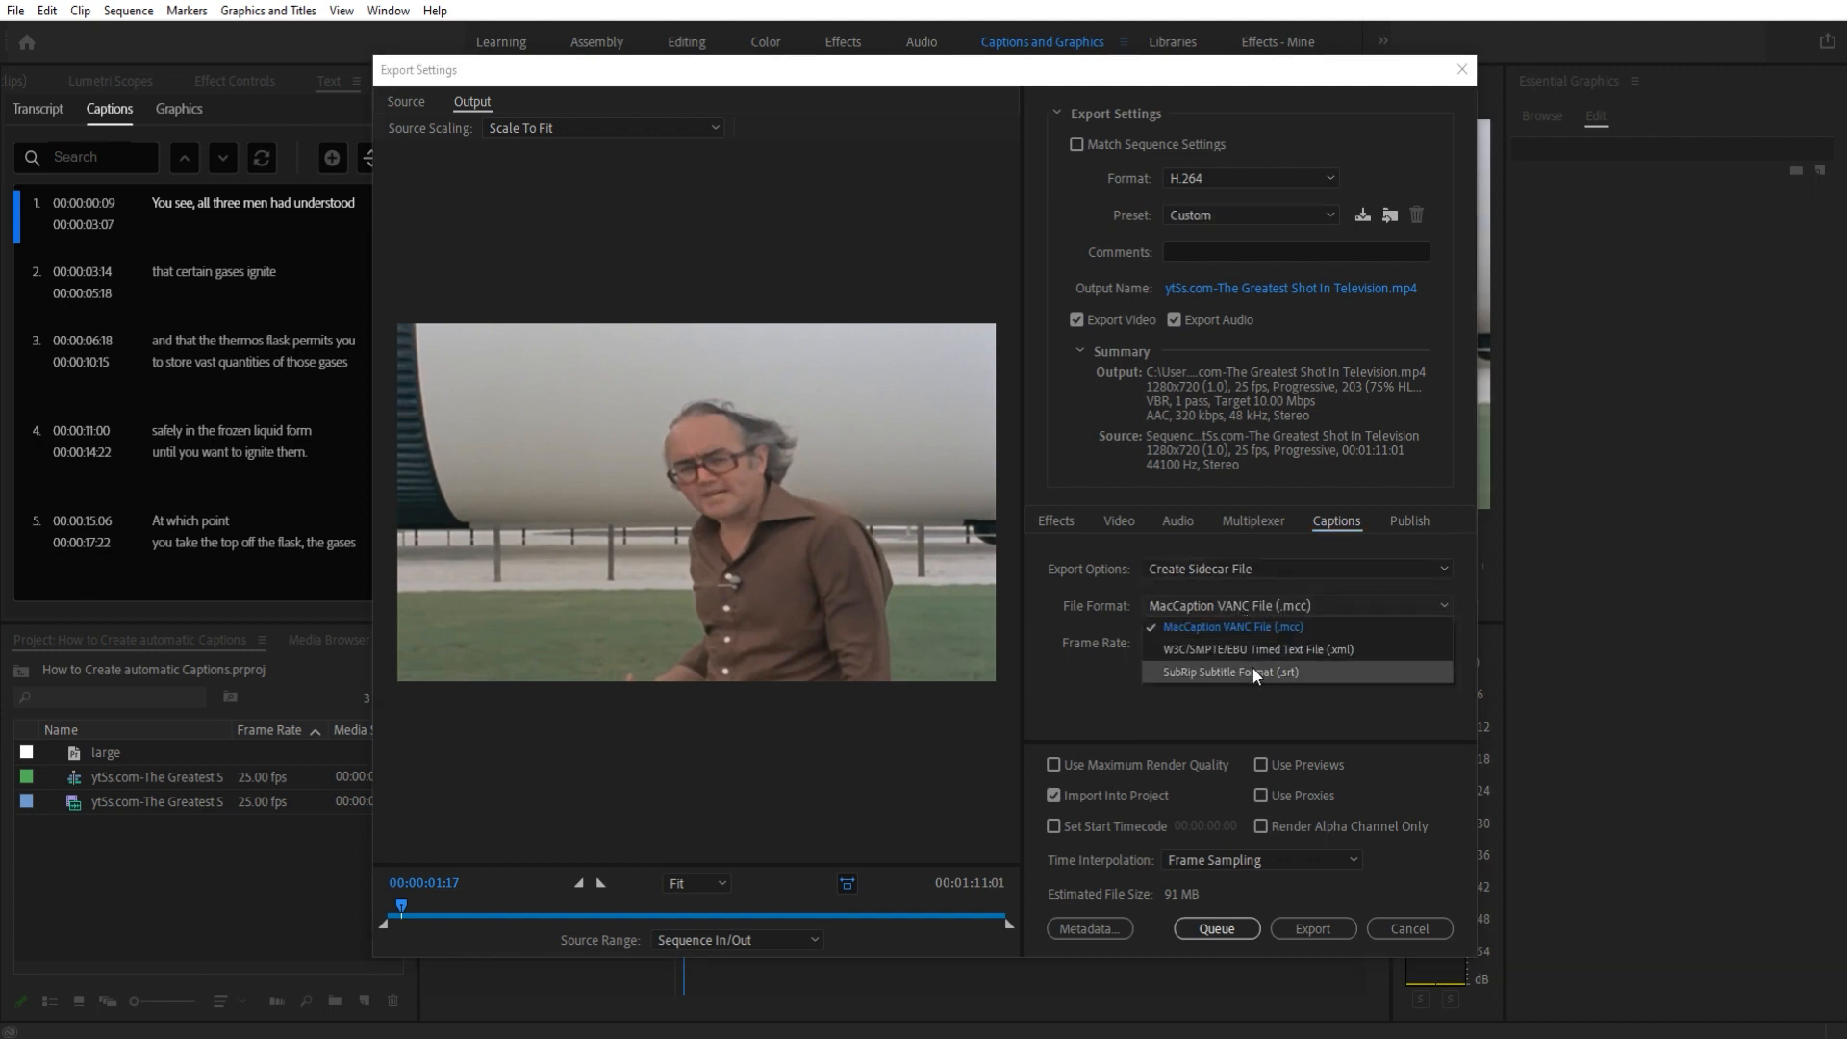
pyautogui.click(1229, 625)
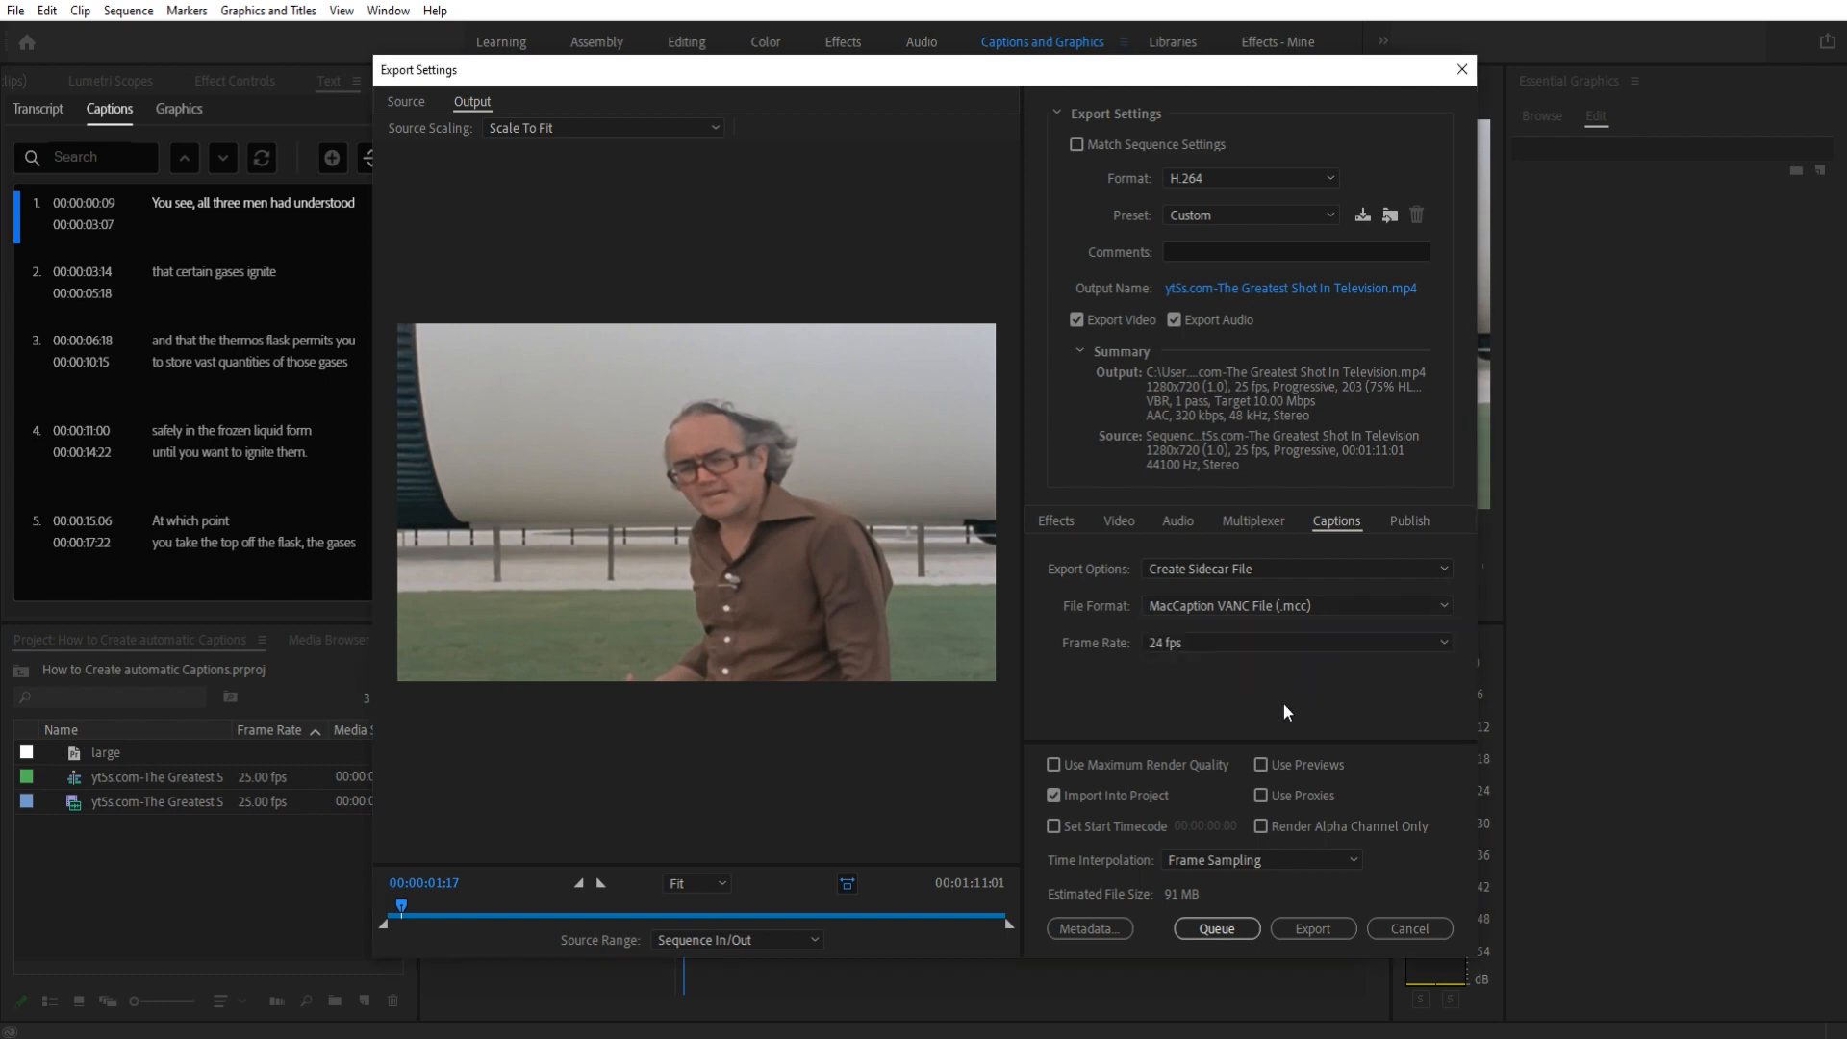
pyautogui.moveTo(1238, 680)
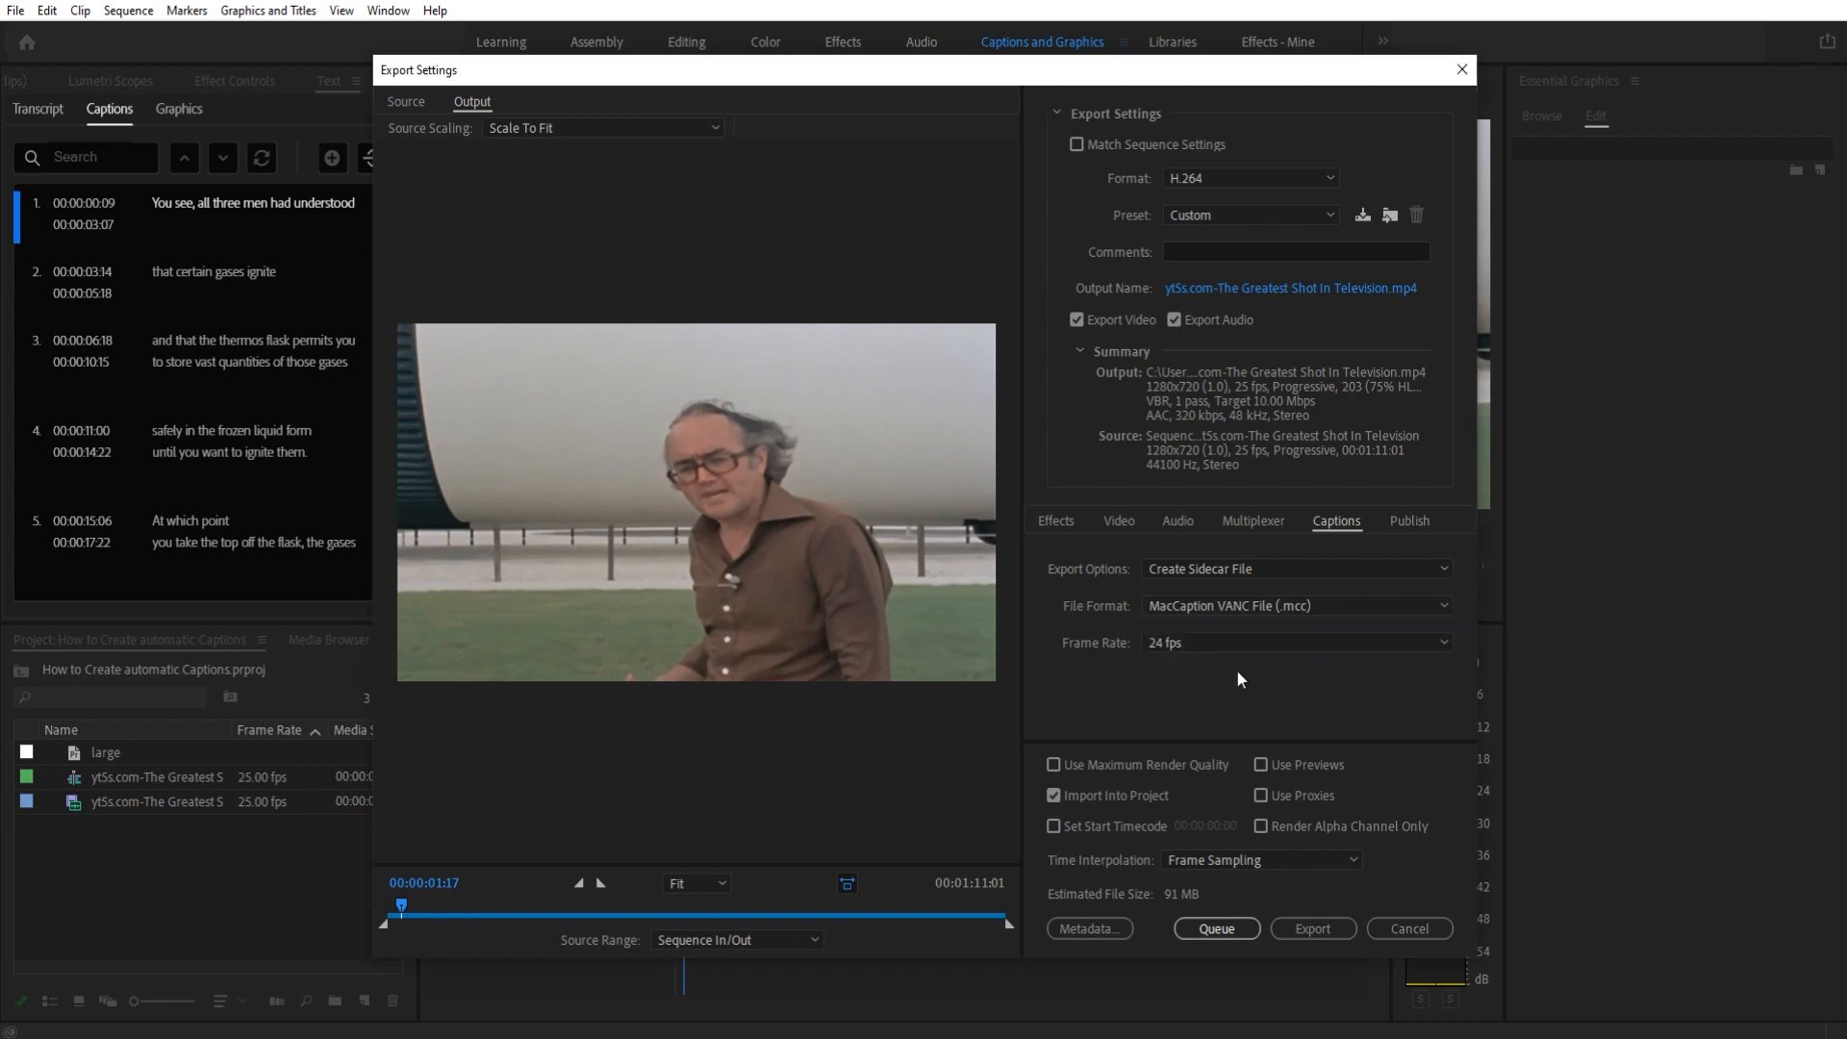
pyautogui.moveTo(1465, 892)
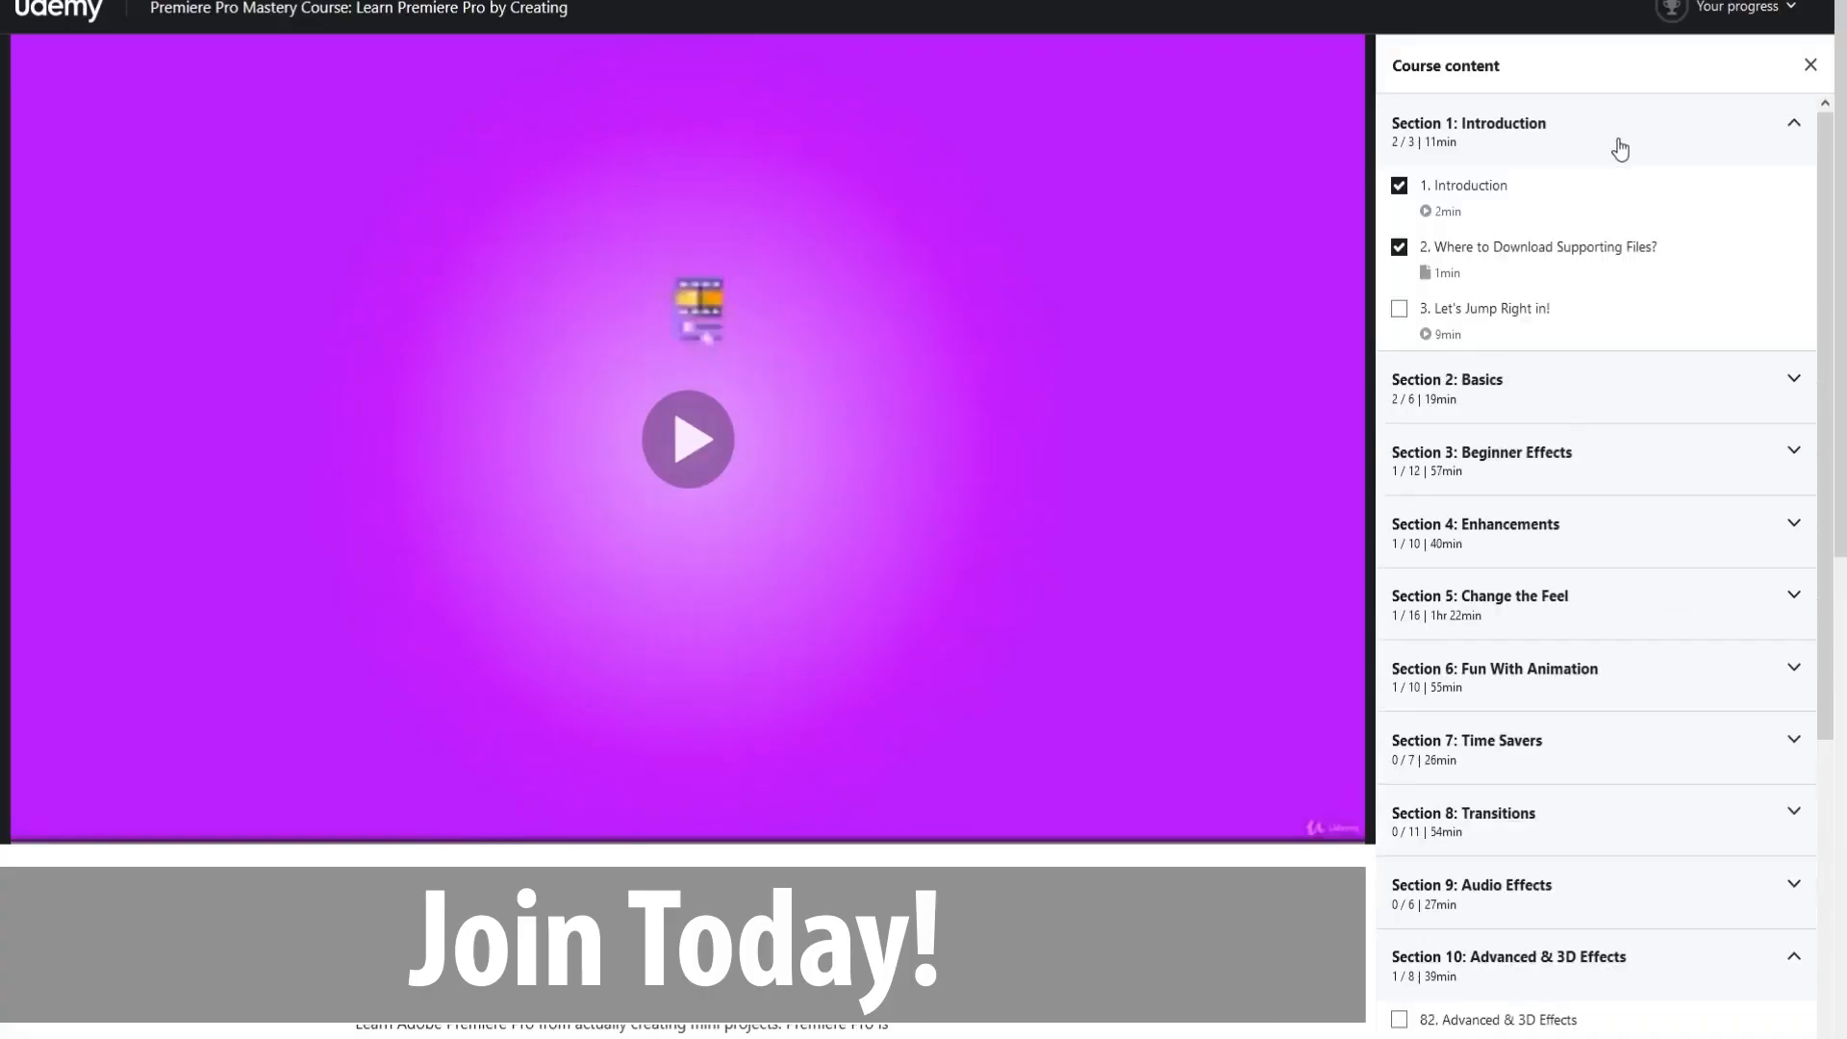
# Step: Scroll down the Udemy Premiere Pro Mastery Course content sidebar through its sections and lessons
pyautogui.scroll(-3)
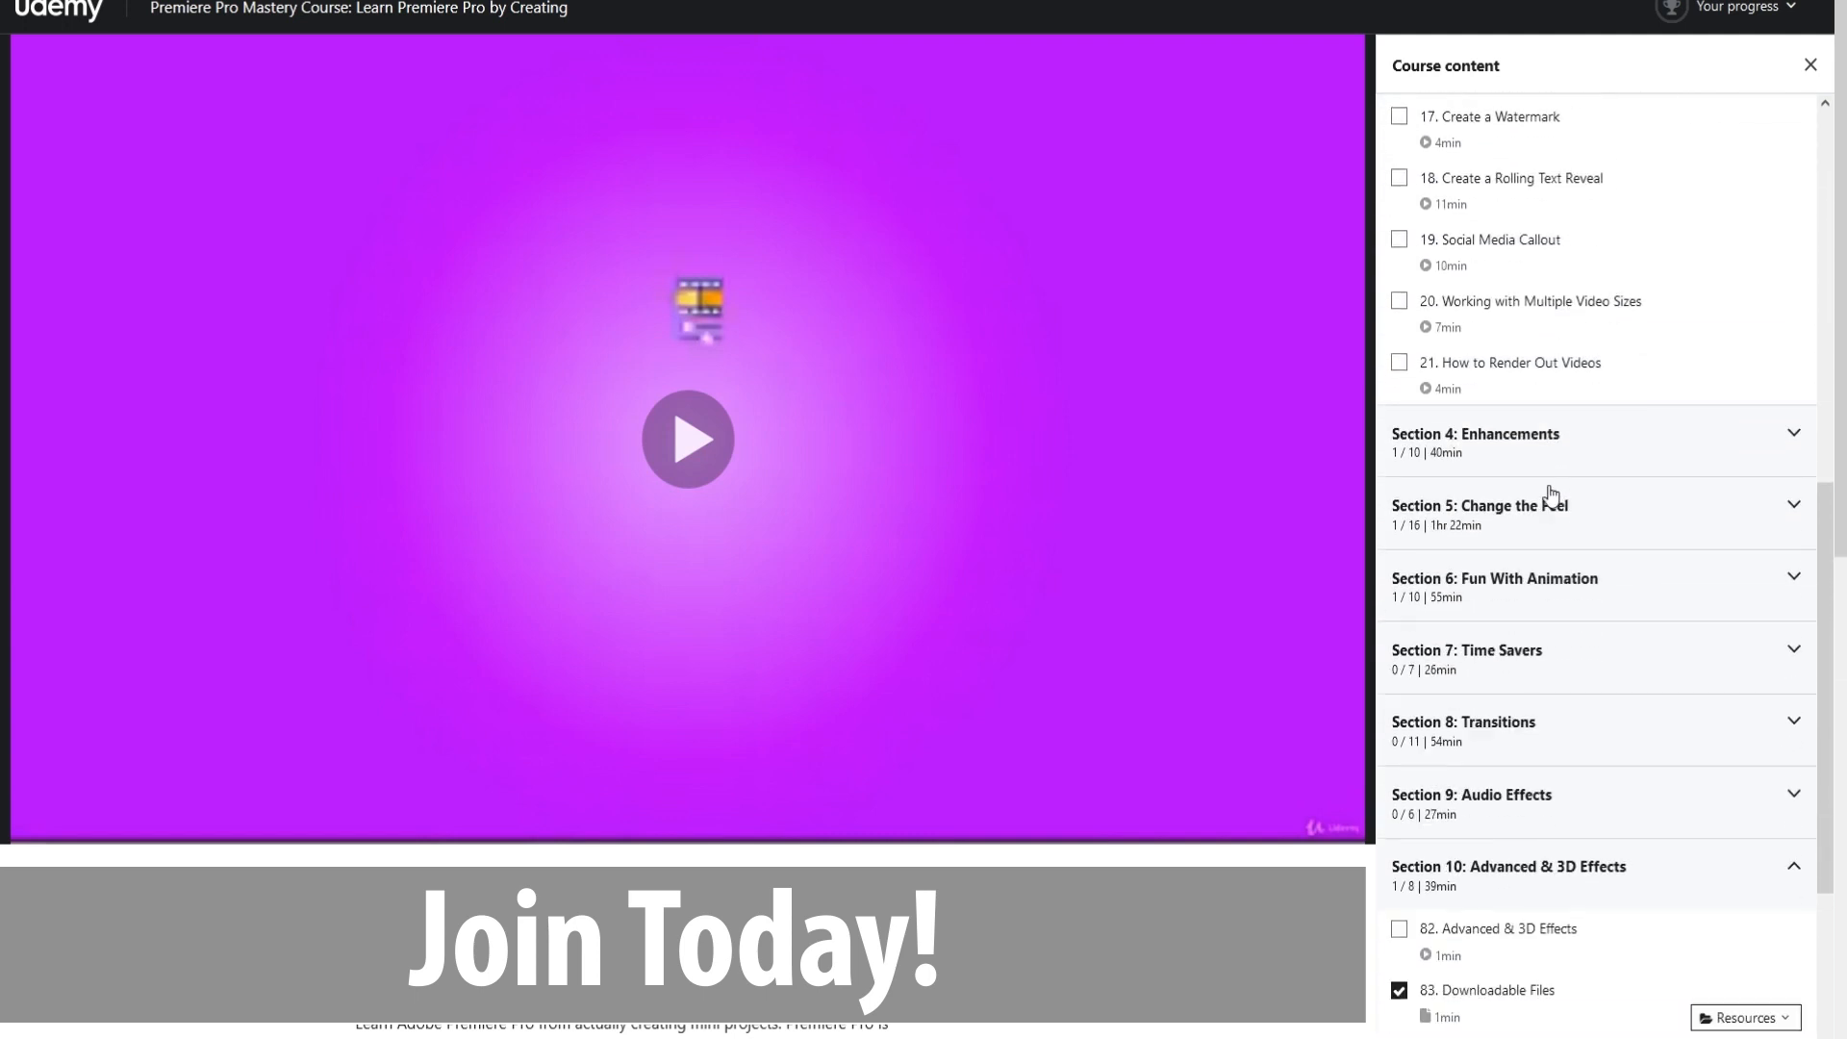
pyautogui.scroll(-3)
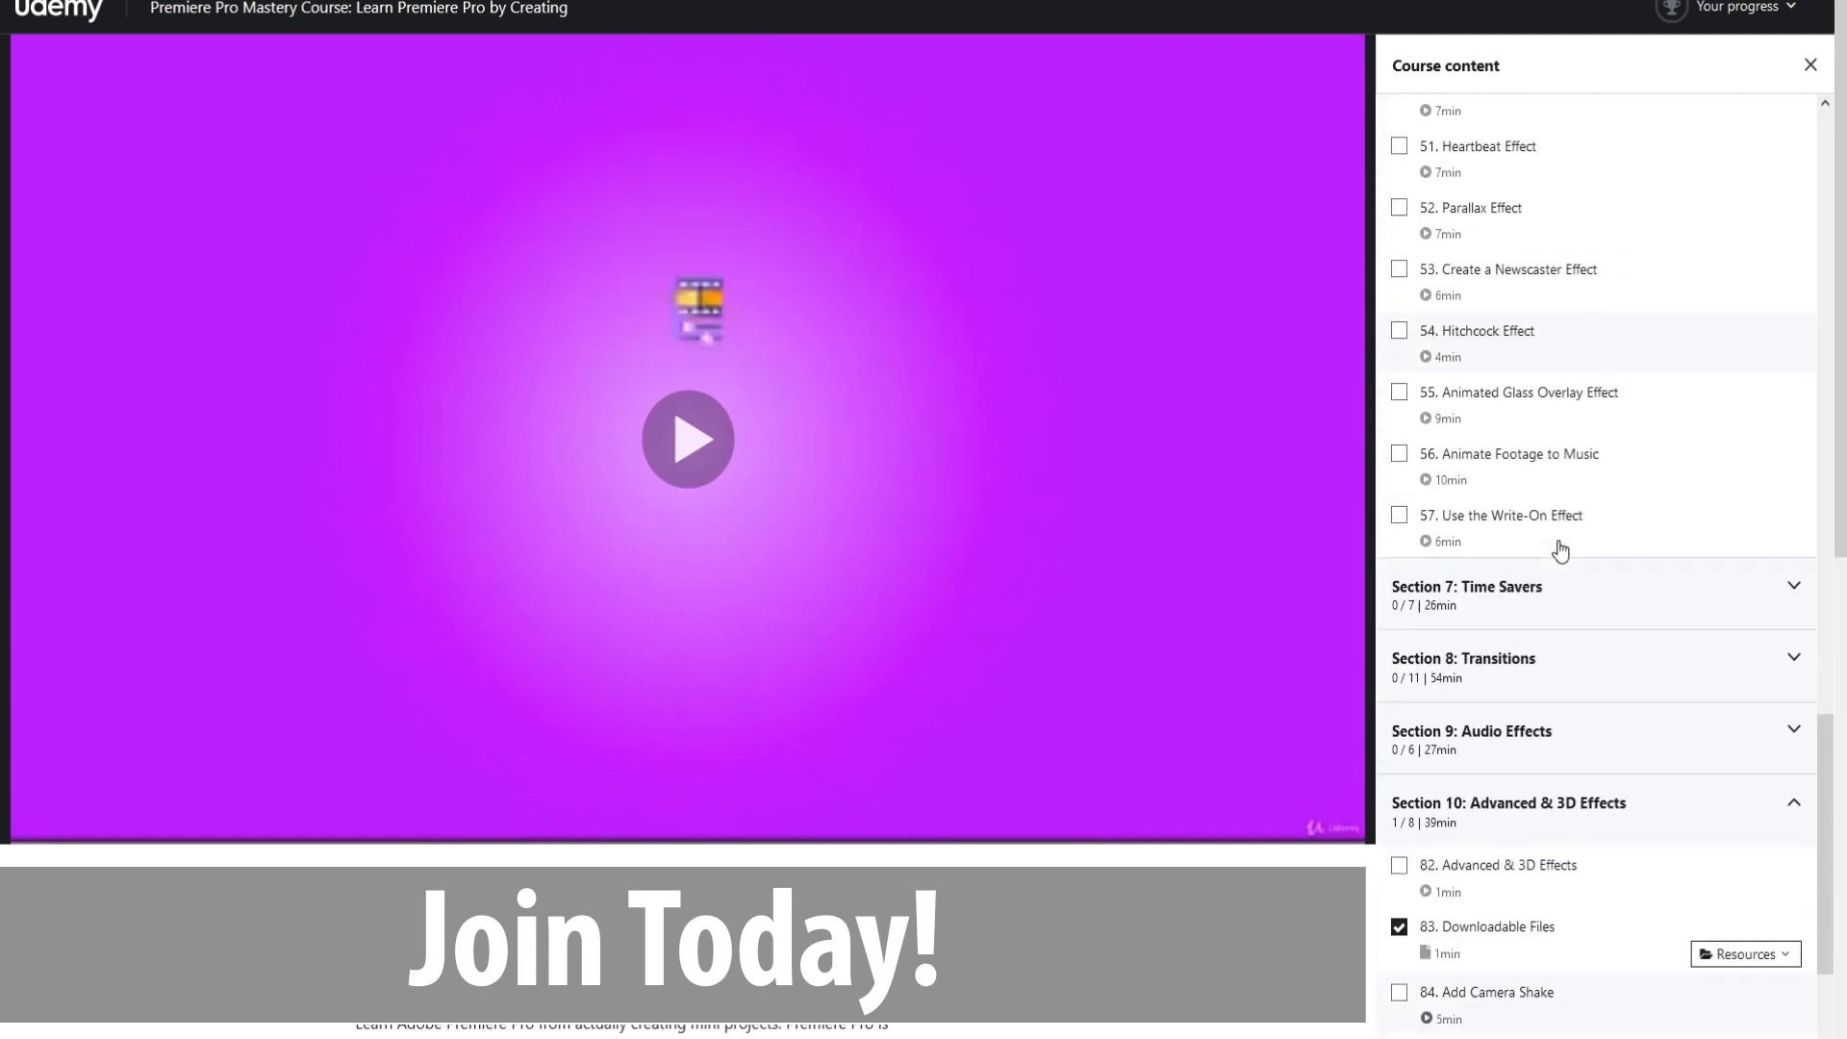